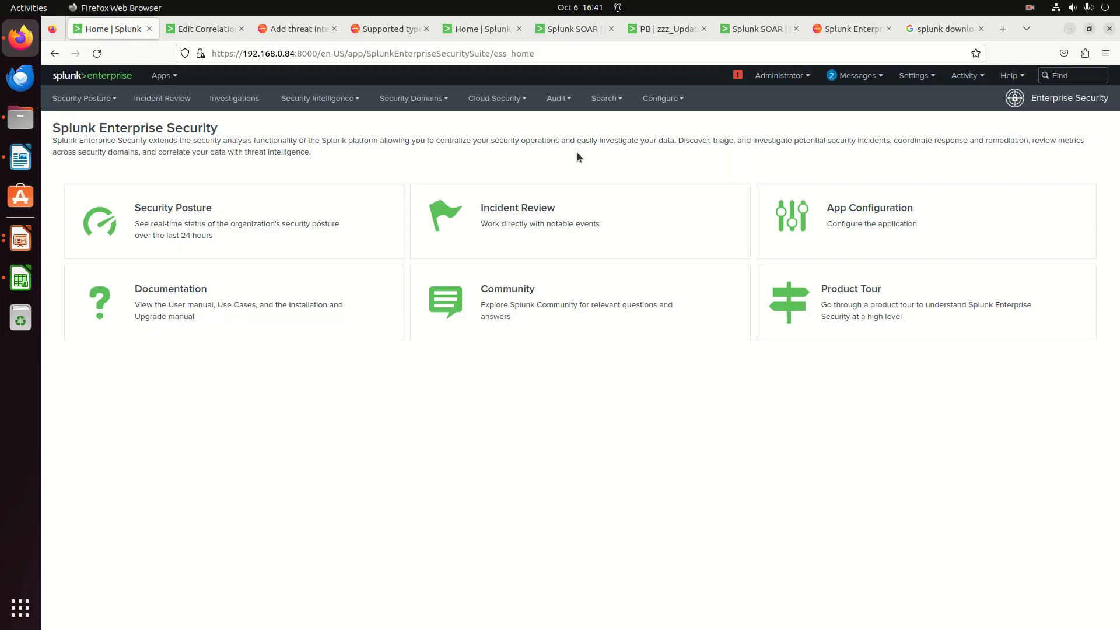
{"action": "mouse_move", "coordinate": [359, 162]}
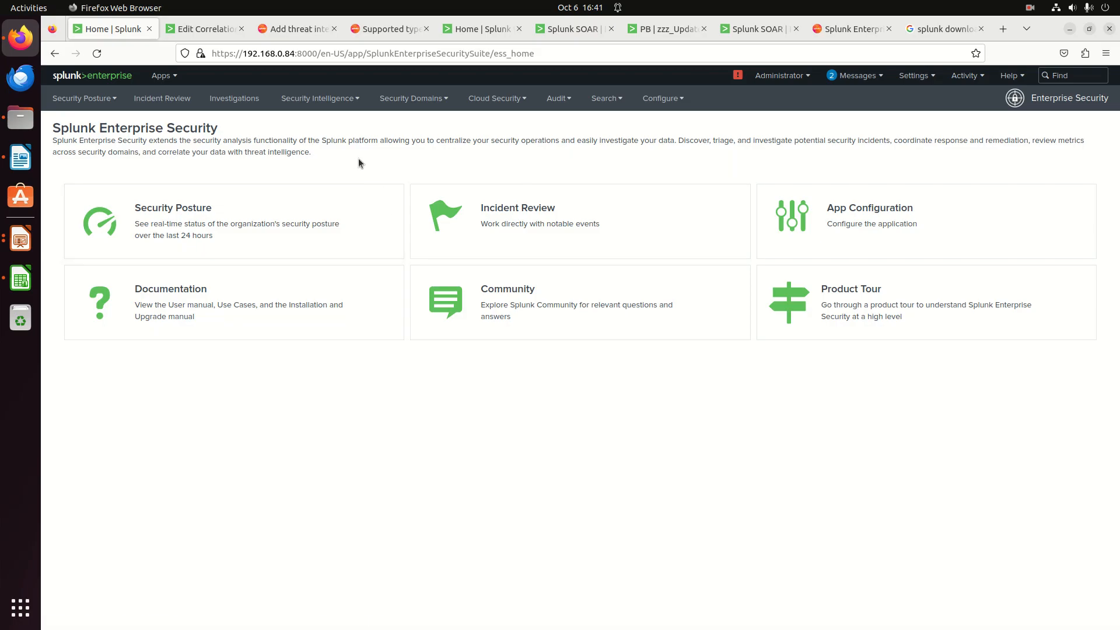
{"action": "mouse_move", "coordinate": [344, 170]}
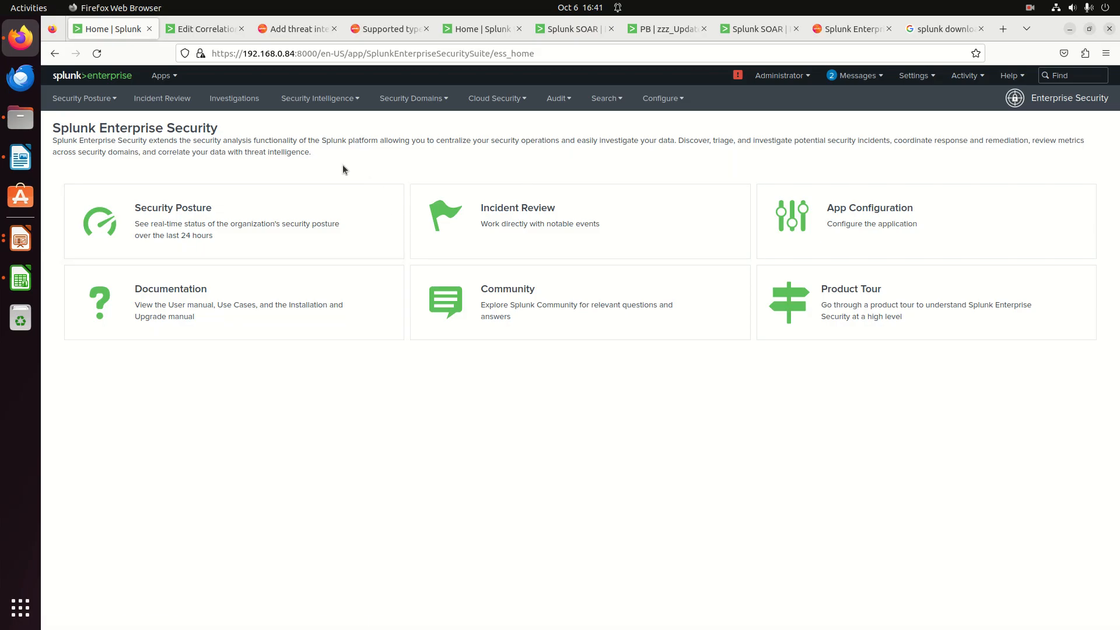
{"action": "mouse_move", "coordinate": [297, 29]}
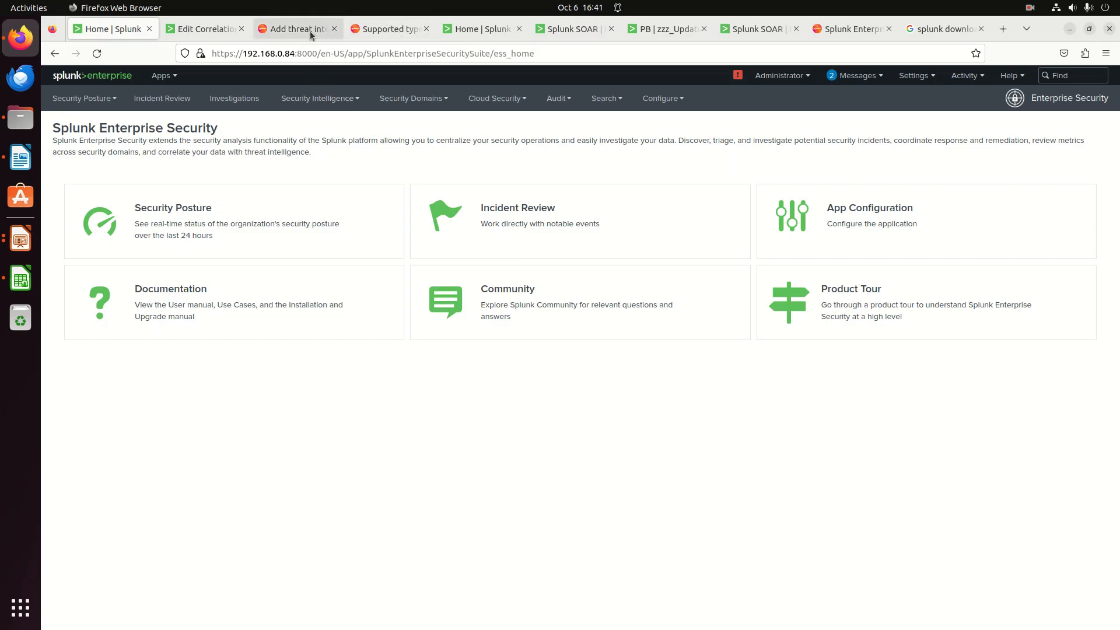
Scroll through the supported threat intelligence types documentation table.
{"action": "left_click", "coordinate": [388, 29]}
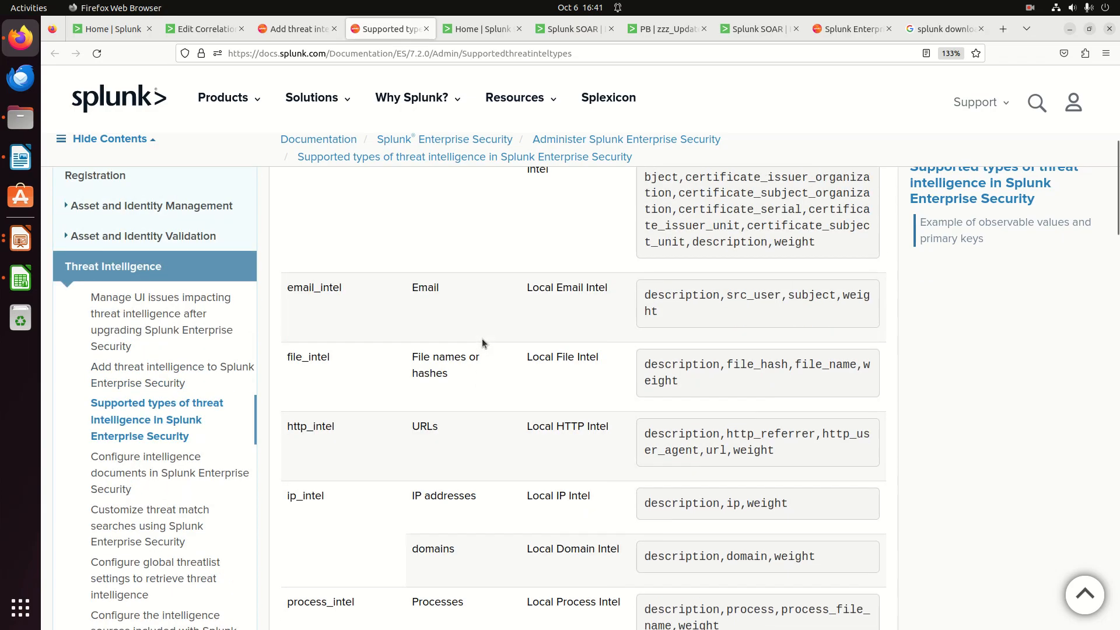
{"action": "scroll", "scroll_direction": "up", "scroll_amount": 3}
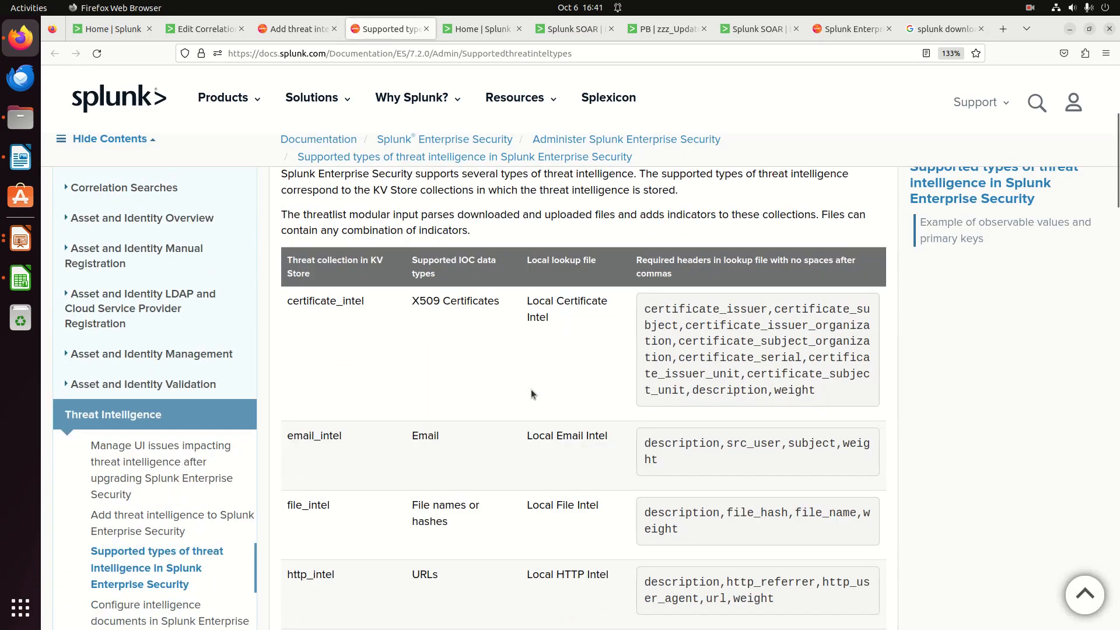
{"action": "scroll", "scroll_direction": "up", "scroll_amount": 3}
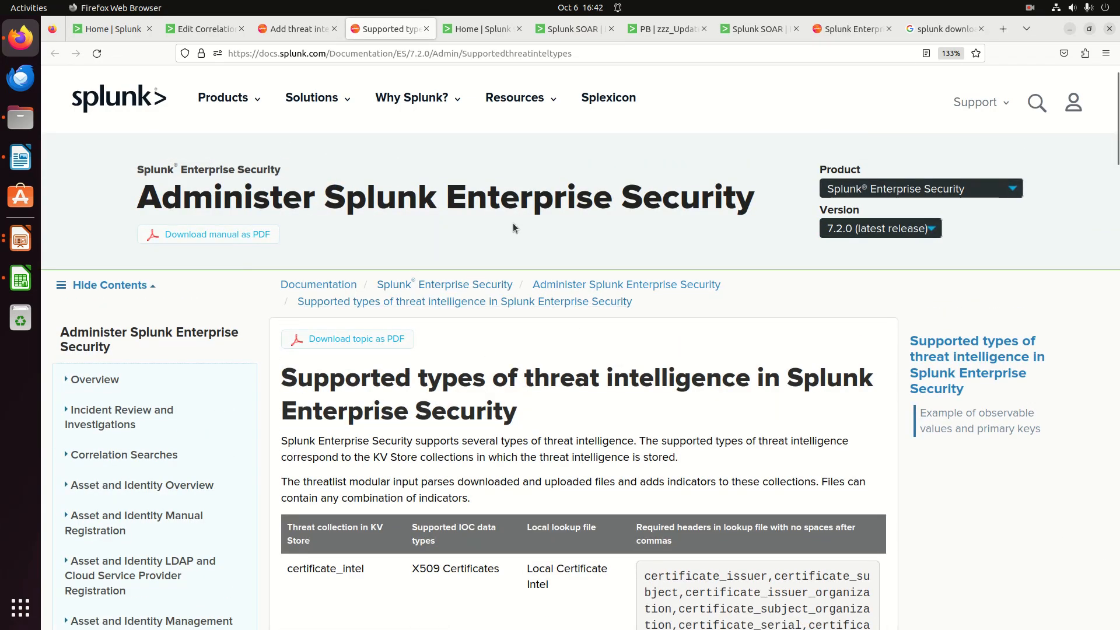
{"action": "scroll", "scroll_direction": "down", "scroll_amount": 3}
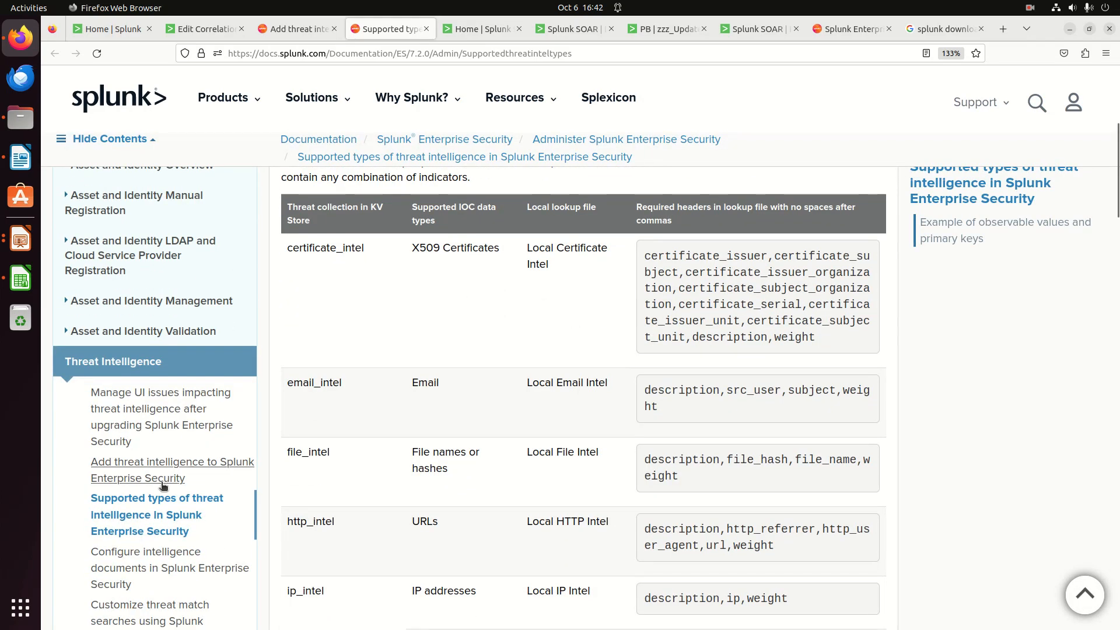
{"action": "scroll", "scroll_direction": "up", "scroll_amount": 3}
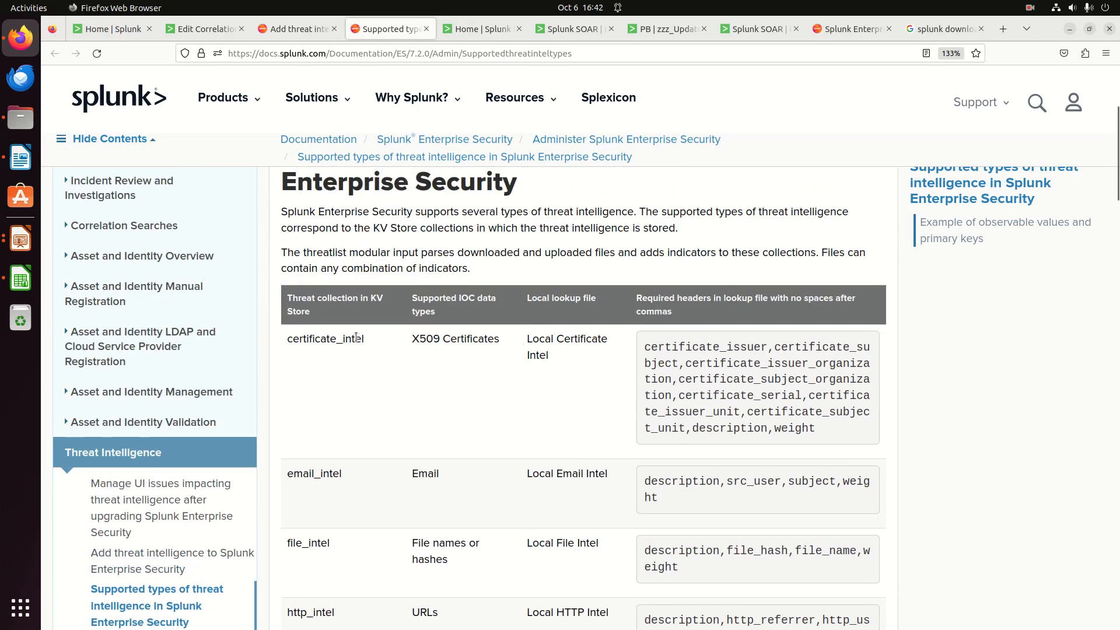
{"action": "mouse_move", "coordinate": [341, 346]}
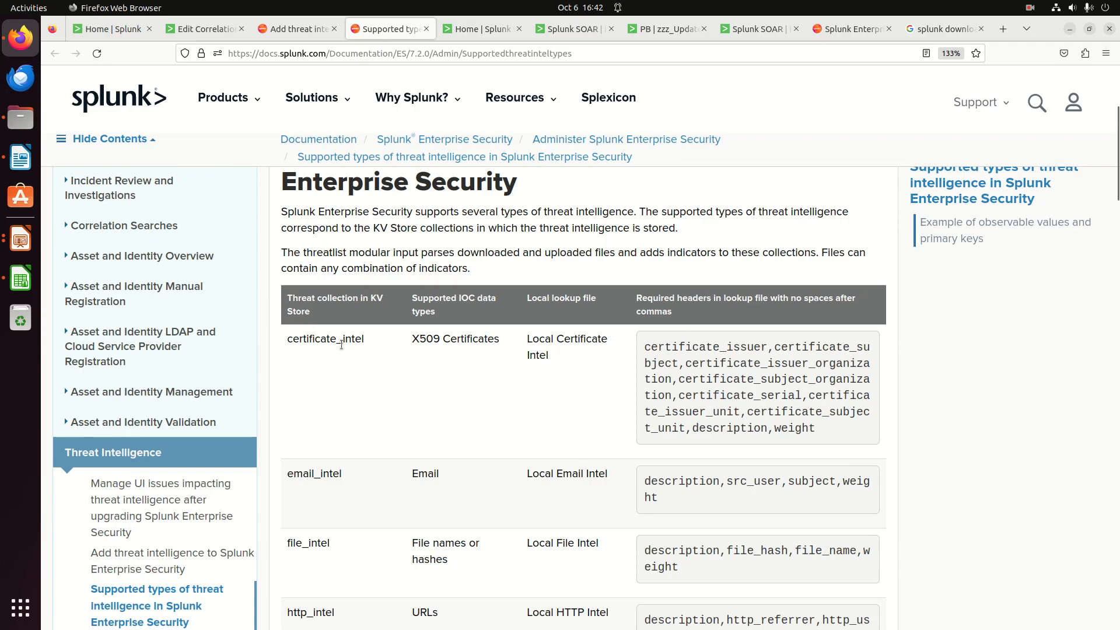
{"action": "mouse_move", "coordinate": [564, 320]}
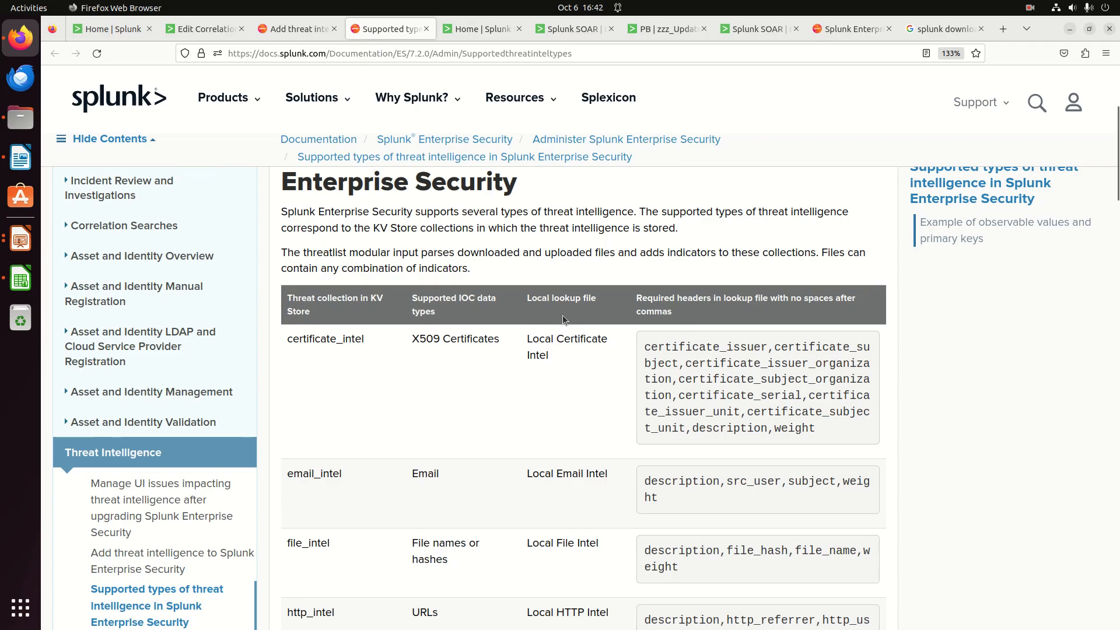
{"action": "mouse_move", "coordinate": [592, 352]}
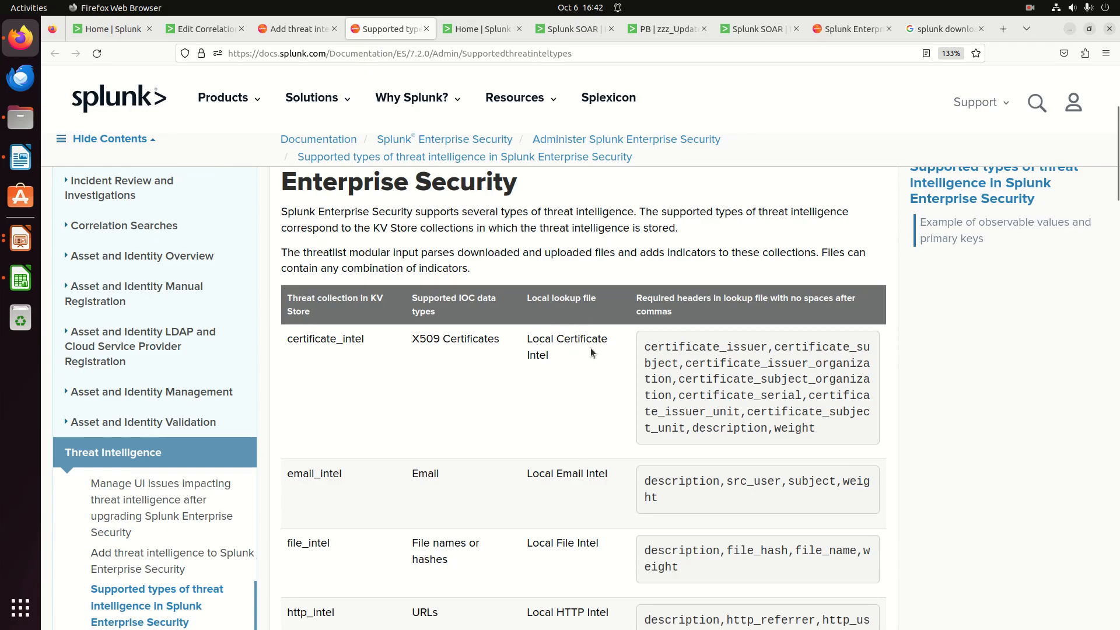
{"action": "mouse_move", "coordinate": [580, 464]}
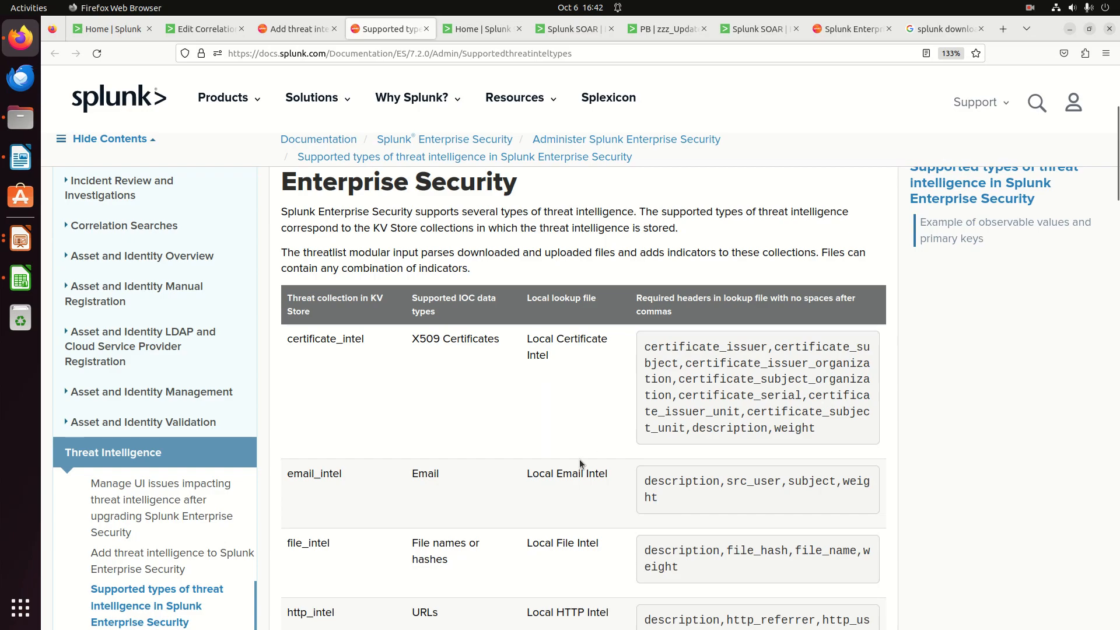
{"action": "scroll", "scroll_direction": "down", "scroll_amount": 3}
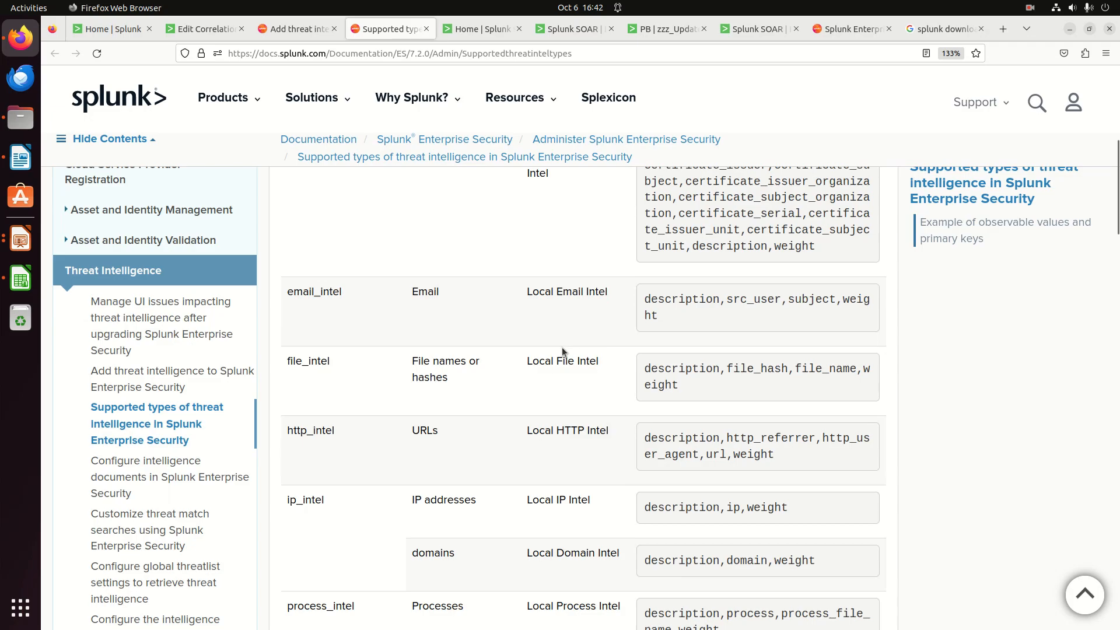
{"action": "mouse_move", "coordinate": [554, 362]}
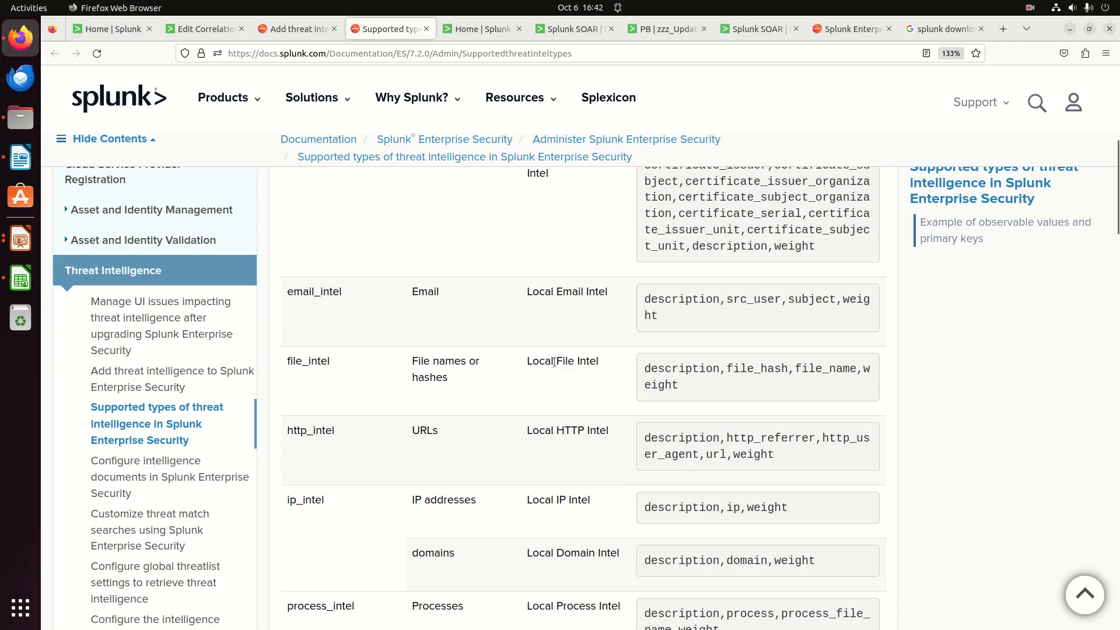
{"action": "mouse_move", "coordinate": [299, 130]}
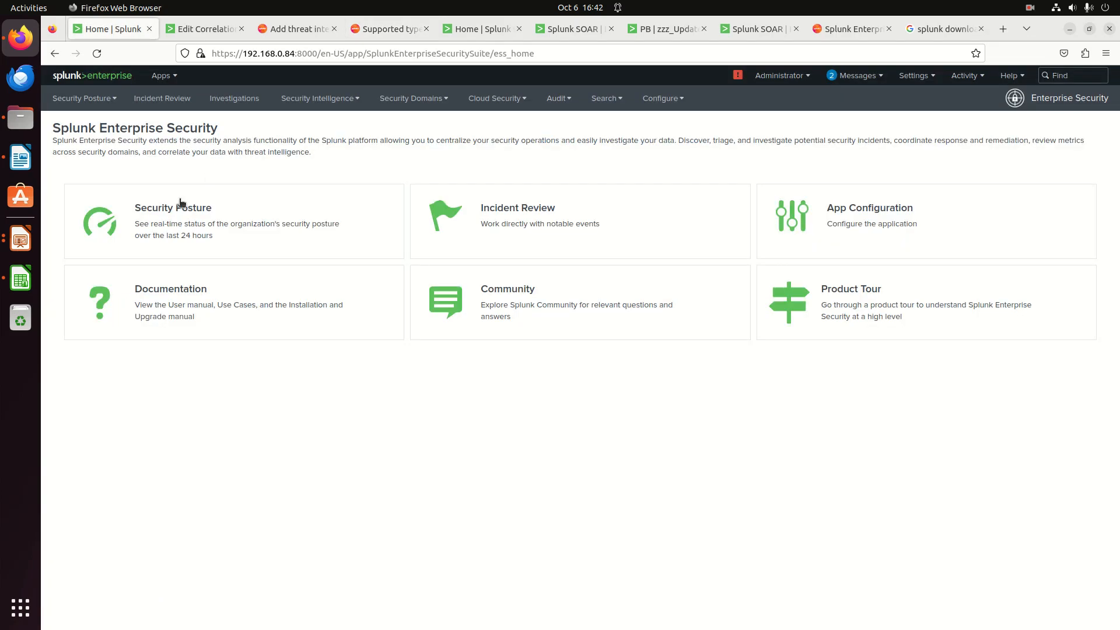
Open the Splunk App for Lookup File Editing from the installed apps list.
{"action": "left_click", "coordinate": [603, 98]}
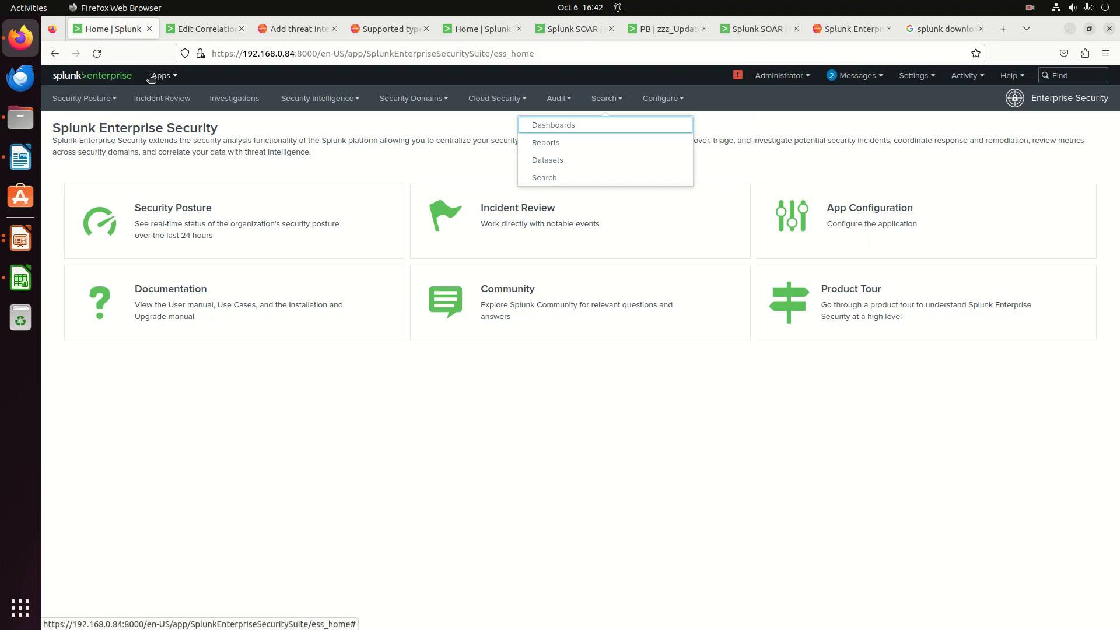
{"action": "left_click", "coordinate": [161, 76]}
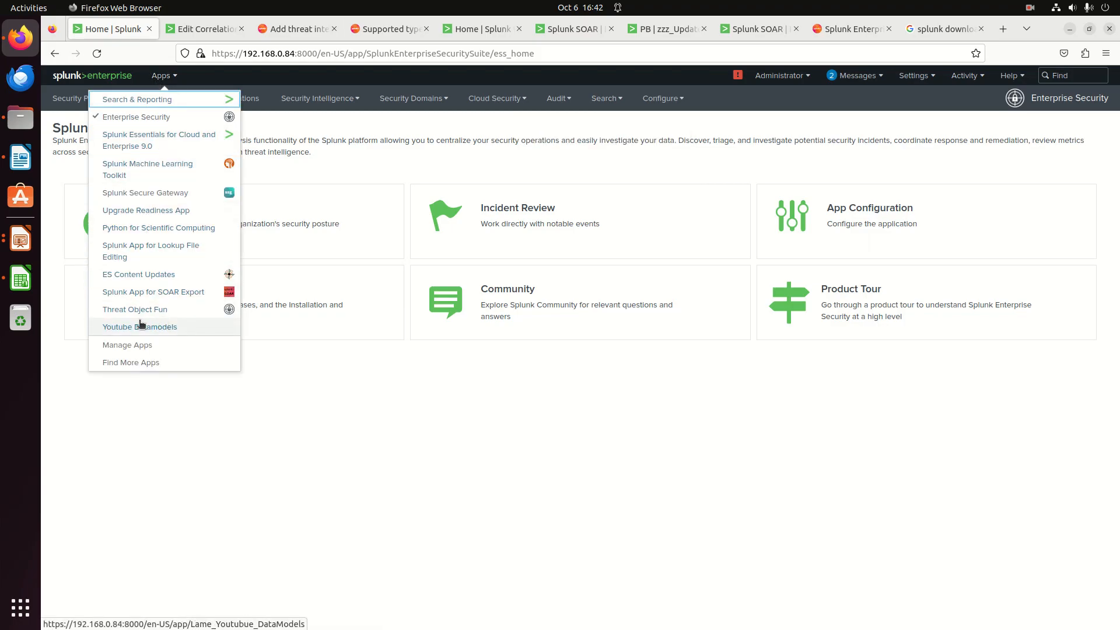
{"action": "mouse_move", "coordinate": [153, 291]}
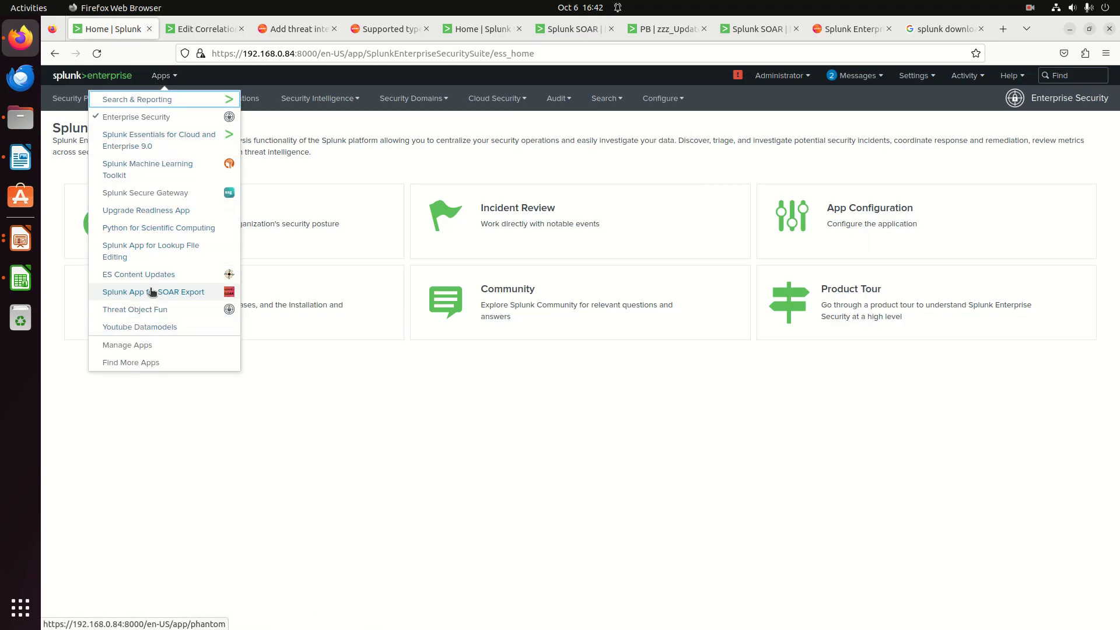
{"action": "mouse_move", "coordinate": [151, 250]}
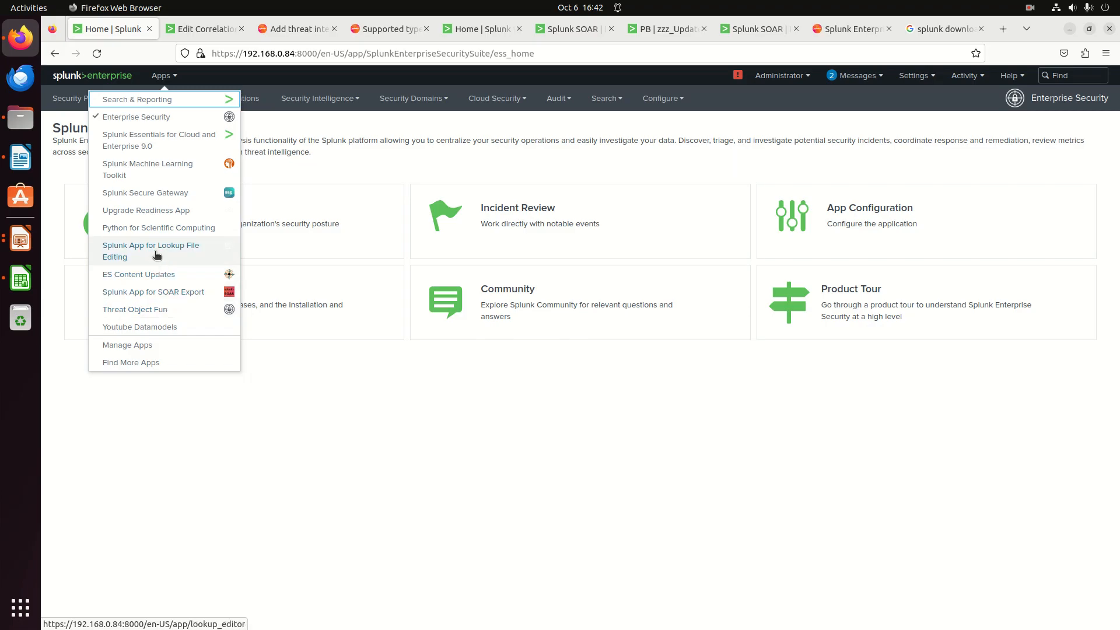
{"action": "mouse_move", "coordinate": [140, 326]}
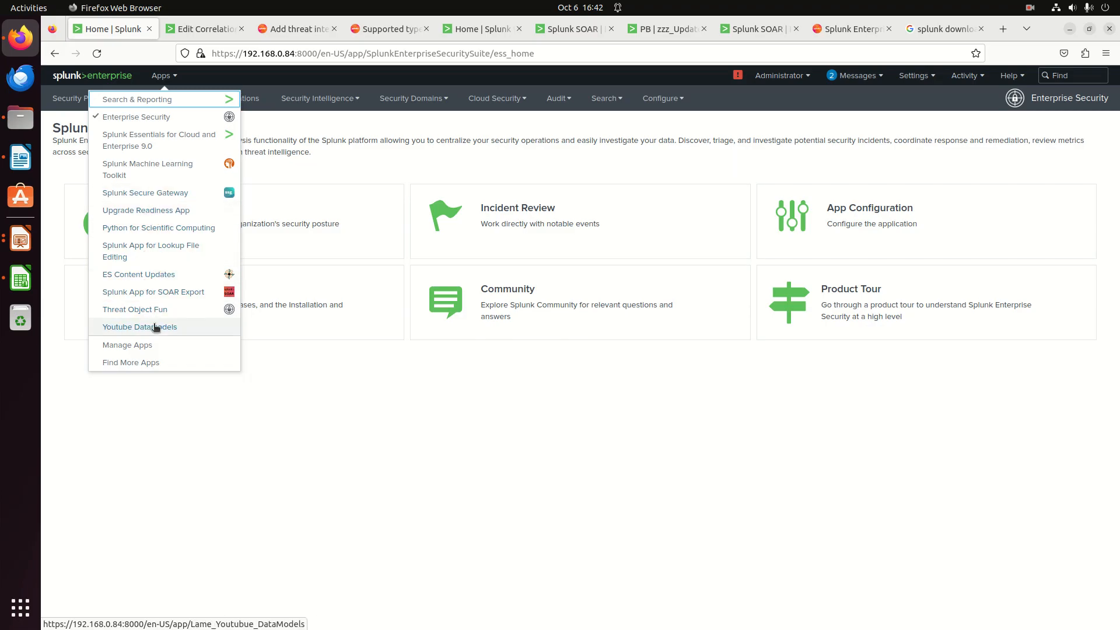
{"action": "mouse_move", "coordinate": [139, 274]}
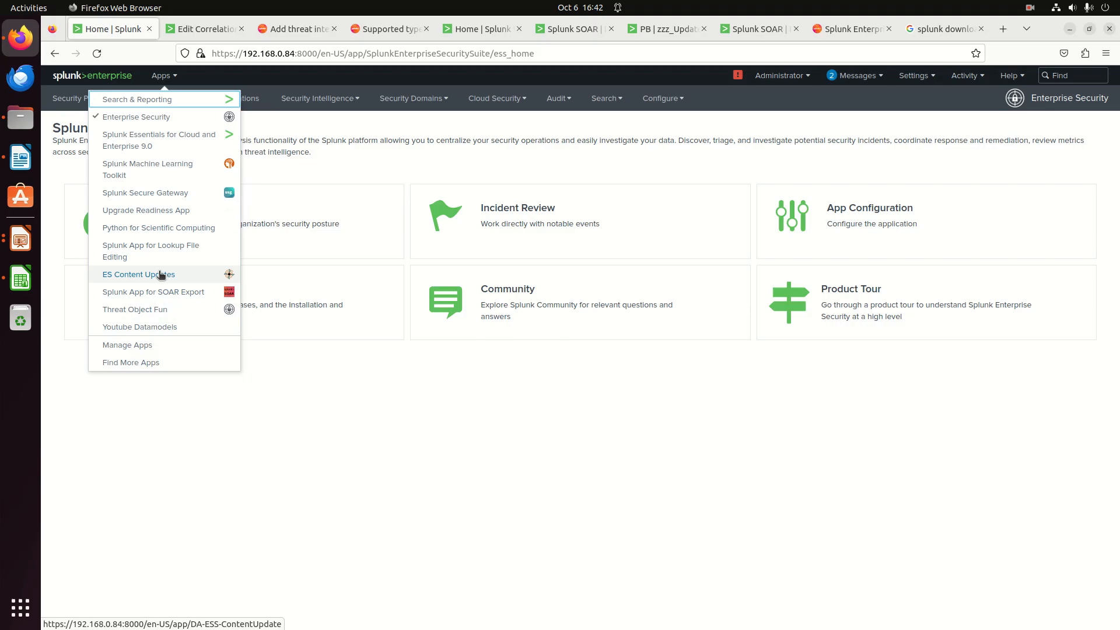
{"action": "mouse_move", "coordinate": [153, 292]}
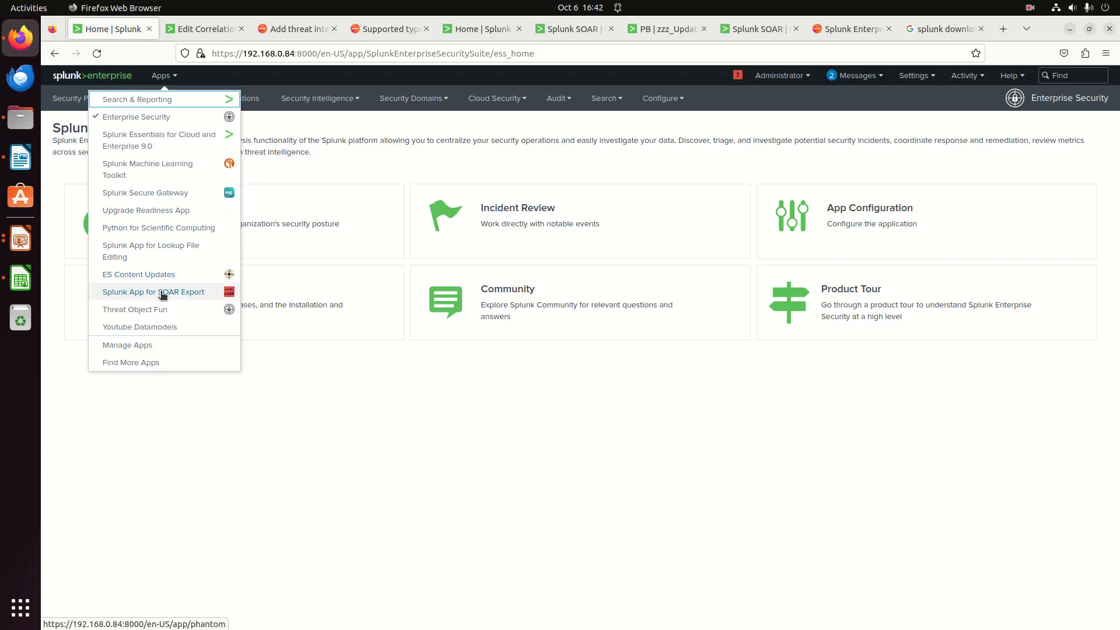
{"action": "mouse_move", "coordinate": [146, 210]}
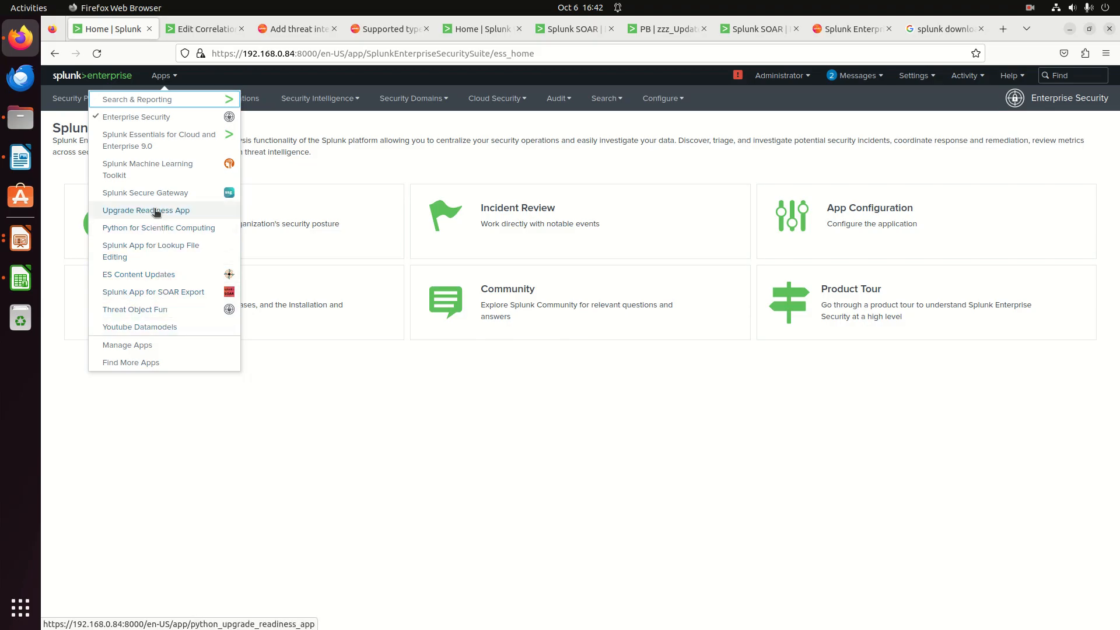
{"action": "mouse_move", "coordinate": [164, 169]}
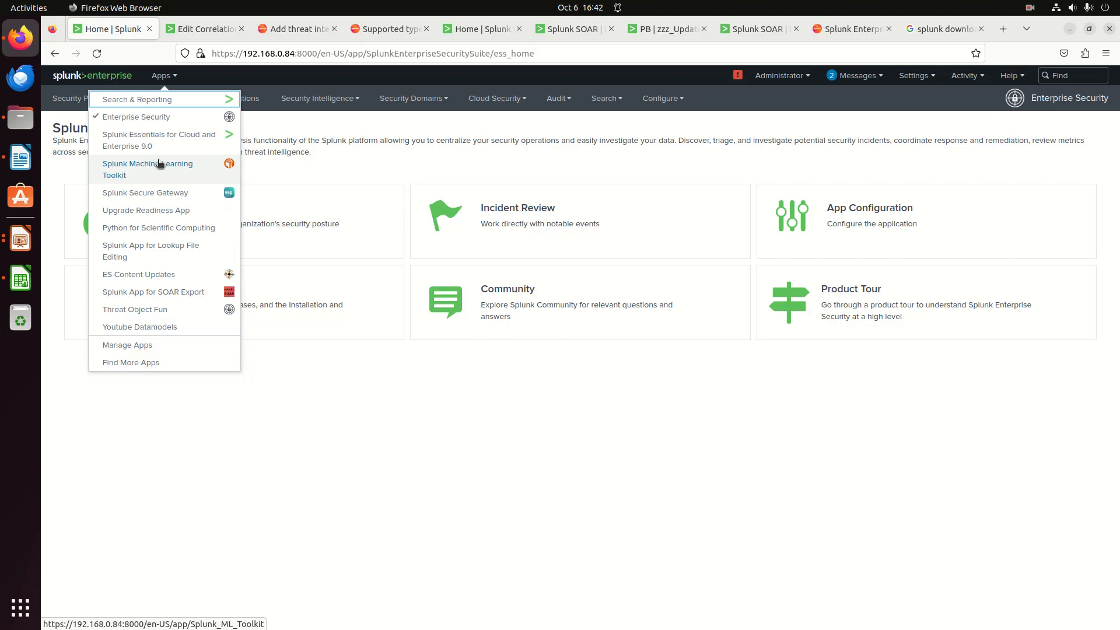
{"action": "mouse_move", "coordinate": [150, 251]}
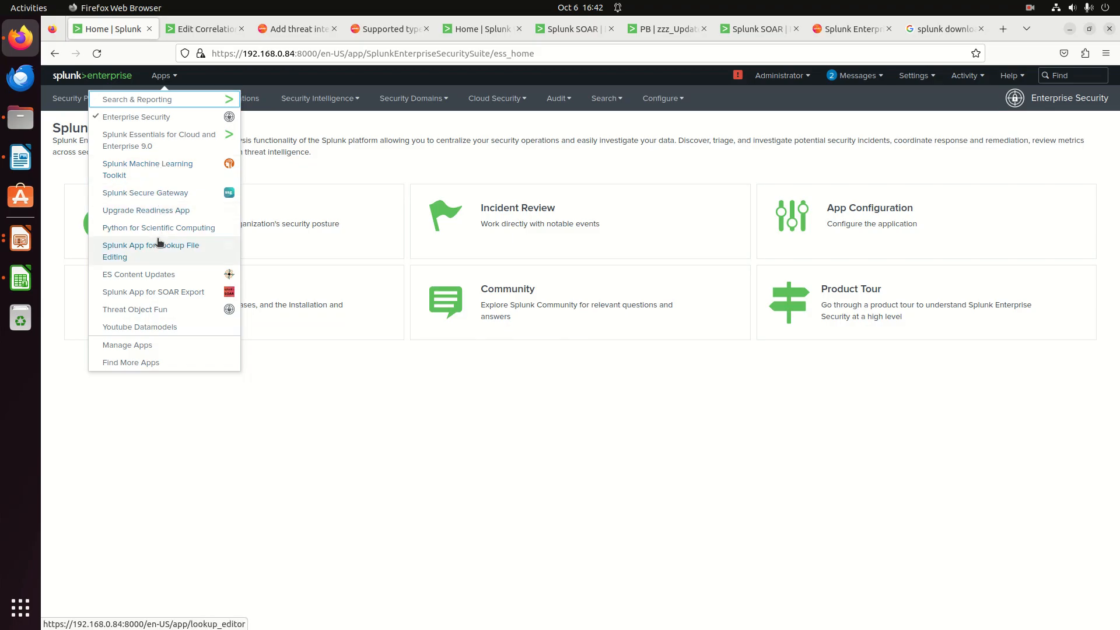
{"action": "left_click", "coordinate": [388, 28]}
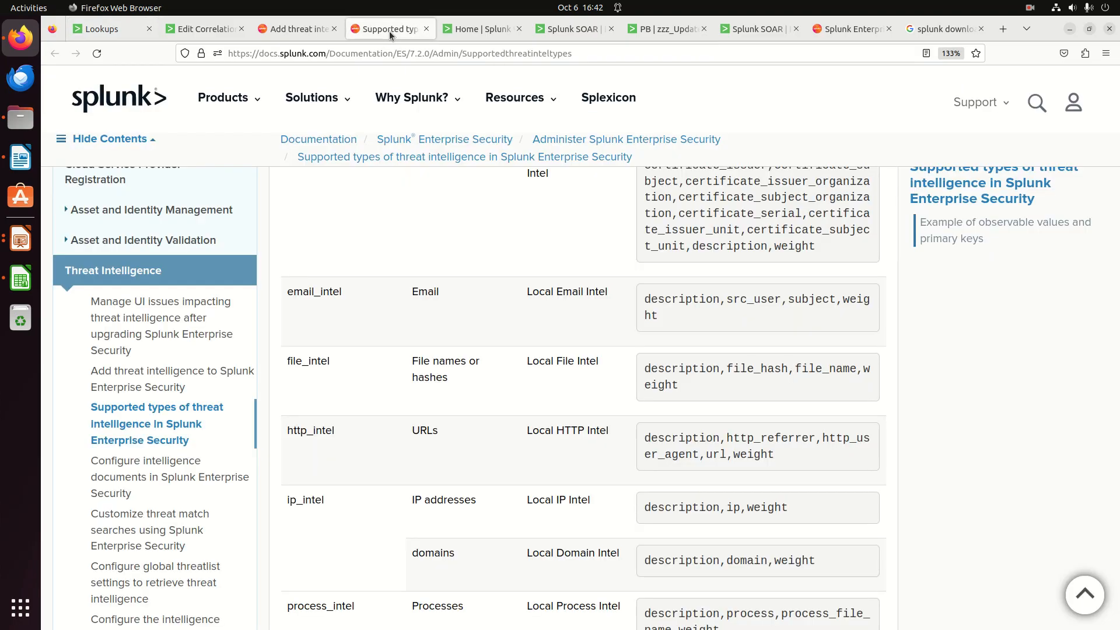
{"action": "scroll", "scroll_direction": "down", "scroll_amount": 3}
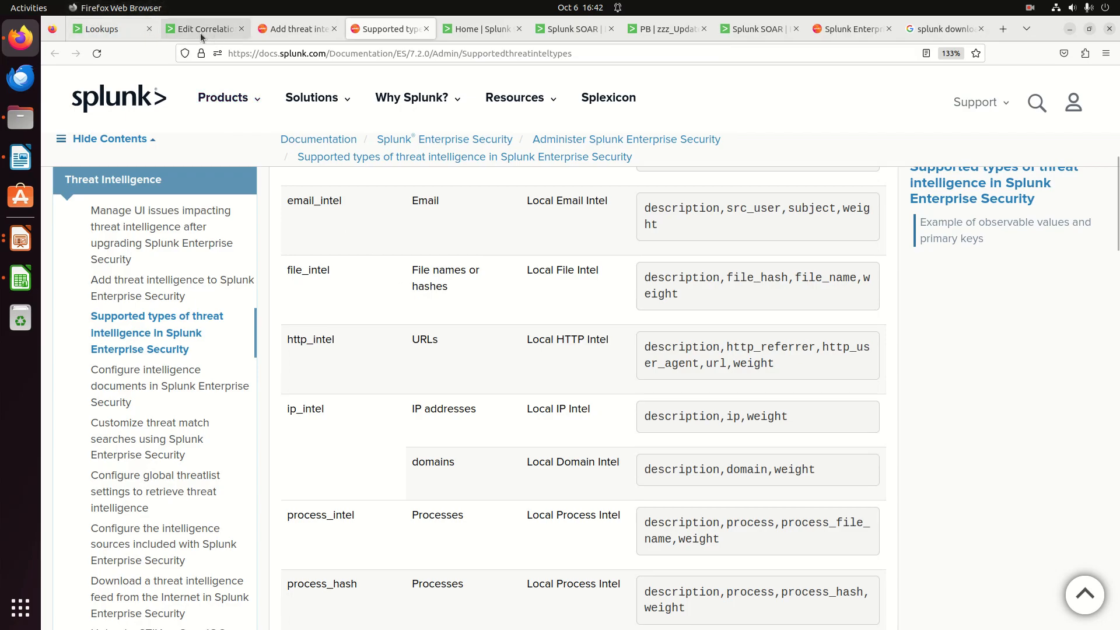
Filter the lookup list by 'local' to show the 15 local lookups.
{"action": "left_click", "coordinate": [100, 28]}
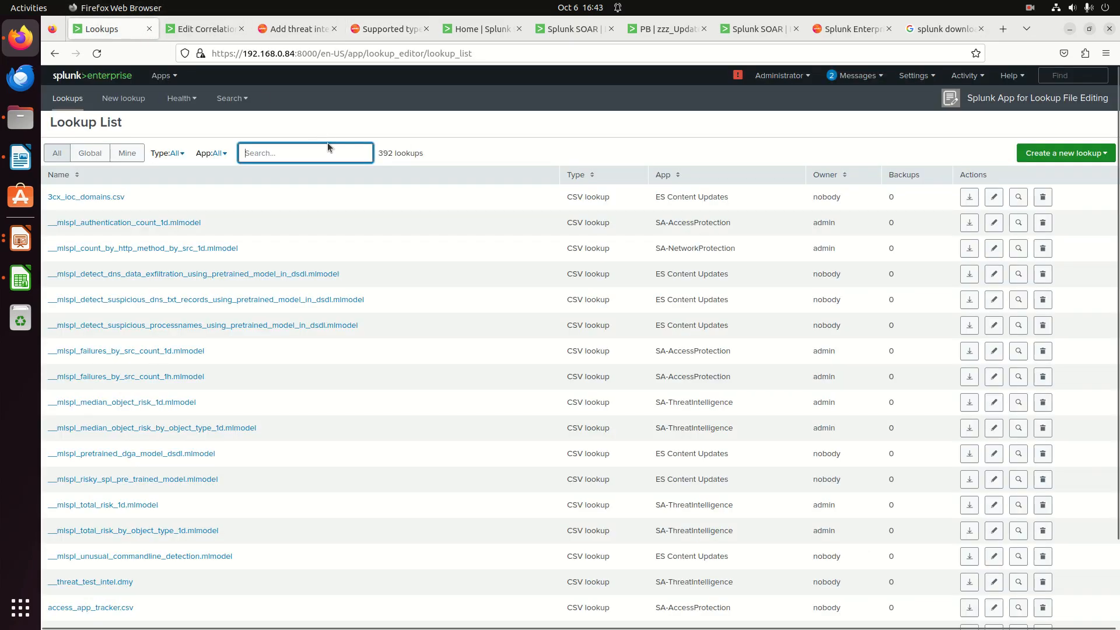
{"action": "type", "text": "1"}
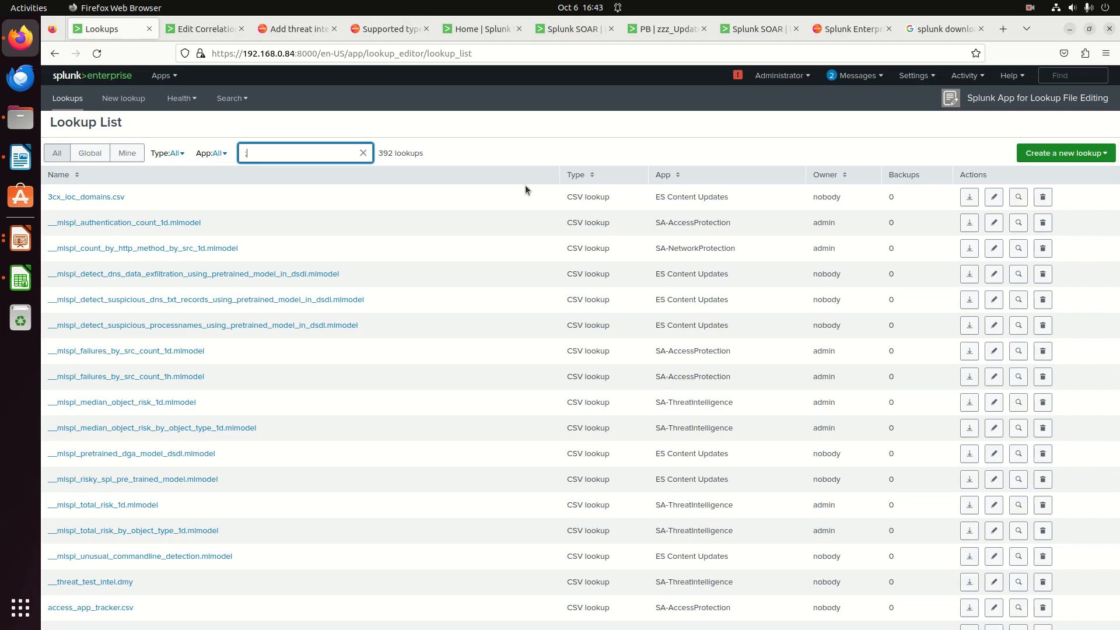
{"action": "type", "text": "local"}
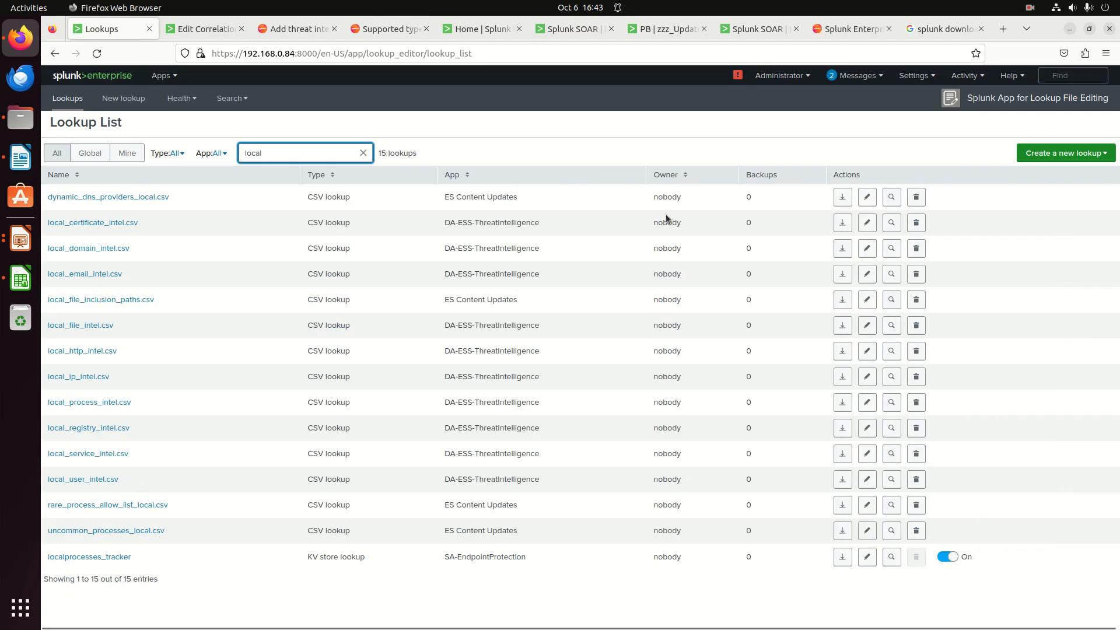
{"action": "mouse_move", "coordinate": [92, 222]}
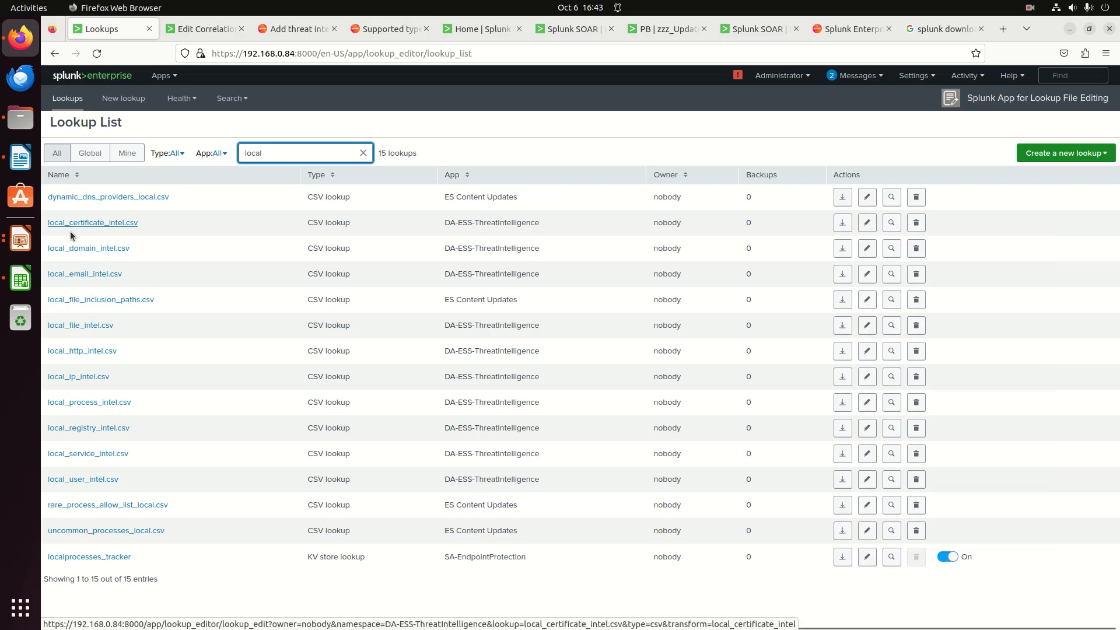
{"action": "mouse_move", "coordinate": [102, 337]}
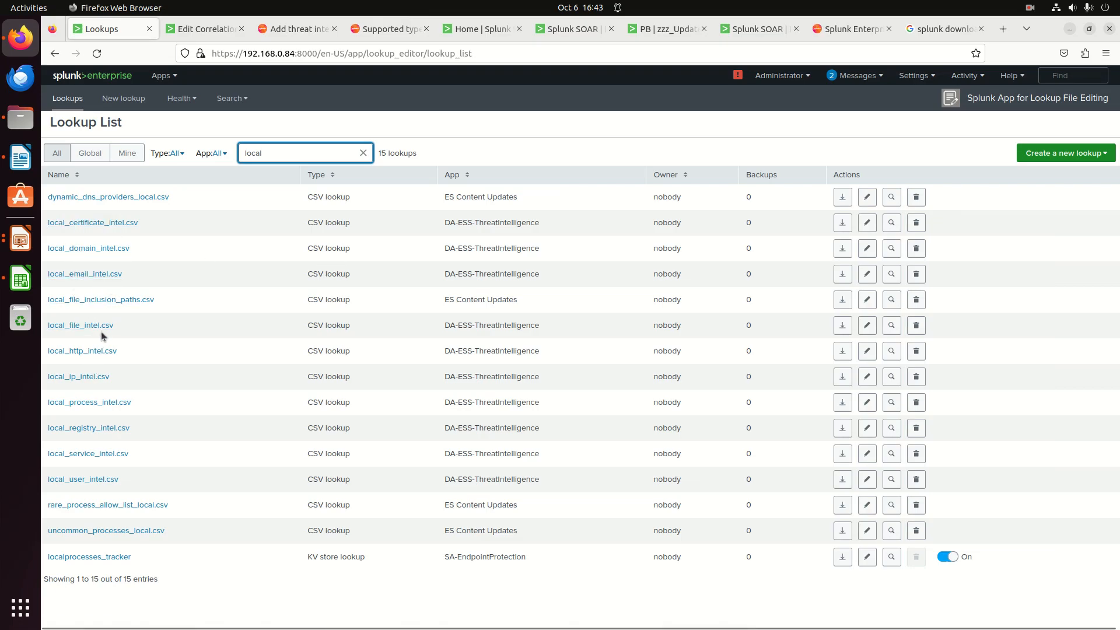
{"action": "mouse_move", "coordinate": [79, 376]}
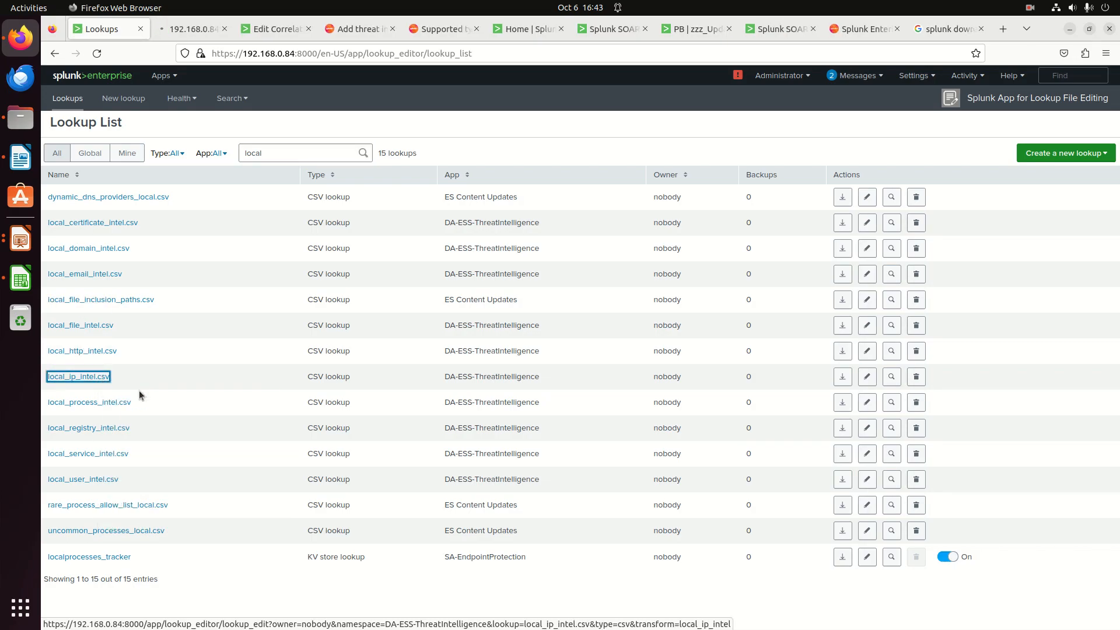
View the empty local_ip_intel.csv lookup with description, ip and weight columns.
{"action": "left_click", "coordinate": [77, 376]}
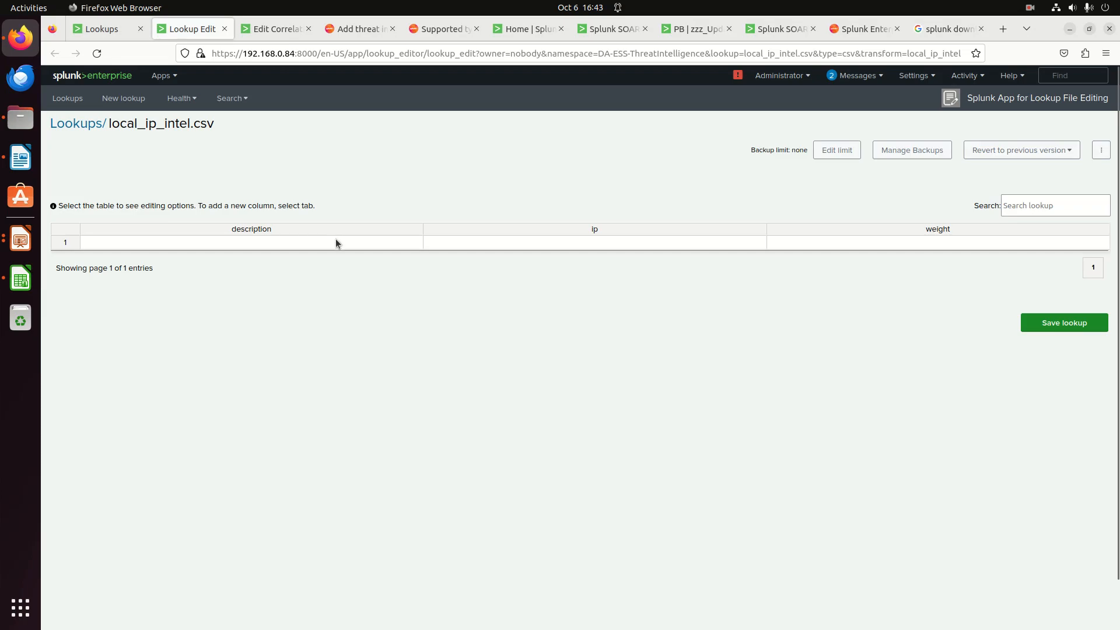
{"action": "mouse_move", "coordinate": [340, 115]}
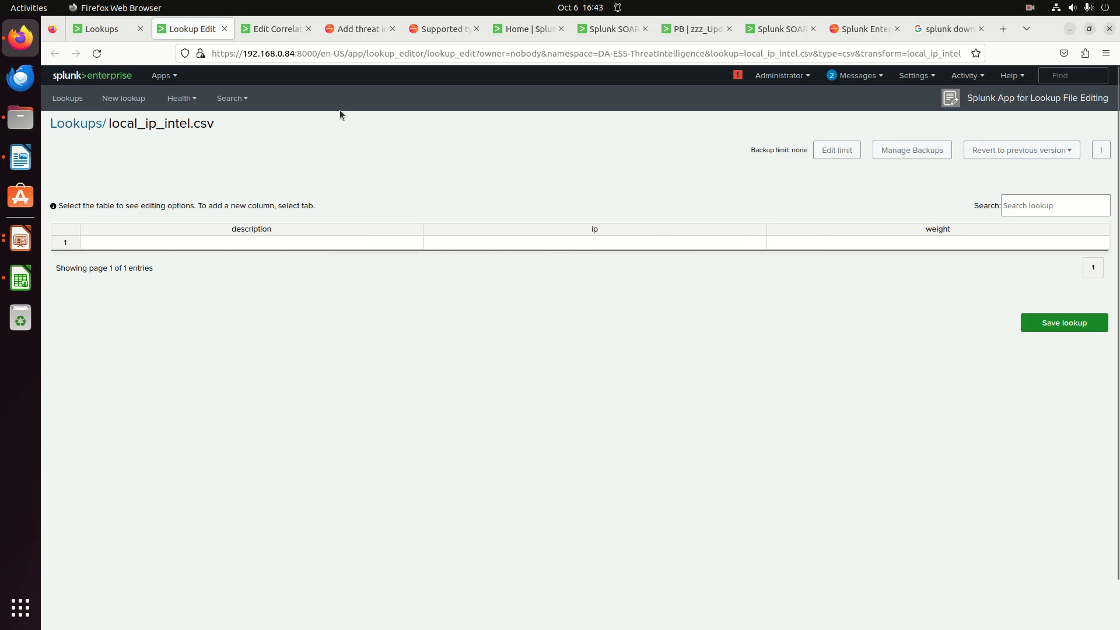
Duplicate the local_ip_intel.csv Lookup Edit tab from its context menu.
{"action": "right_click", "coordinate": [191, 29]}
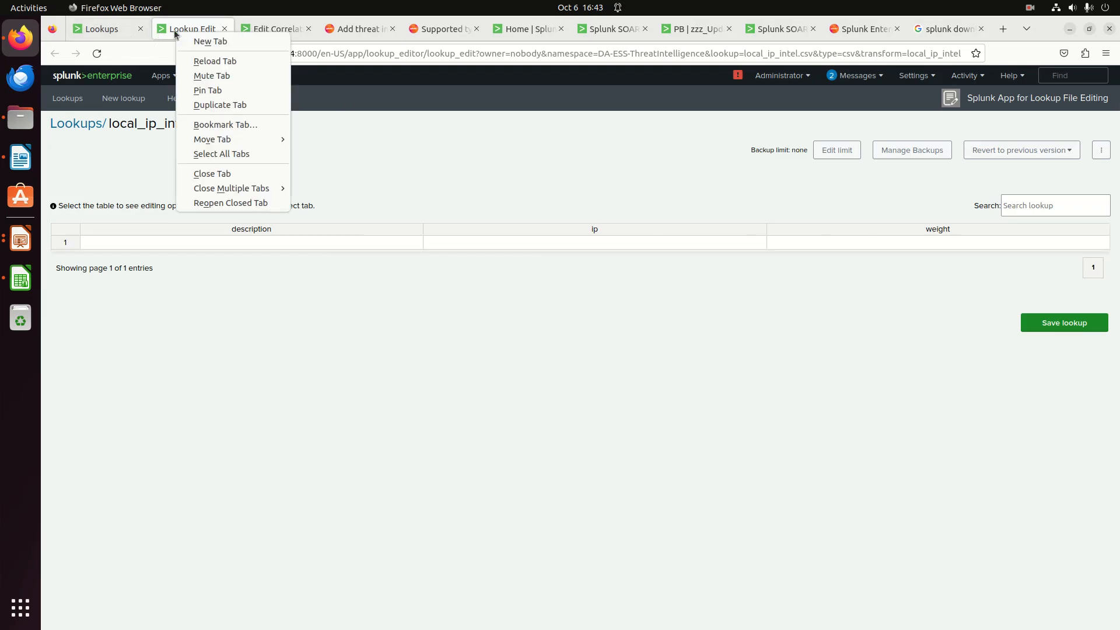
{"action": "mouse_move", "coordinate": [220, 105]}
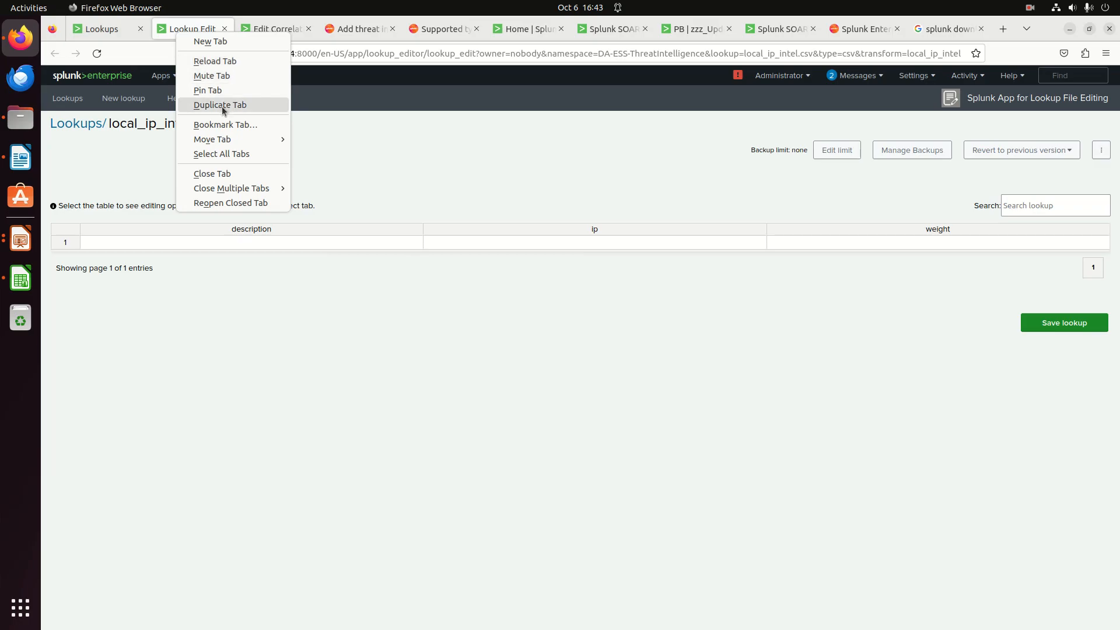
{"action": "left_click", "coordinate": [220, 105]}
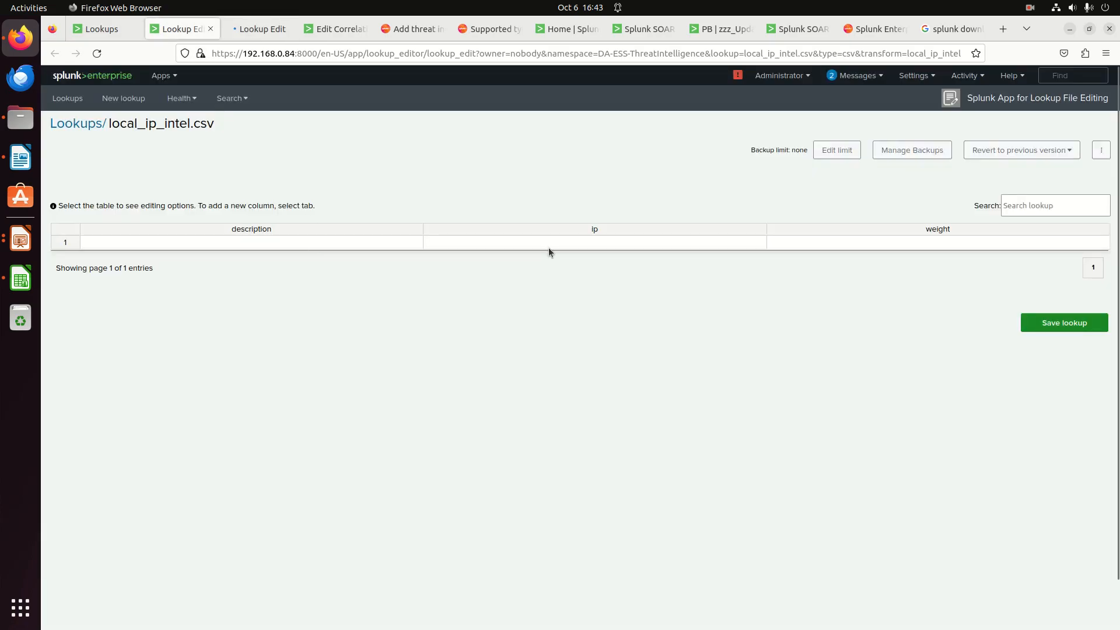
{"action": "mouse_move", "coordinate": [594, 247]}
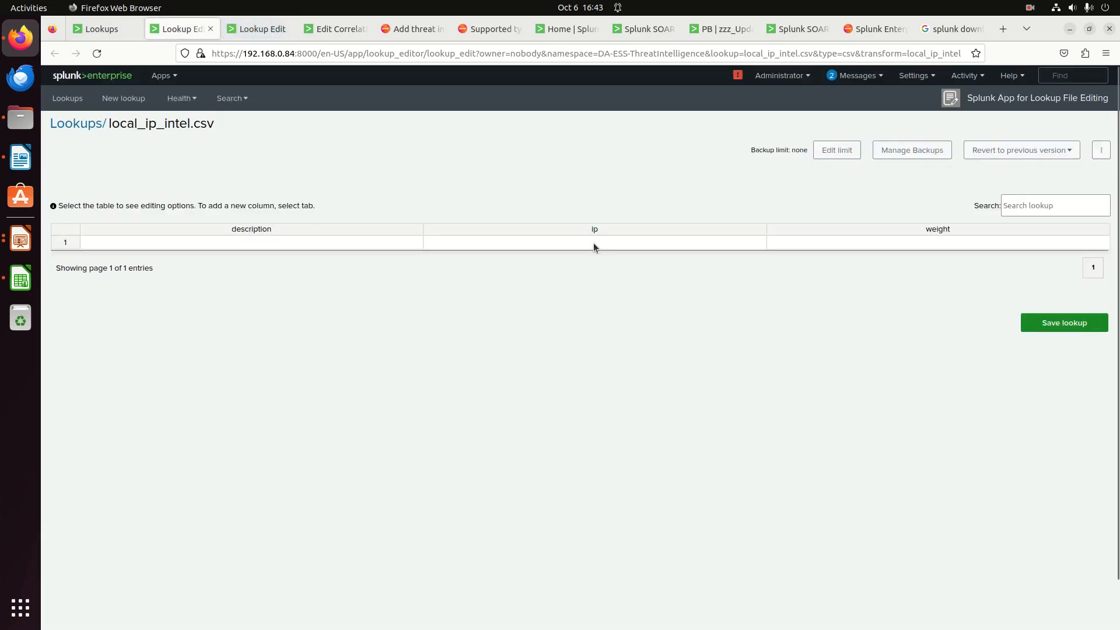
{"action": "mouse_move", "coordinate": [491, 126]}
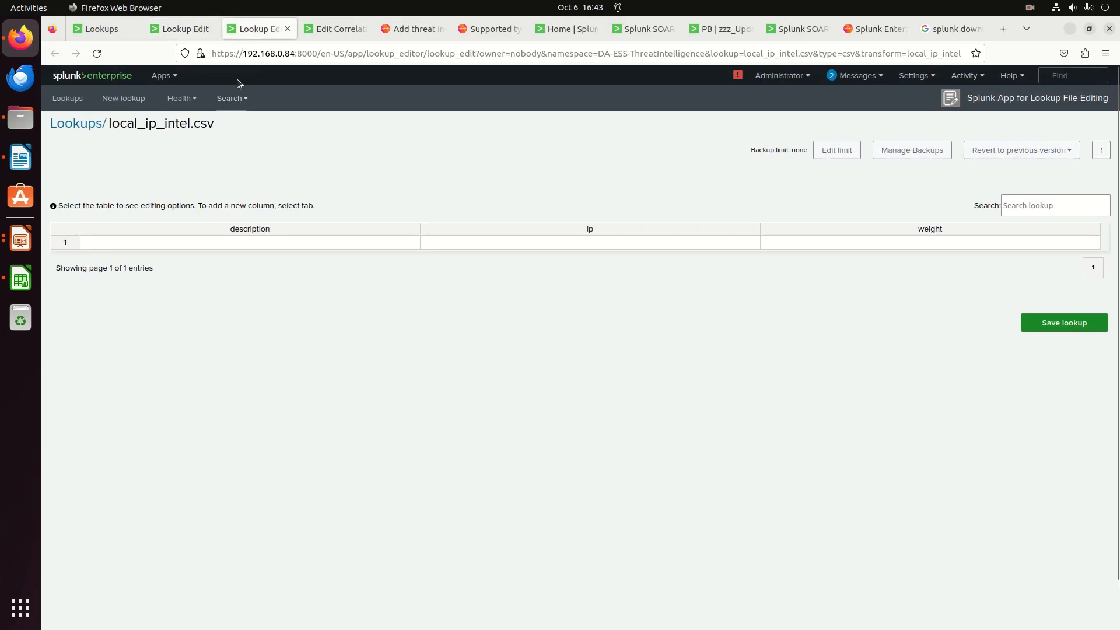
Search index=corelight sourcetype=corelight_conn | stats count by src_ip, fixing the typo, giving 82 rows.
{"action": "left_click", "coordinate": [97, 53]}
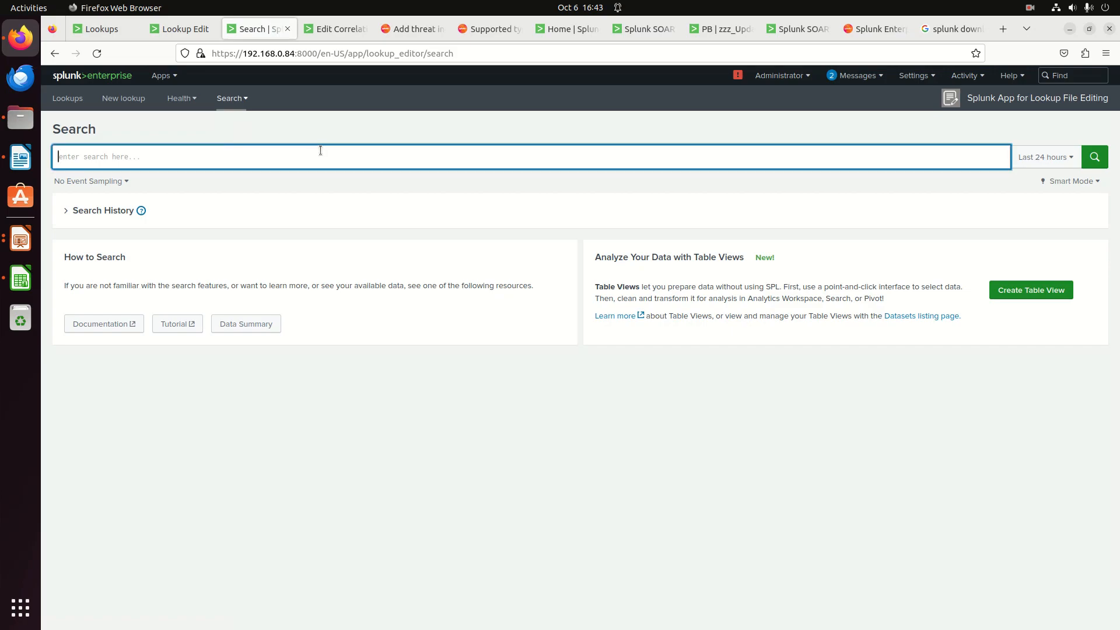
{"action": "type", "text": "index=b"}
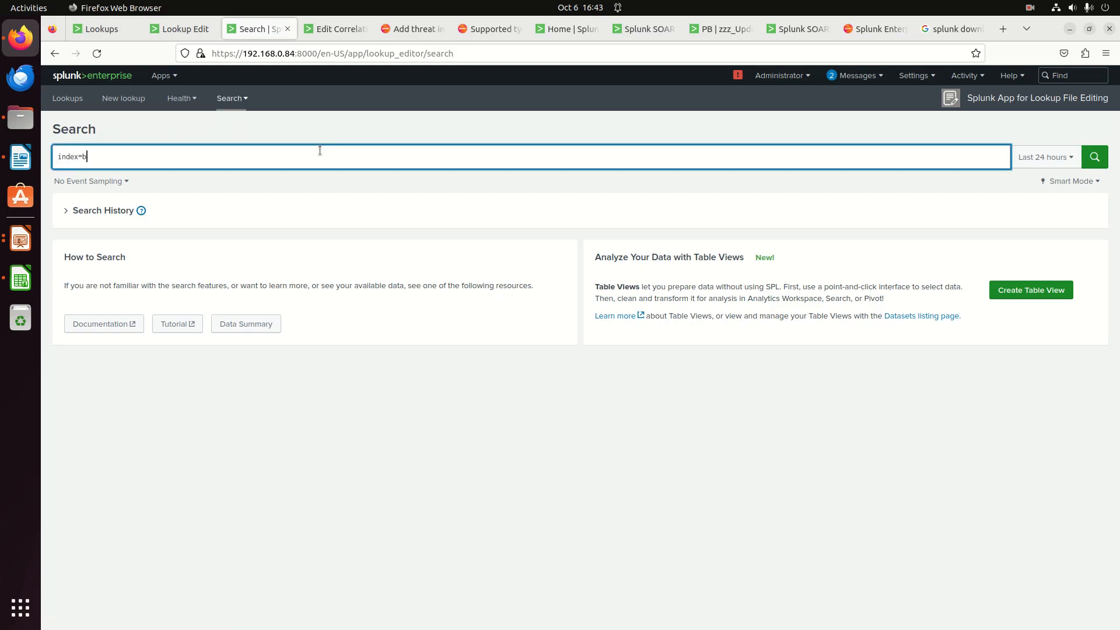
{"action": "type", "text": "ore1"}
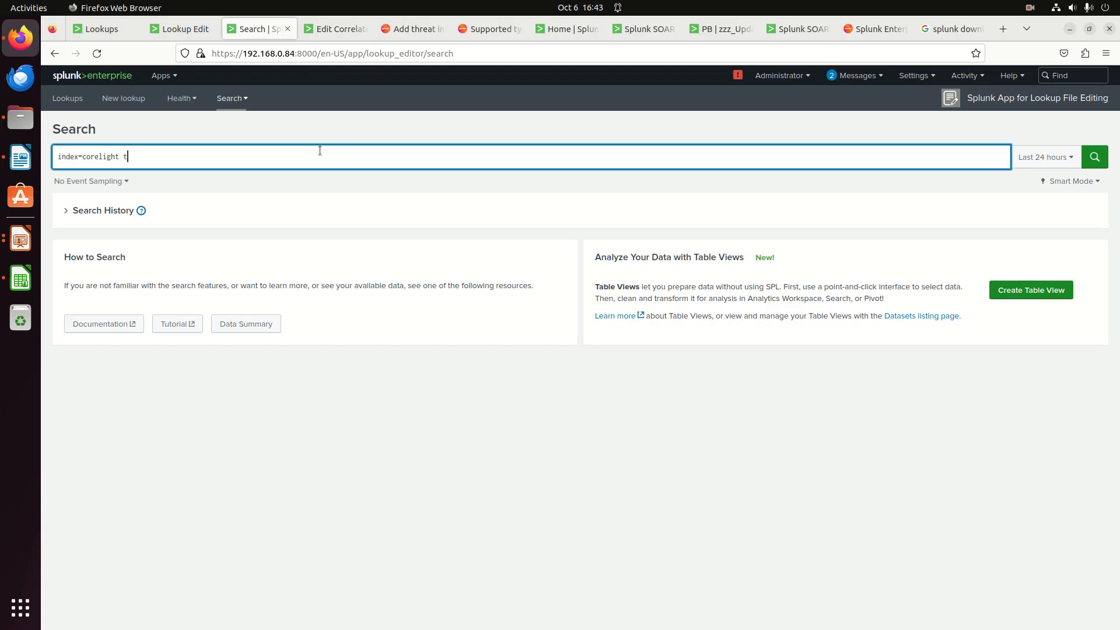
{"action": "type", "text": "sourcetype=corelight_connn"}
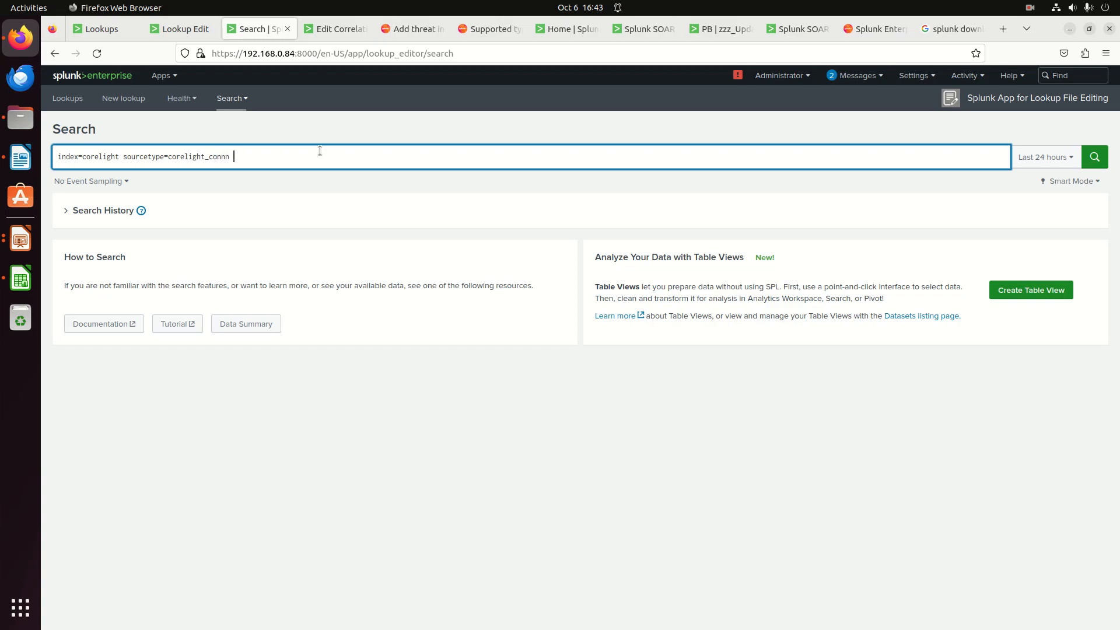
{"action": "type", "text": "| stats count by src_ip"}
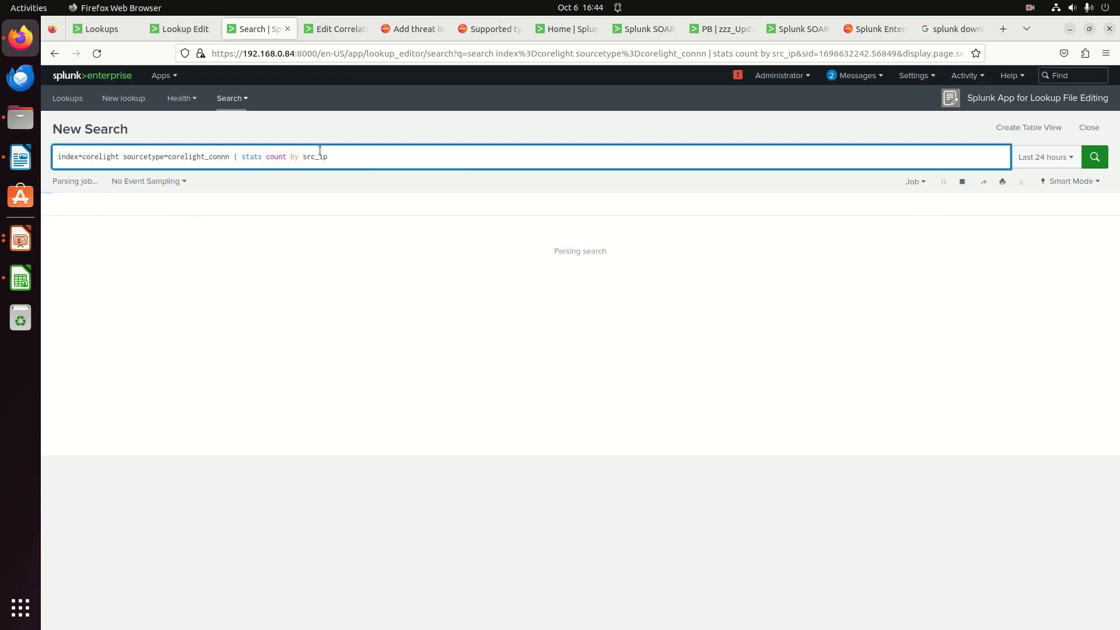
{"action": "left_click", "coordinate": [1094, 156]}
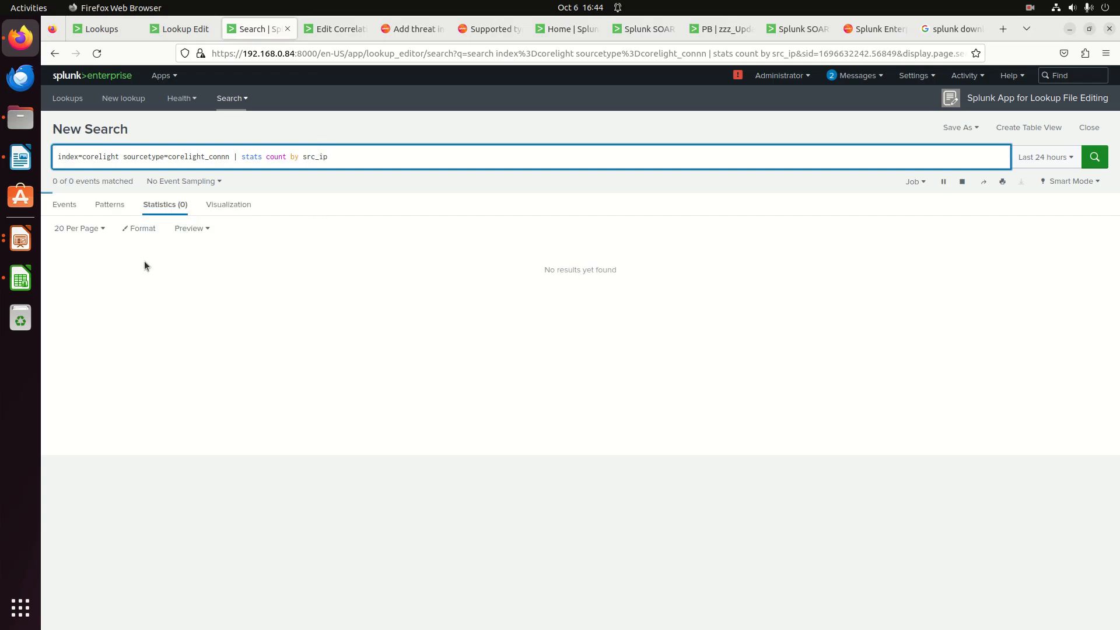
{"action": "left_click", "coordinate": [1094, 156]}
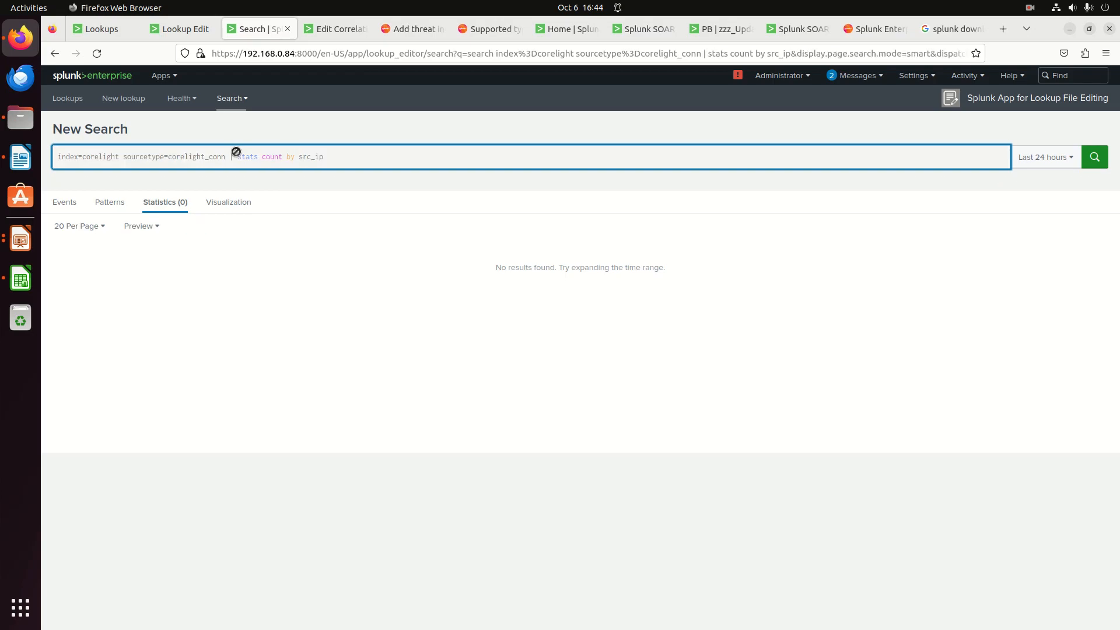
{"action": "left_click", "coordinate": [1094, 156]}
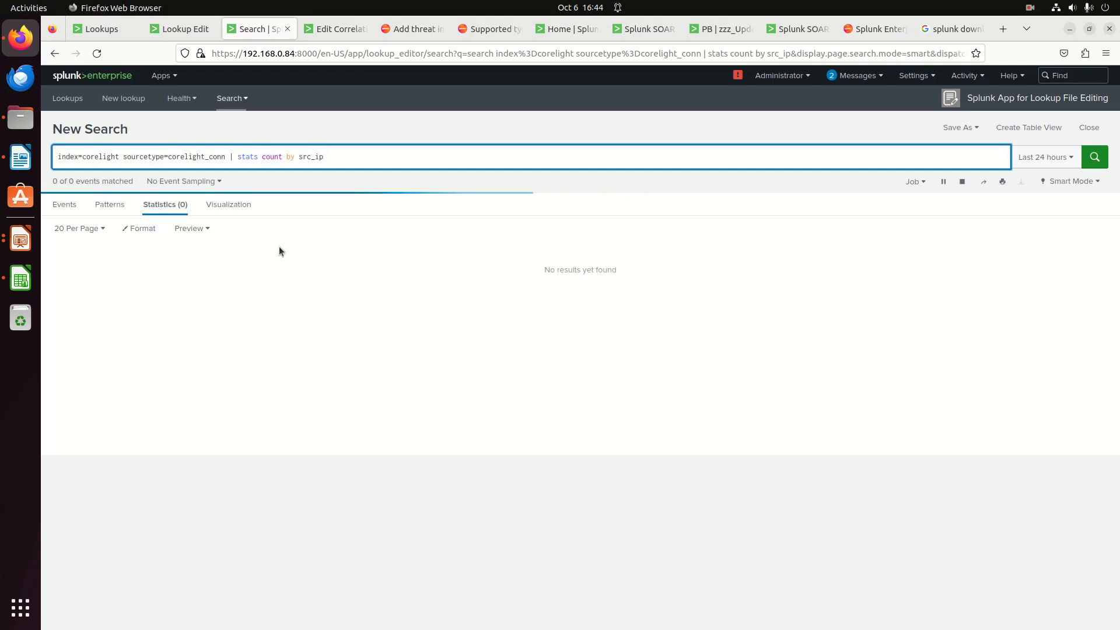
{"action": "left_click", "coordinate": [1094, 156]}
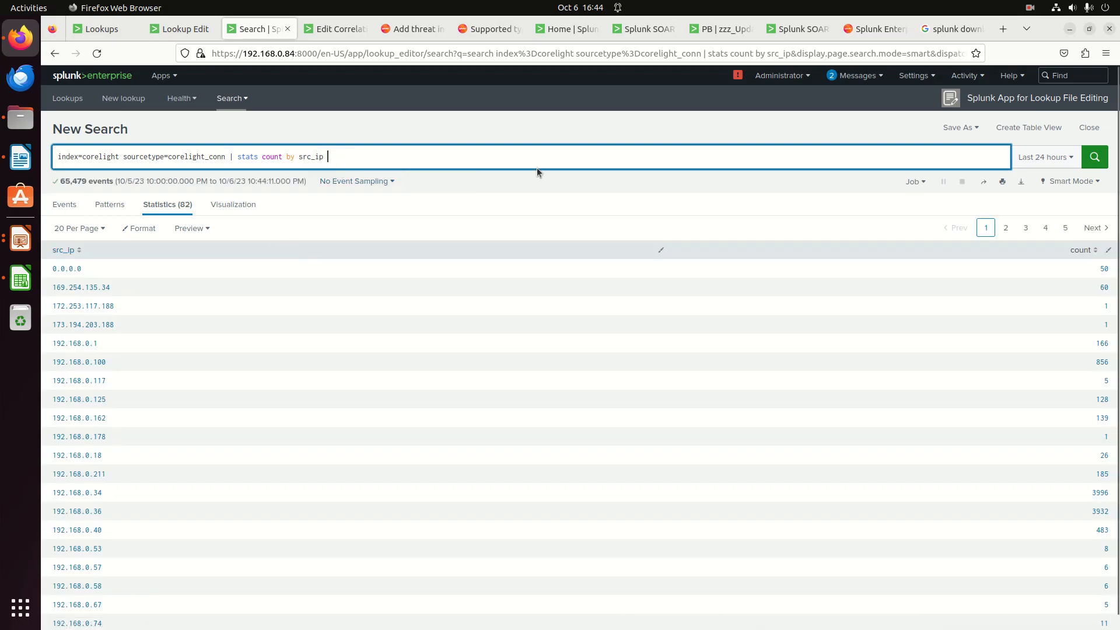
Limit results to 10 IPs and add description 'bad IPs' and weight 2 fields.
{"action": "type", "text": "| head 10"}
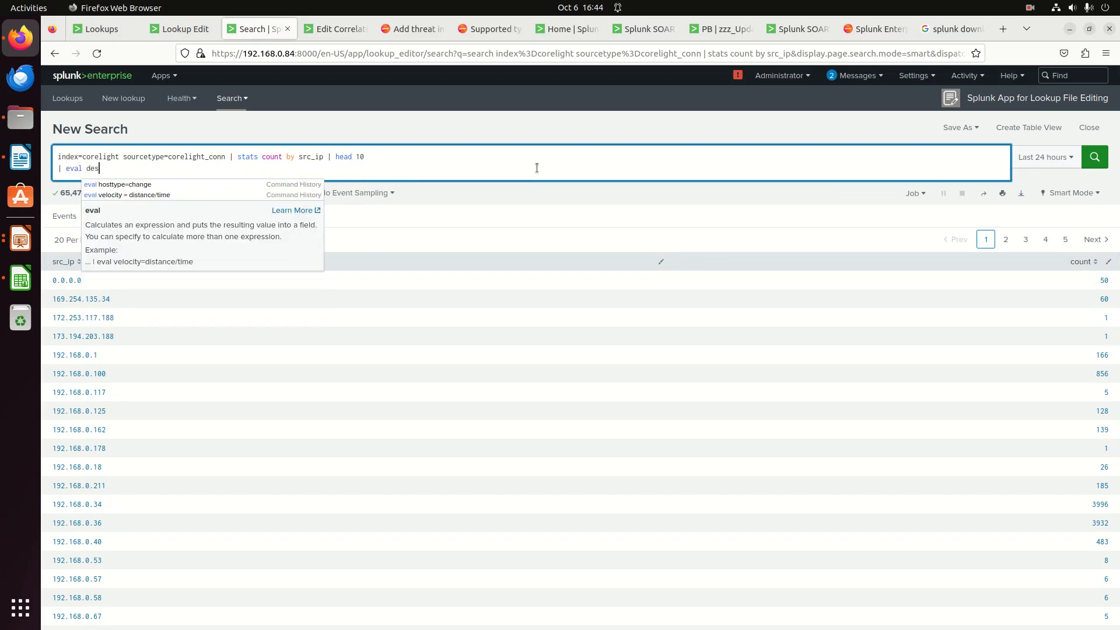
{"action": "type", "text": "cription as \""}
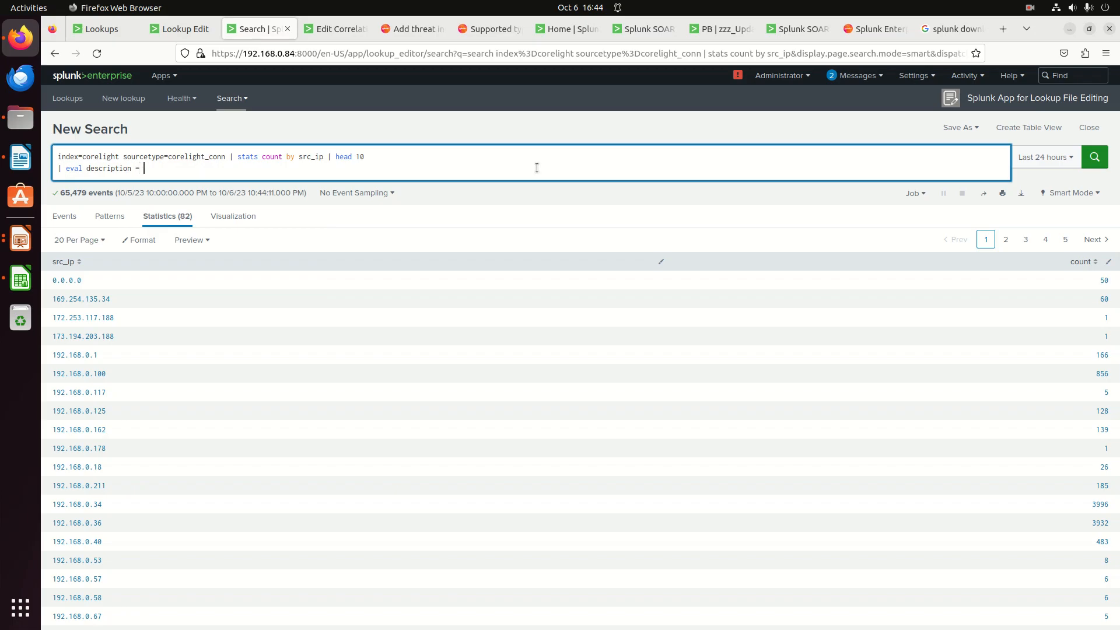
{"action": "type", "text": "\"bad IPs"}
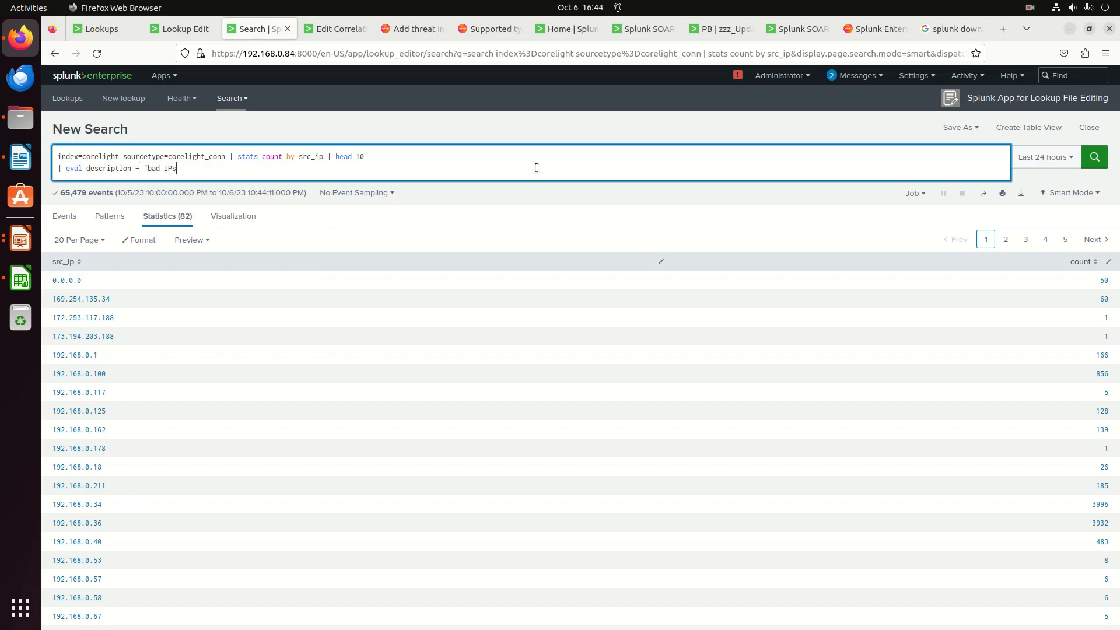
{"action": "key", "text": "Enter"}
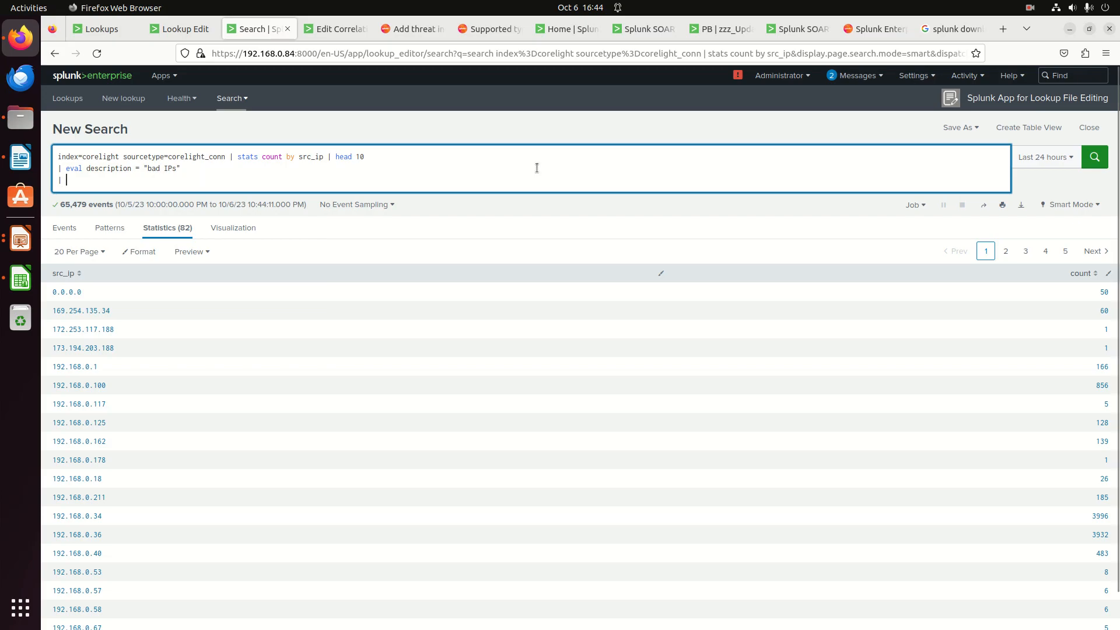
{"action": "type", "text": "eval weight=2"}
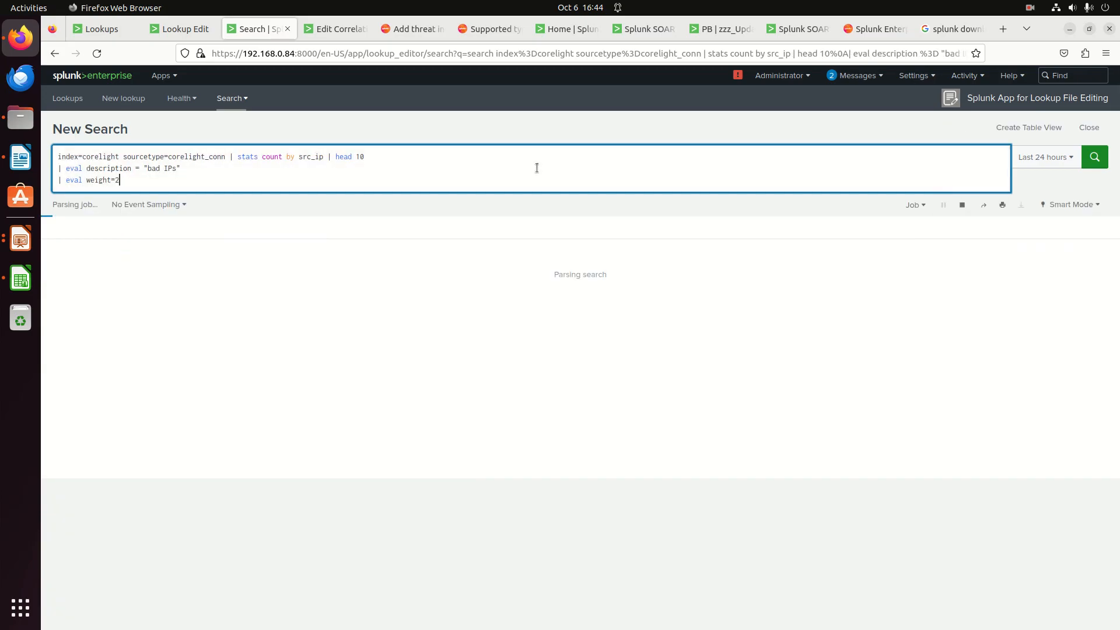
{"action": "left_click", "coordinate": [1094, 157]}
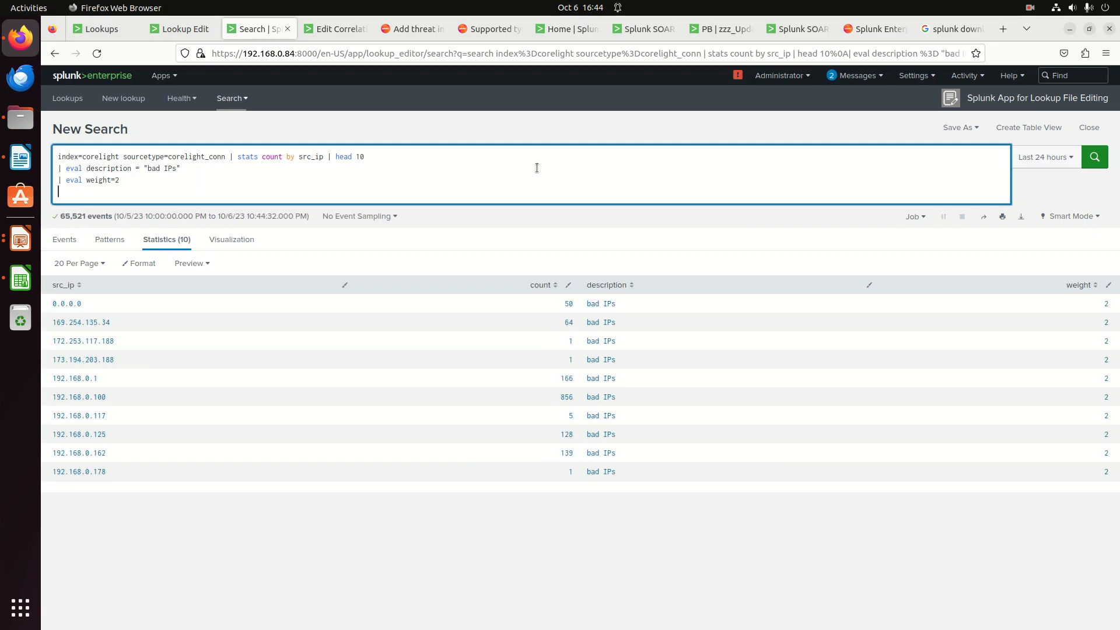
Table only ip, description and weight, dropping the count column, and rerun the search.
{"action": "type", "text": "| ta"}
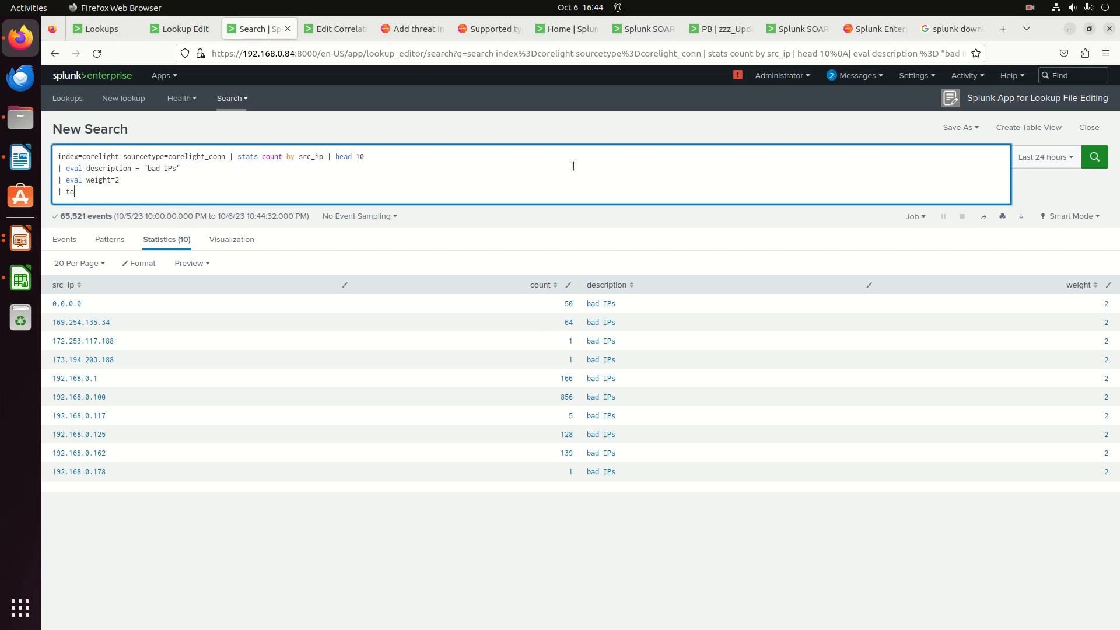
{"action": "type", "text": "fil"}
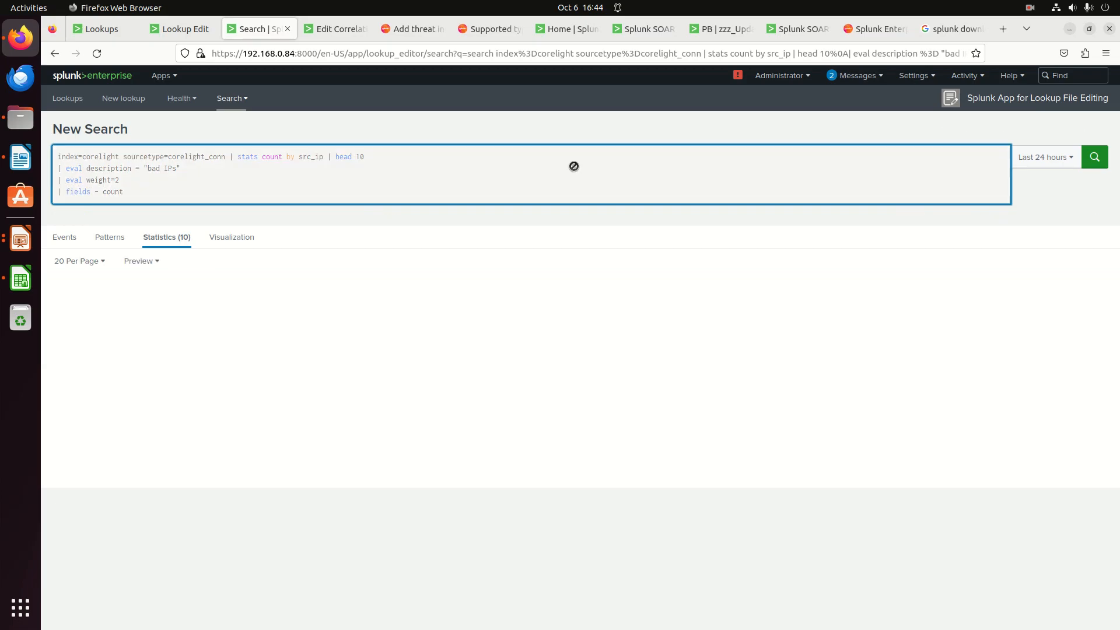
{"action": "left_click", "coordinate": [1093, 156]}
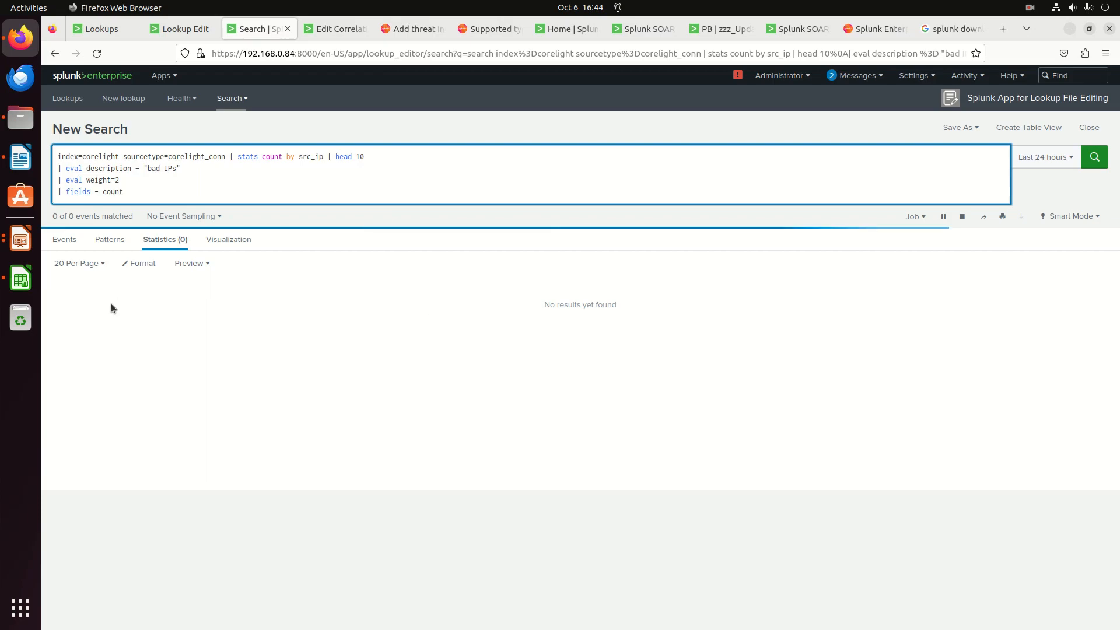
{"action": "left_click", "coordinate": [1094, 157]}
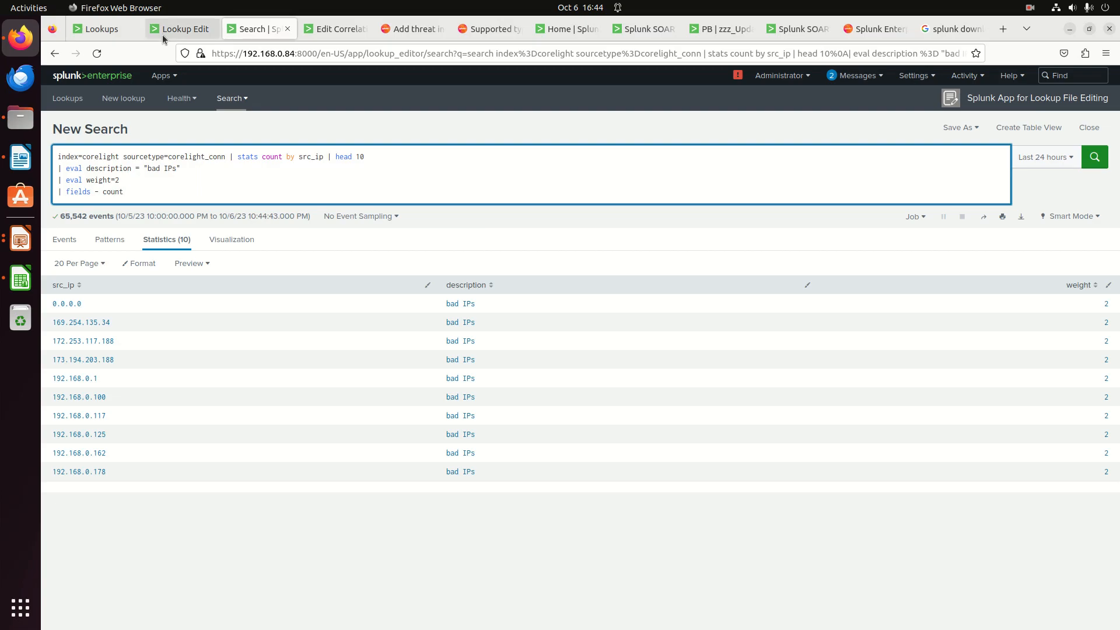
{"action": "left_click", "coordinate": [182, 29]}
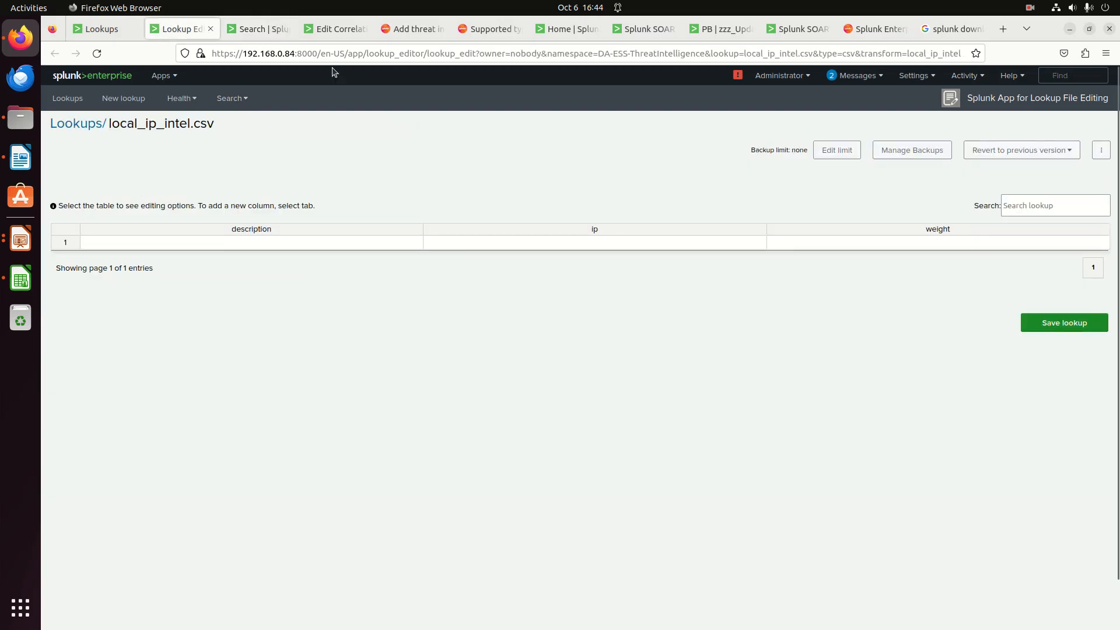
{"action": "left_click", "coordinate": [257, 29]}
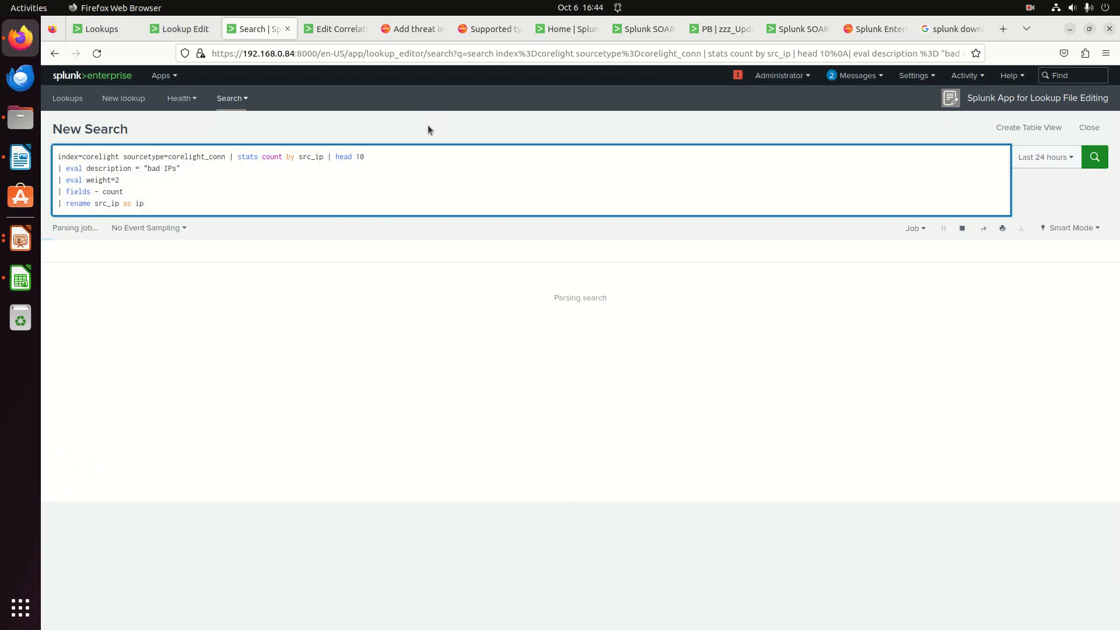
{"action": "left_click", "coordinate": [1093, 157]}
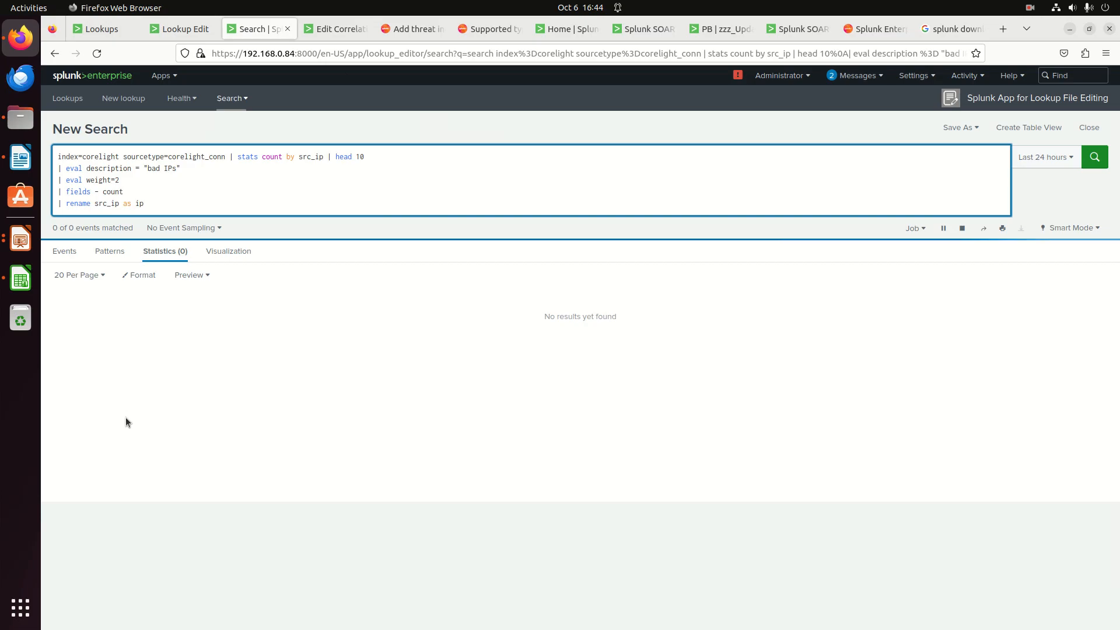
{"action": "left_click", "coordinate": [1094, 156]}
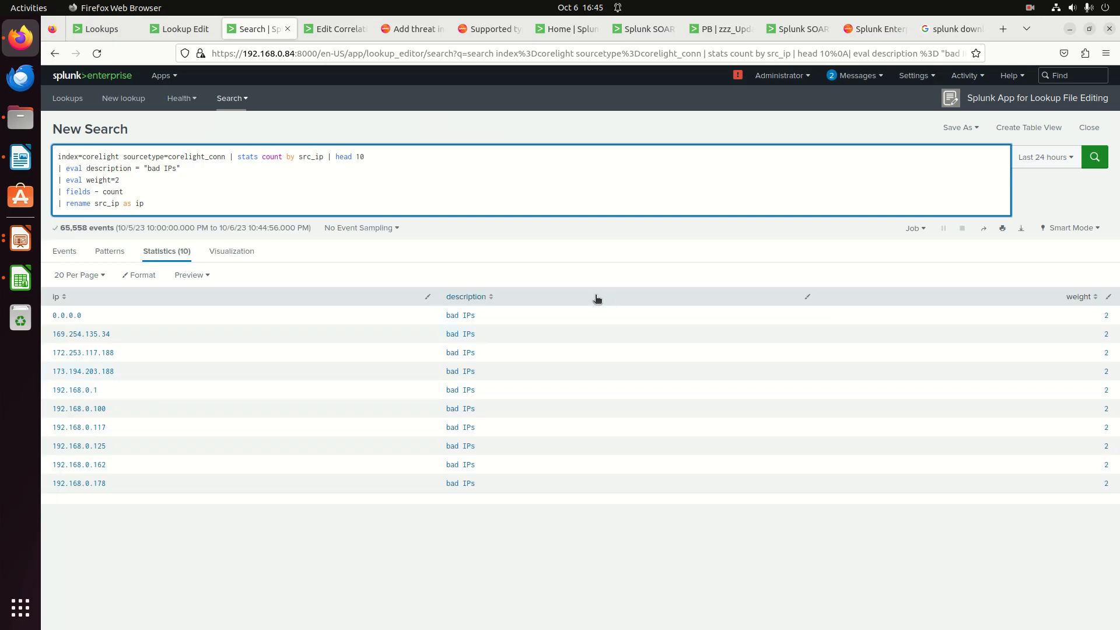
{"action": "mouse_move", "coordinate": [465, 222]}
{"action": "type", "text": "| outputlookup"}
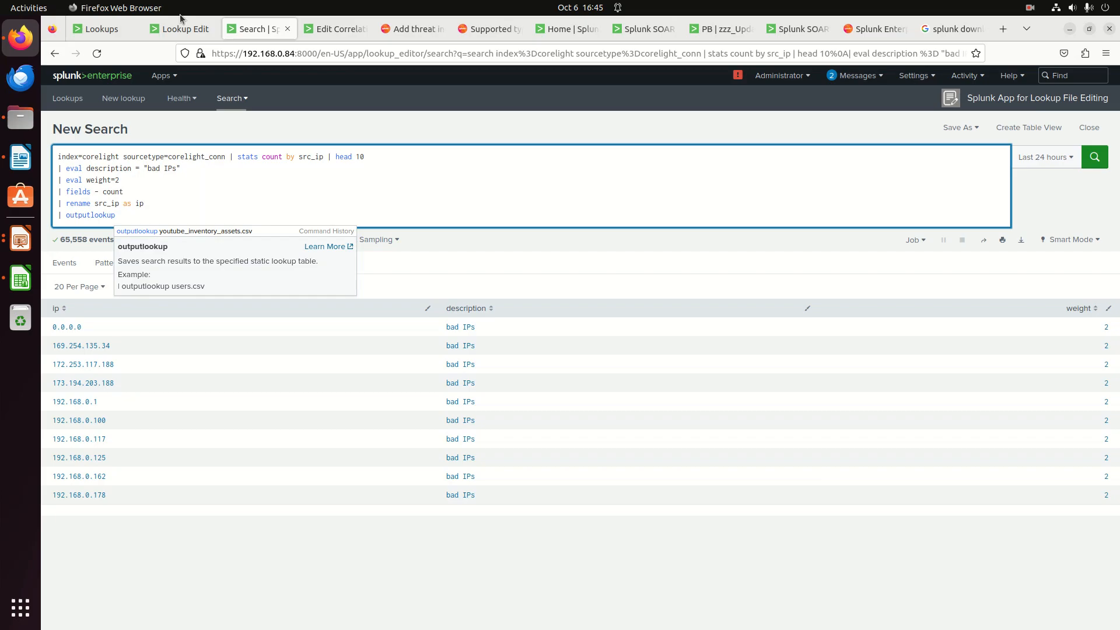
Add '| outputlookup local_ip_intel.csv' to the query and remove append=true.
{"action": "left_click", "coordinate": [179, 28]}
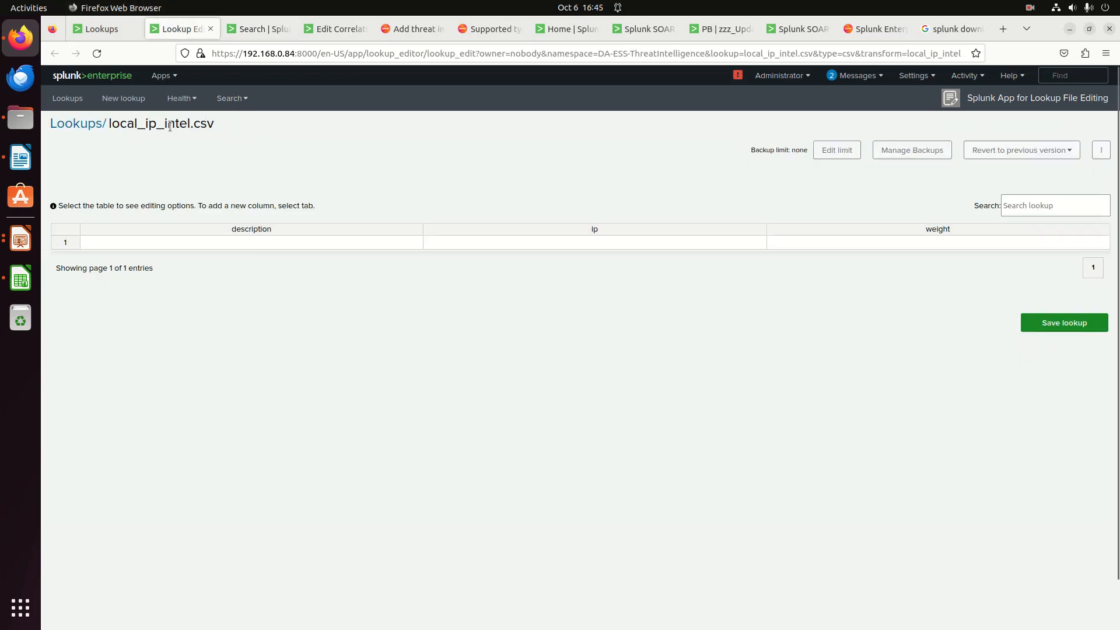
{"action": "double_click", "coordinate": [149, 124]}
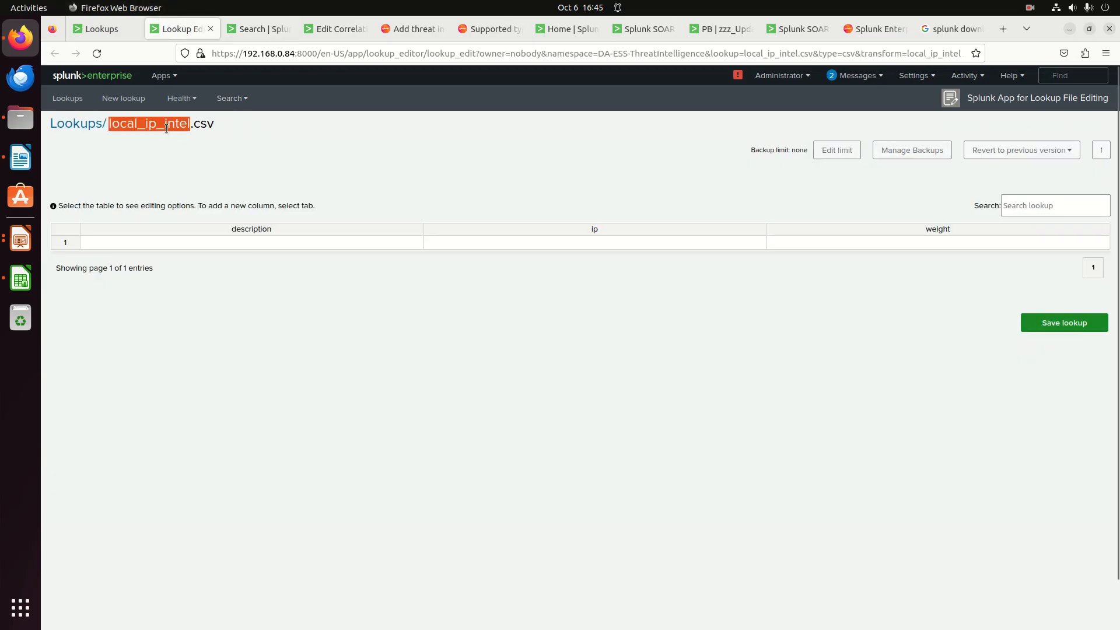
{"action": "left_click", "coordinate": [257, 29]}
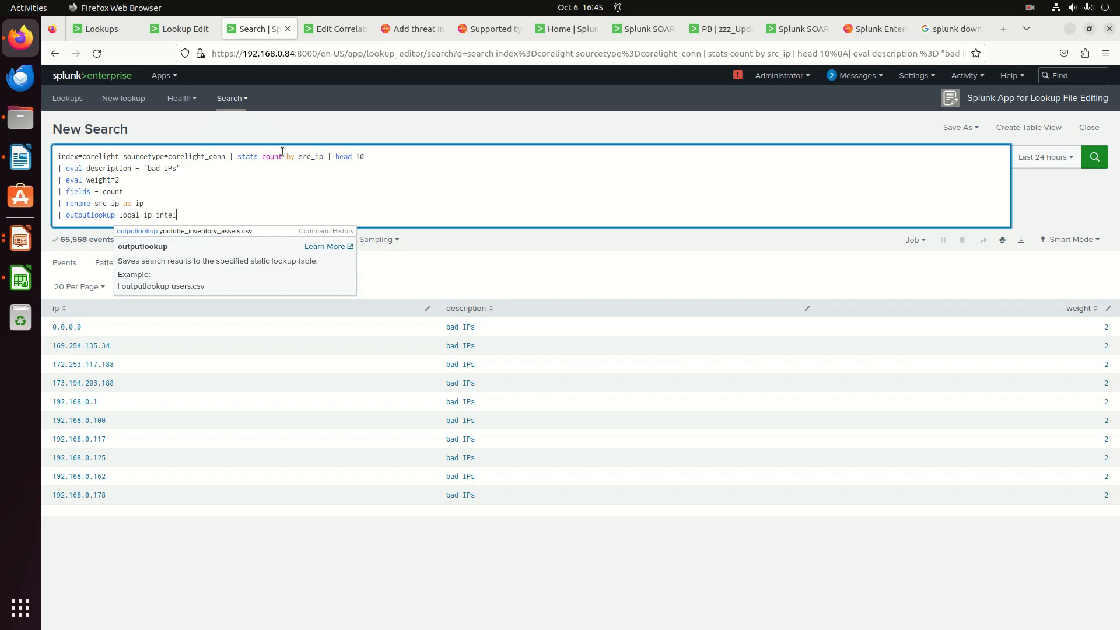
{"action": "type", "text": ".csv"}
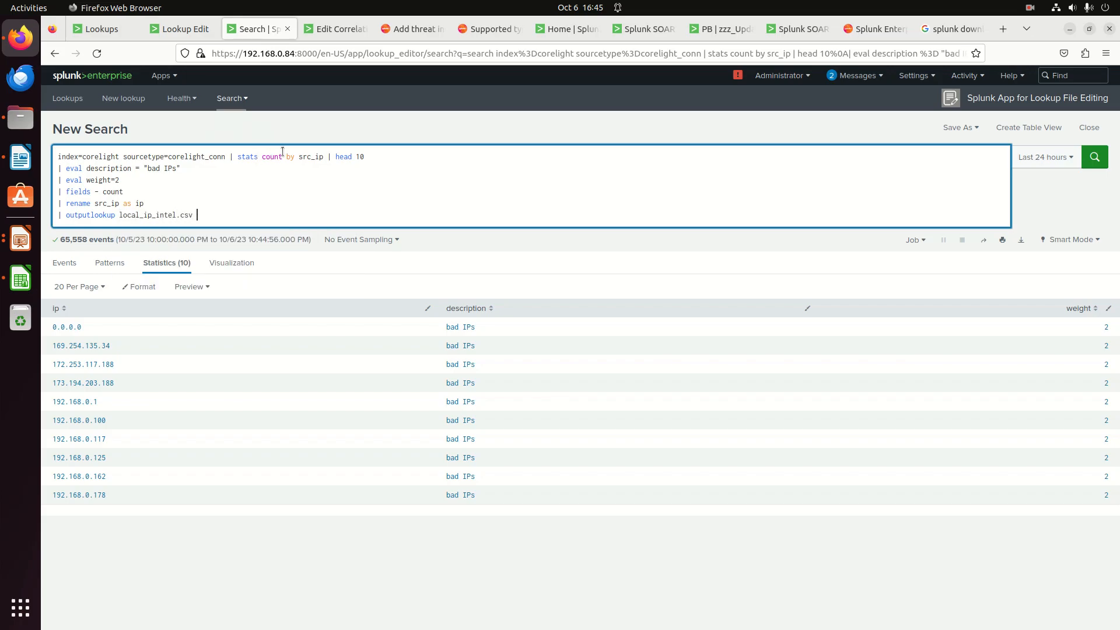
{"action": "type", "text": "append=true"}
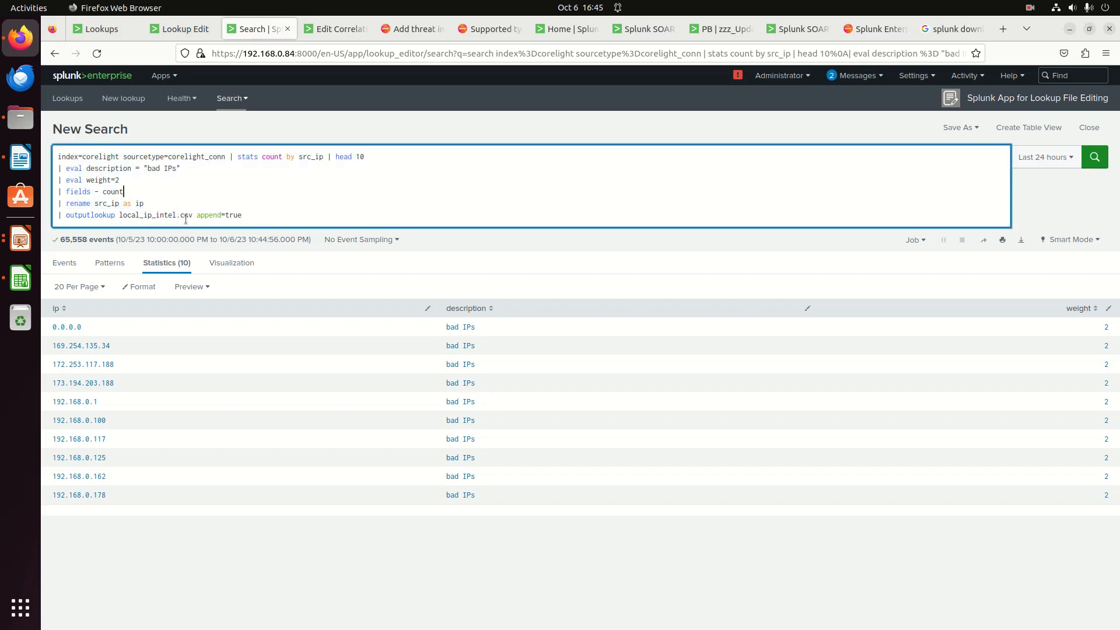
{"action": "double_click", "coordinate": [232, 215]}
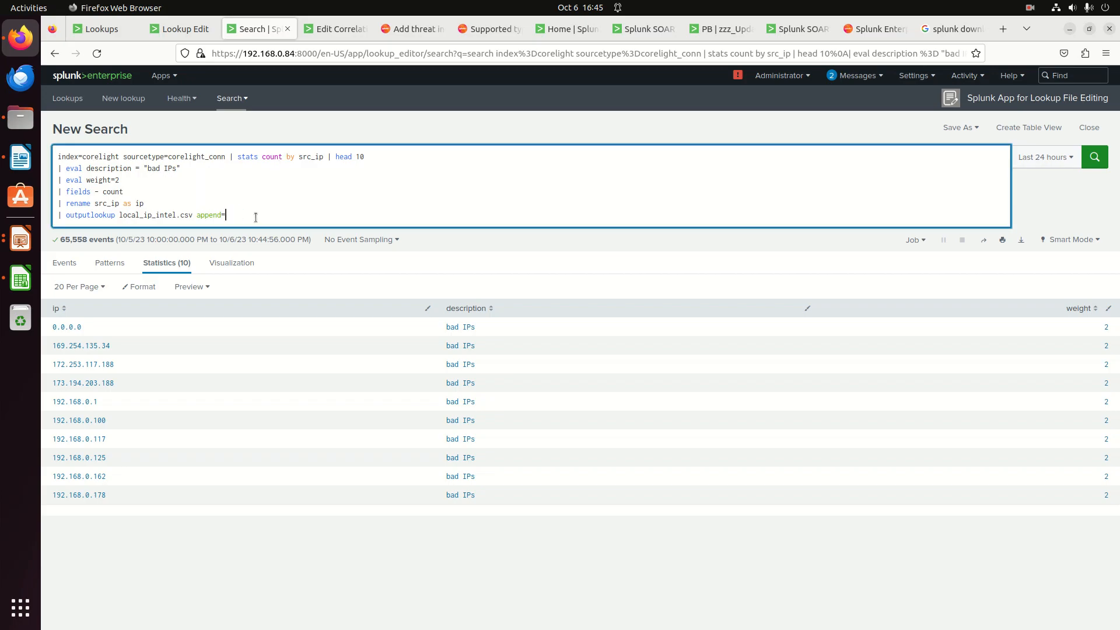
{"action": "key", "text": "BackSpace"}
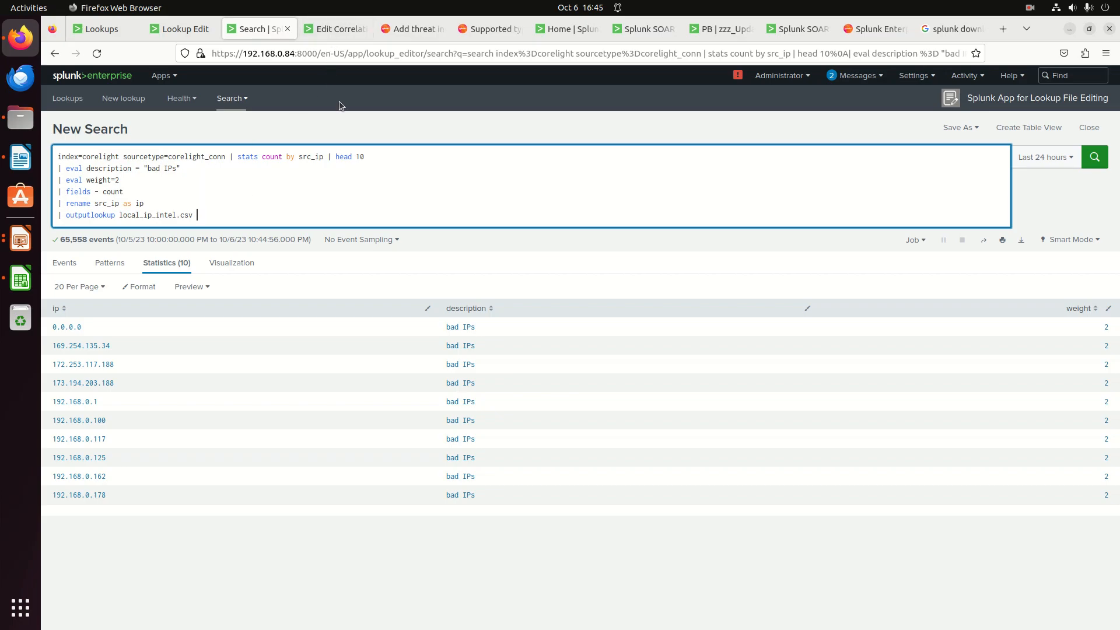
Run the outputlookup search, then read local_ip_intel.csv back with inputlookup showing ten rows.
{"action": "left_click", "coordinate": [1094, 156]}
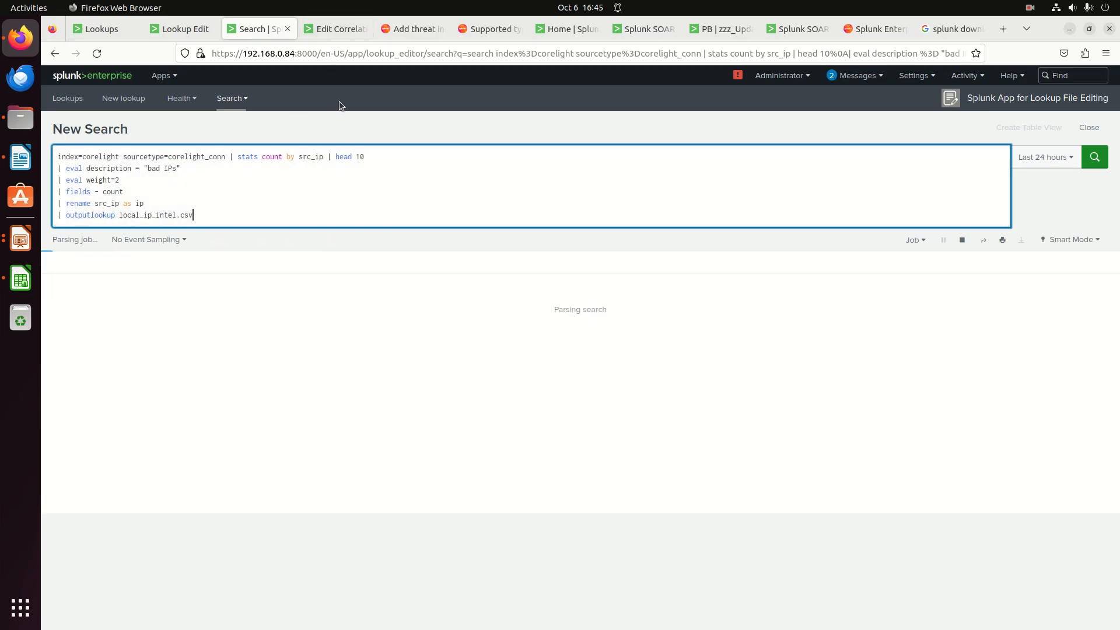
{"action": "left_click", "coordinate": [1093, 157]}
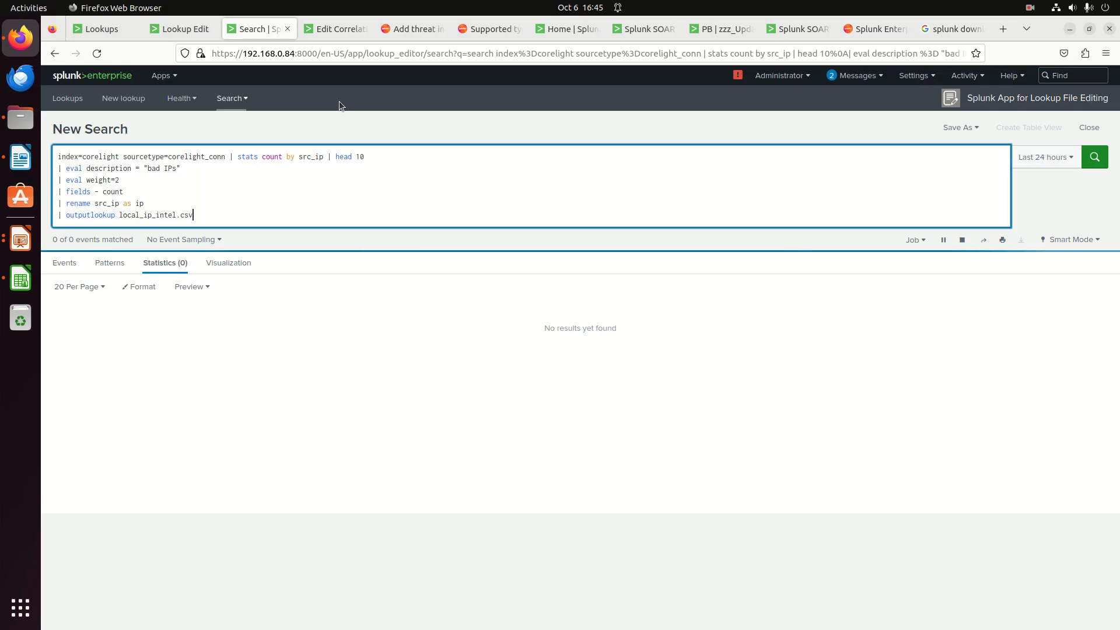
{"action": "left_click", "coordinate": [1094, 156]}
{"action": "type", "text": "n"}
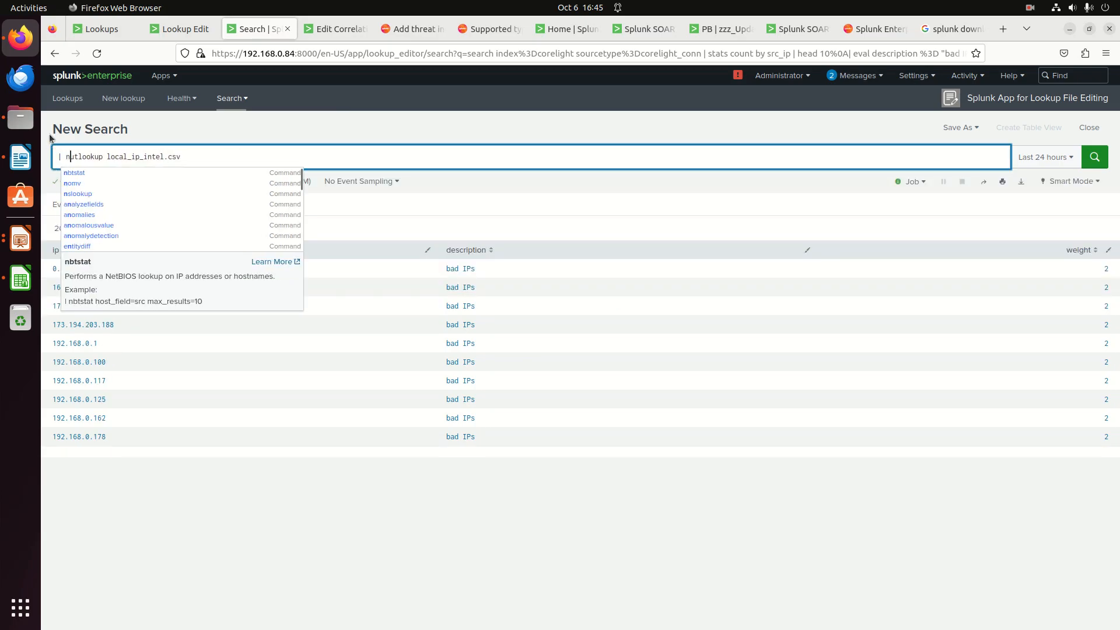
{"action": "left_click", "coordinate": [1093, 156]}
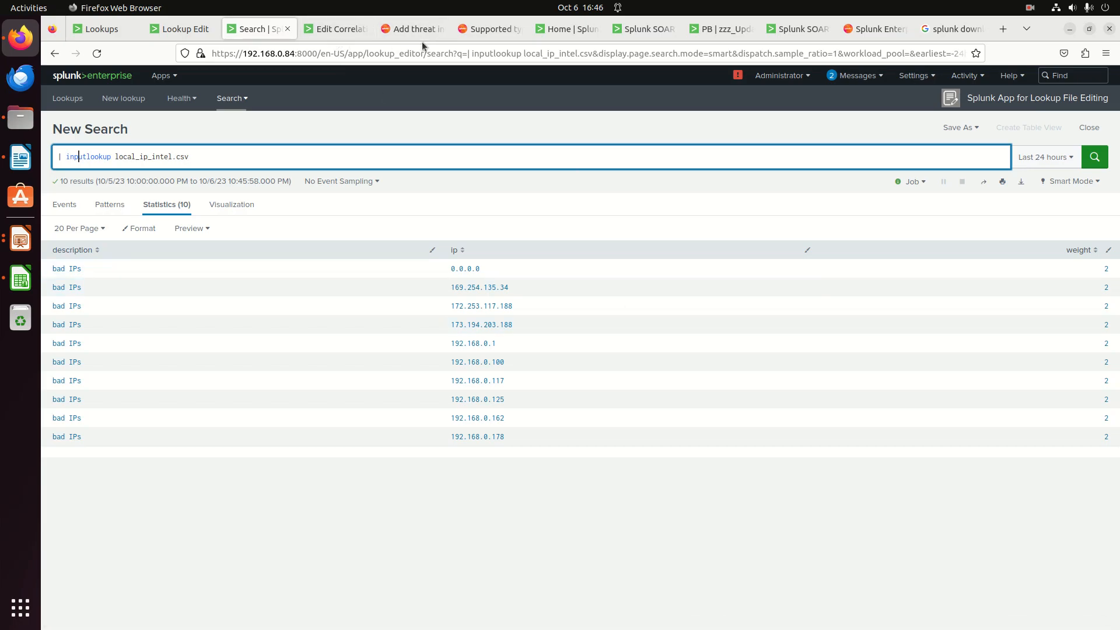
{"action": "left_click", "coordinate": [489, 29]}
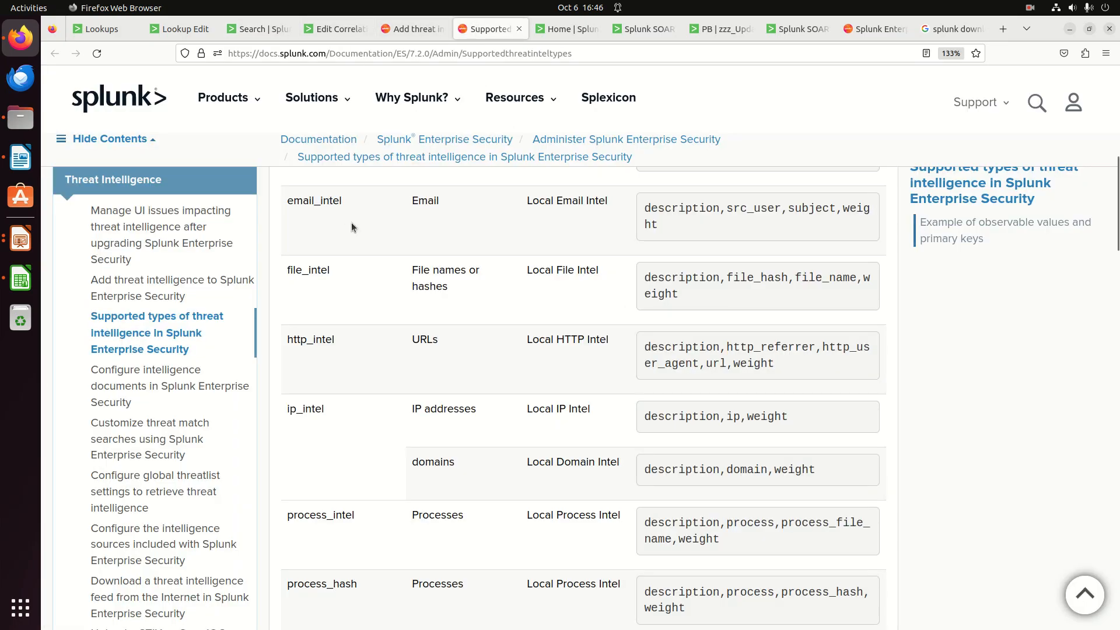
{"action": "mouse_move", "coordinate": [321, 224]}
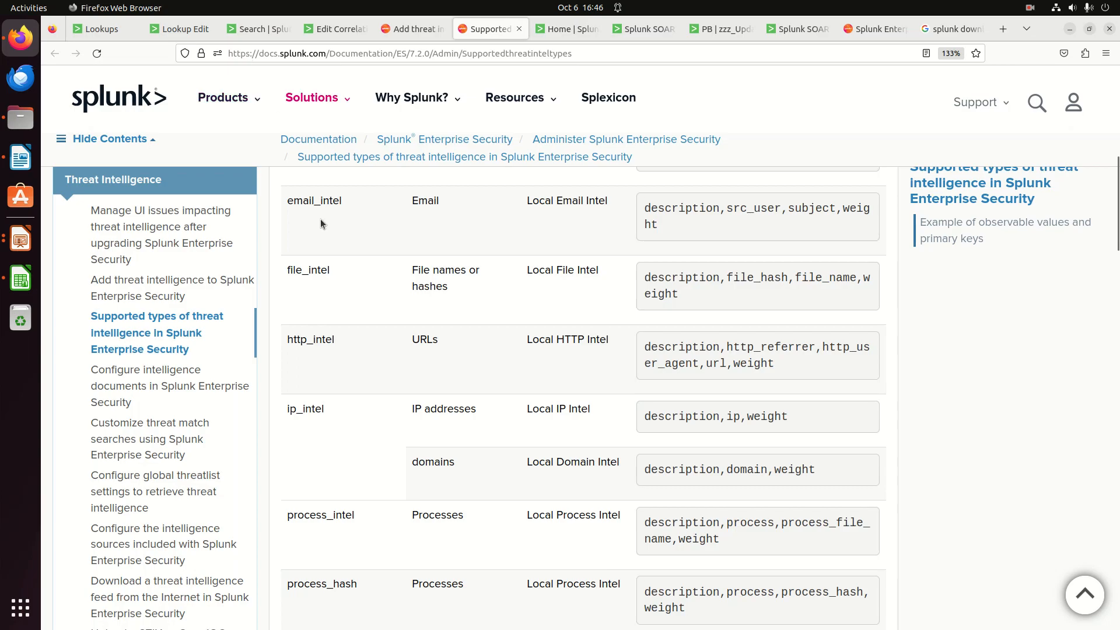
Return to the Search tab after reviewing ip_intel's description, ip and weight fields.
{"action": "left_click", "coordinate": [257, 29]}
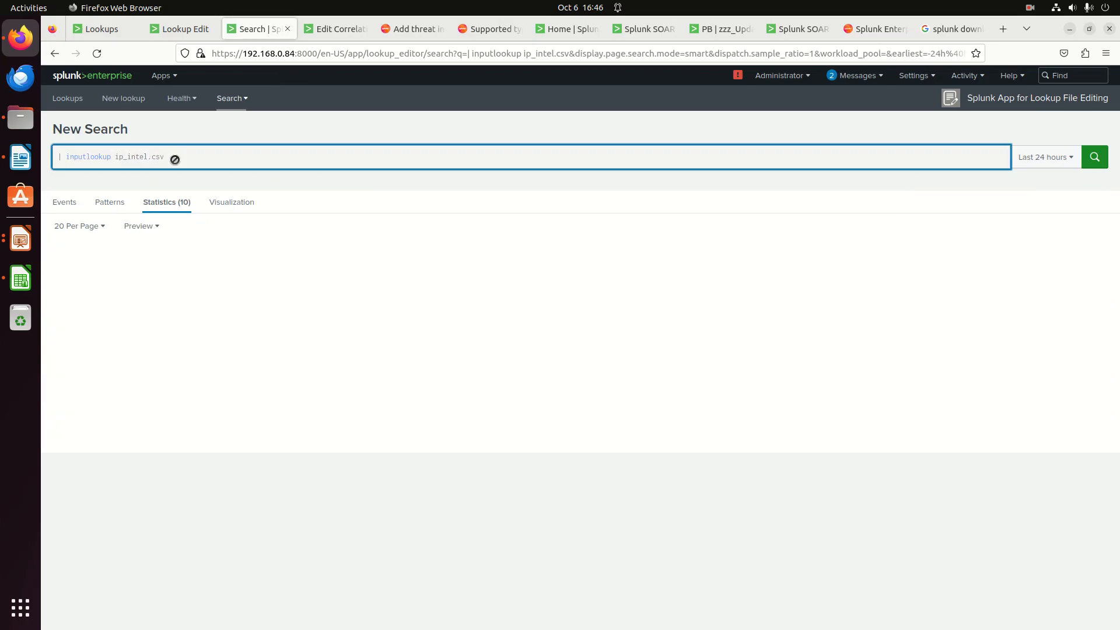
Run '| inputlookup ip_intel' returning 1,158 blocklist IPs, then review the correlation, lookup and docs tabs.
{"action": "left_click", "coordinate": [1093, 157]}
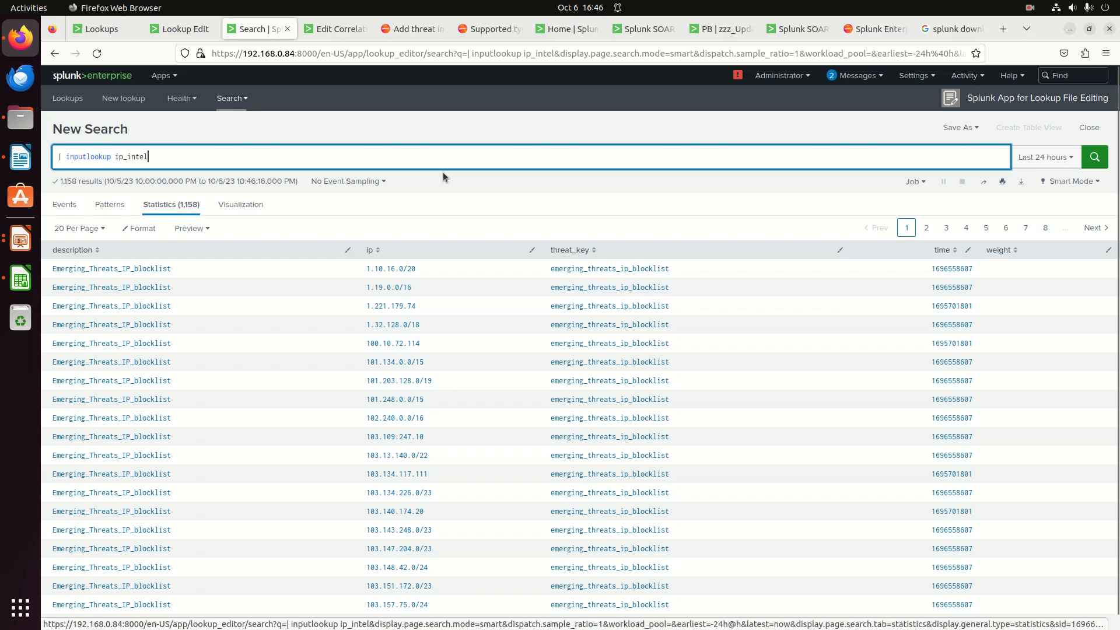
{"action": "left_click", "coordinate": [331, 28]}
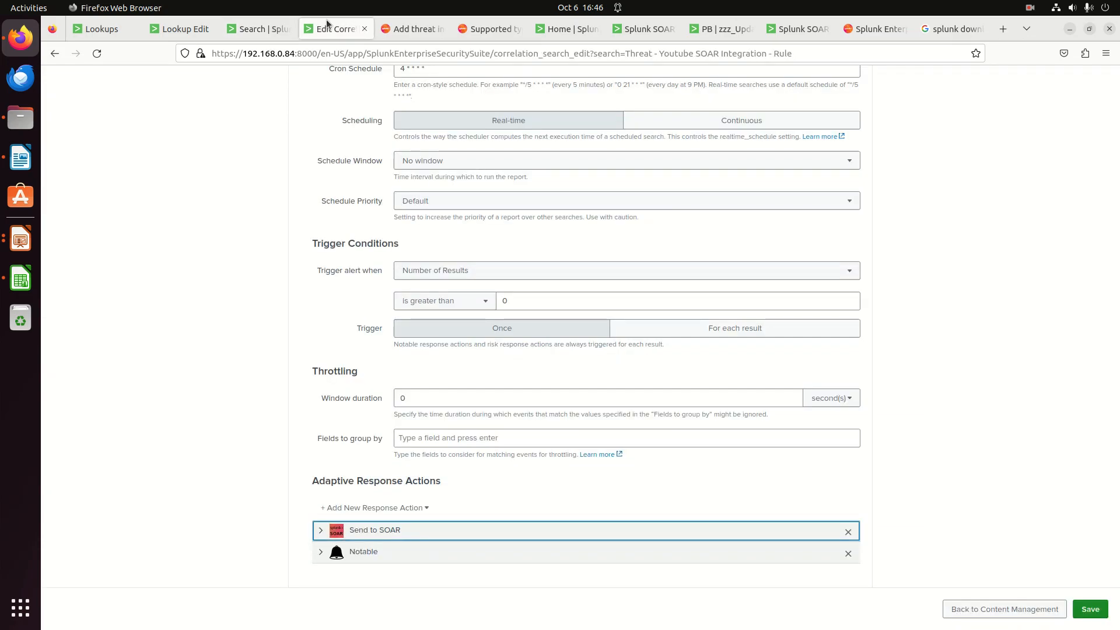
{"action": "left_click", "coordinate": [257, 29]}
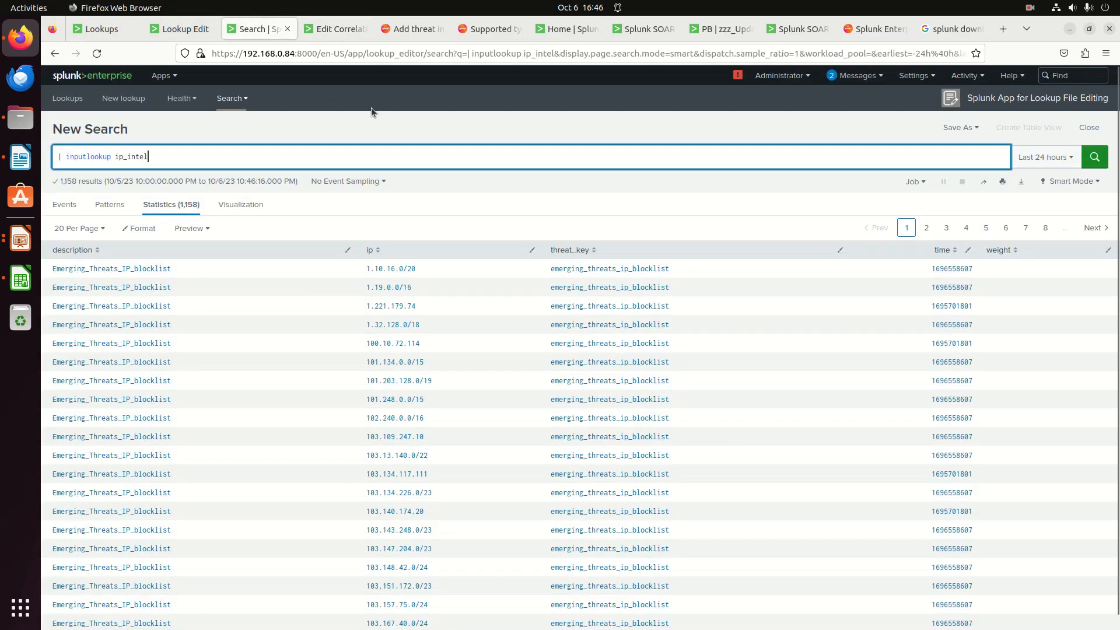
{"action": "left_click", "coordinate": [177, 28]}
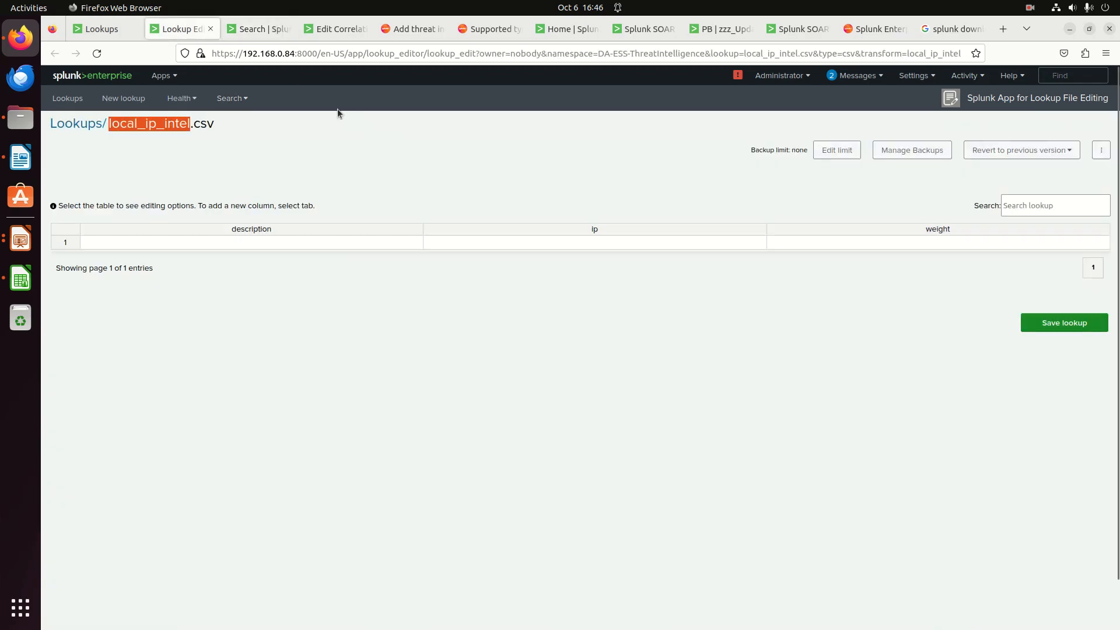
{"action": "left_click", "coordinate": [67, 98]}
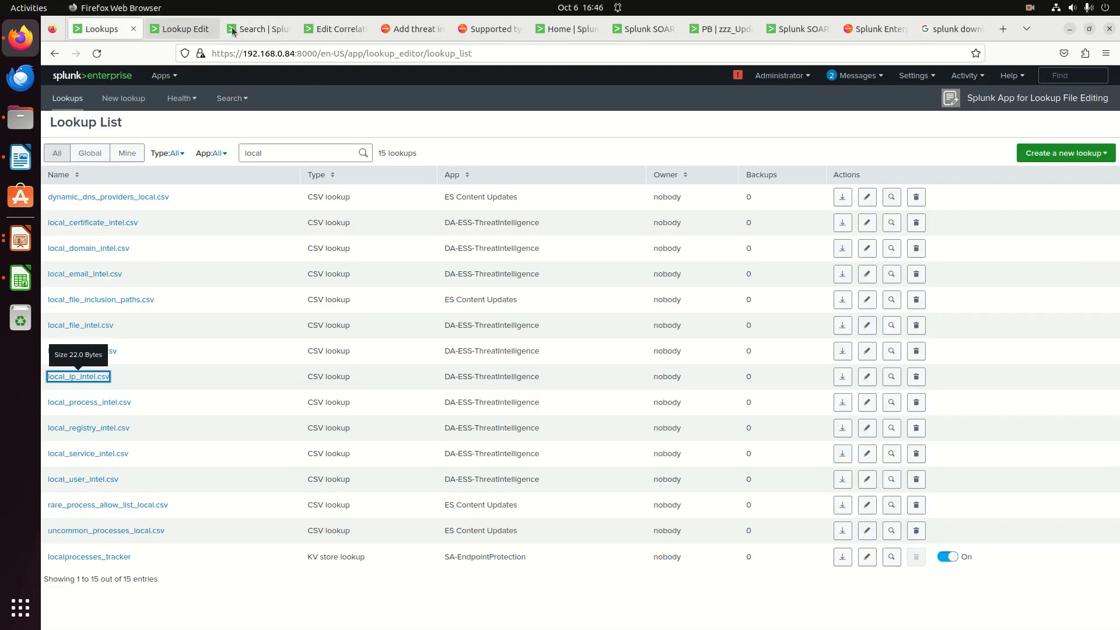
{"action": "left_click", "coordinate": [488, 28]}
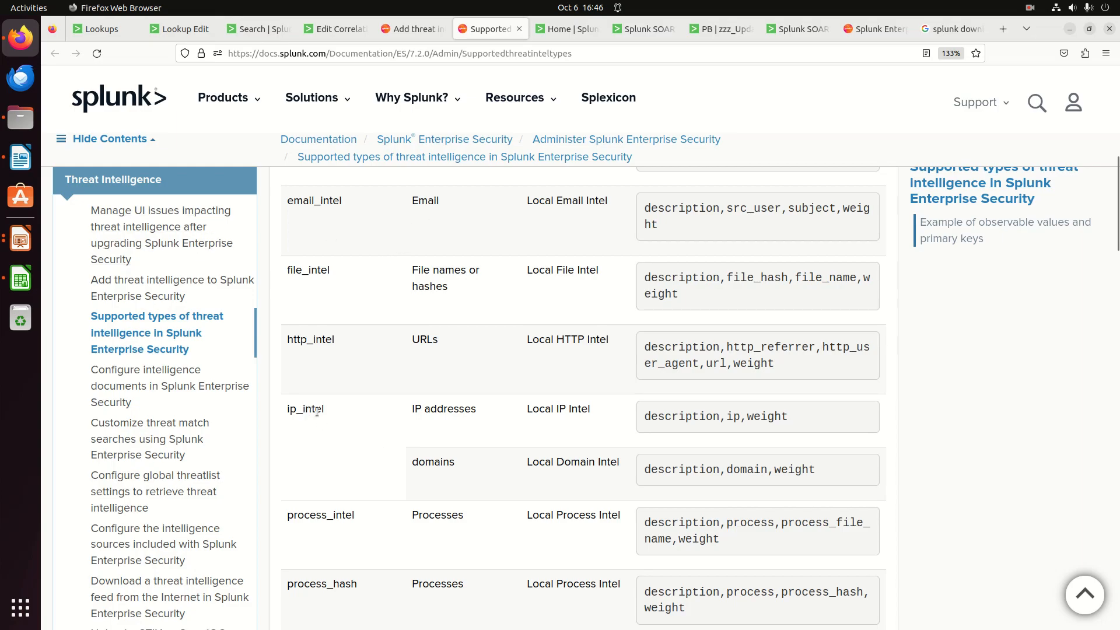
{"action": "mouse_move", "coordinate": [575, 414]}
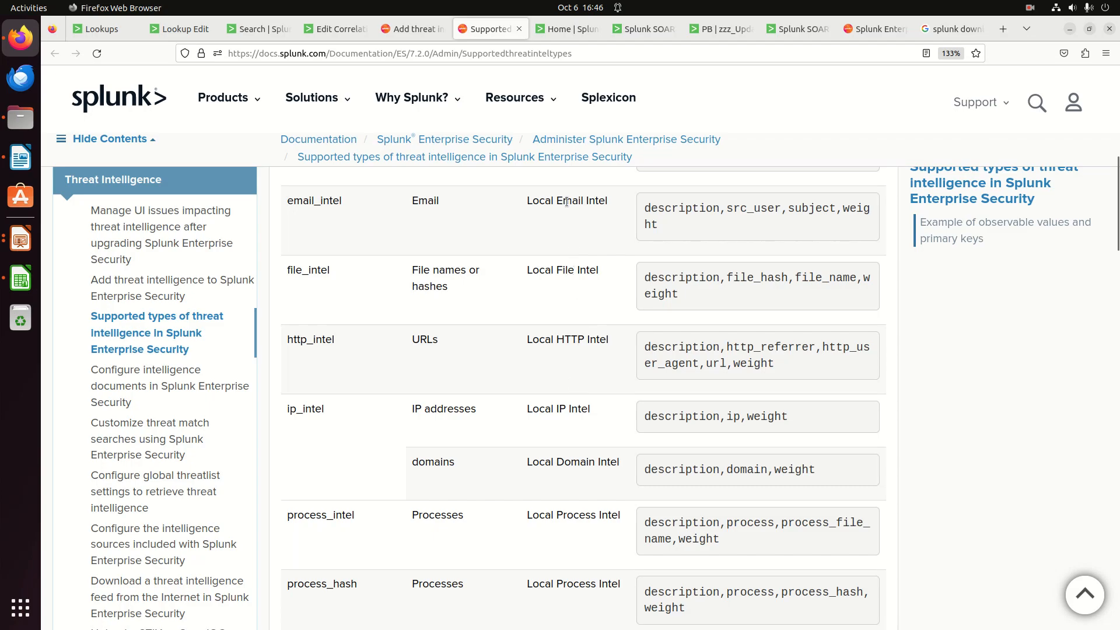
{"action": "mouse_move", "coordinate": [257, 29]}
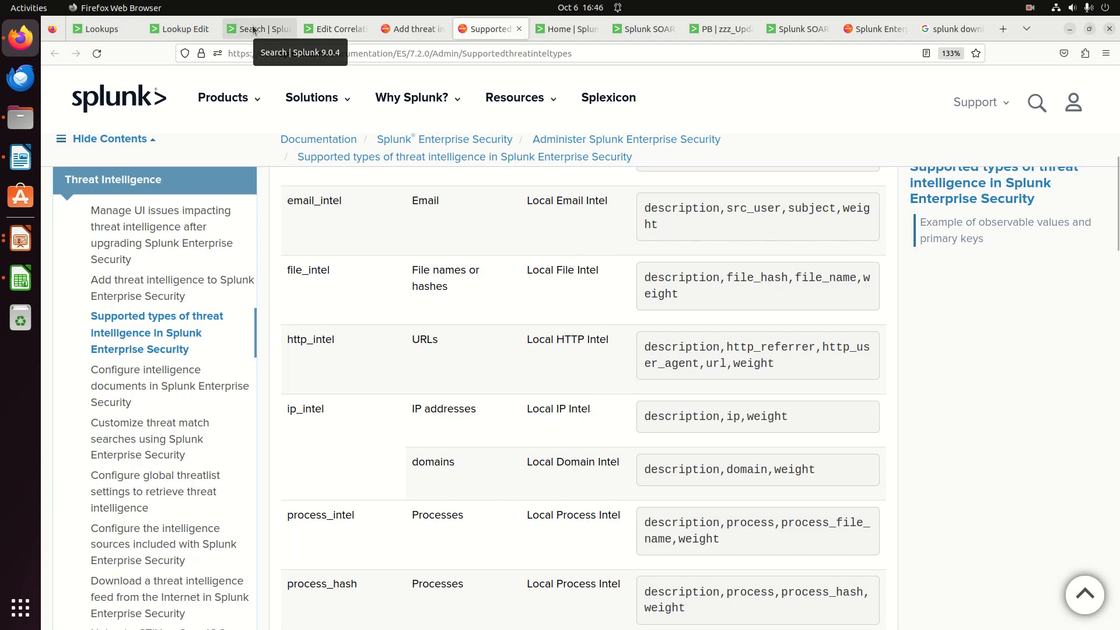
Return from the ip_intel docs to the ip_intel lookup search results.
{"action": "left_click", "coordinate": [257, 28]}
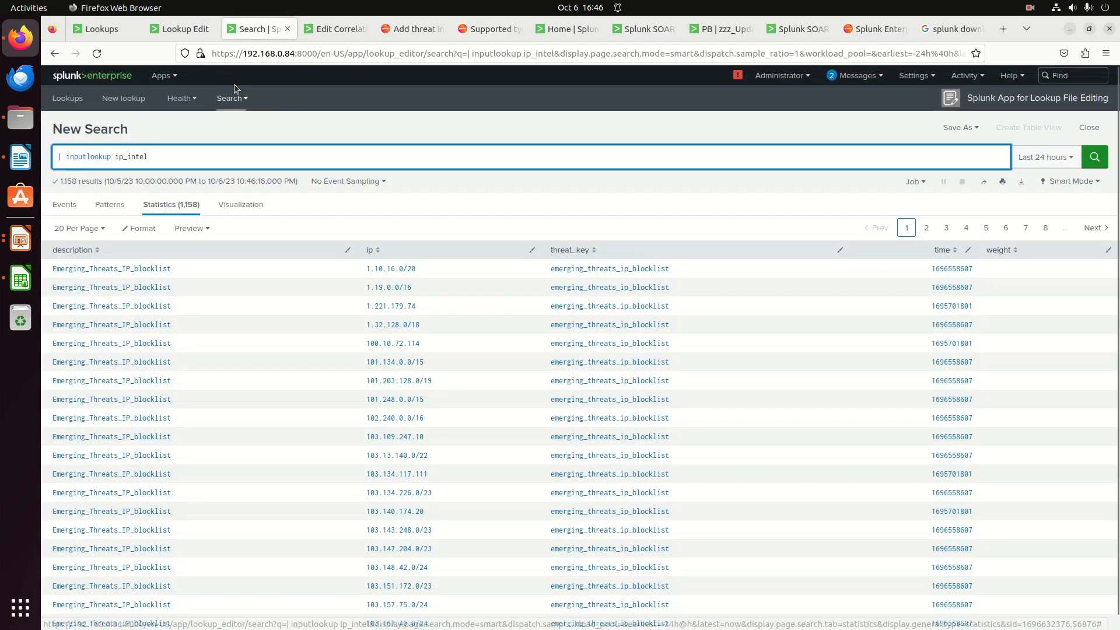
Switch to Enterprise Security and reach Threat Intelligence Management through the Configure menu.
{"action": "left_click", "coordinate": [162, 76]}
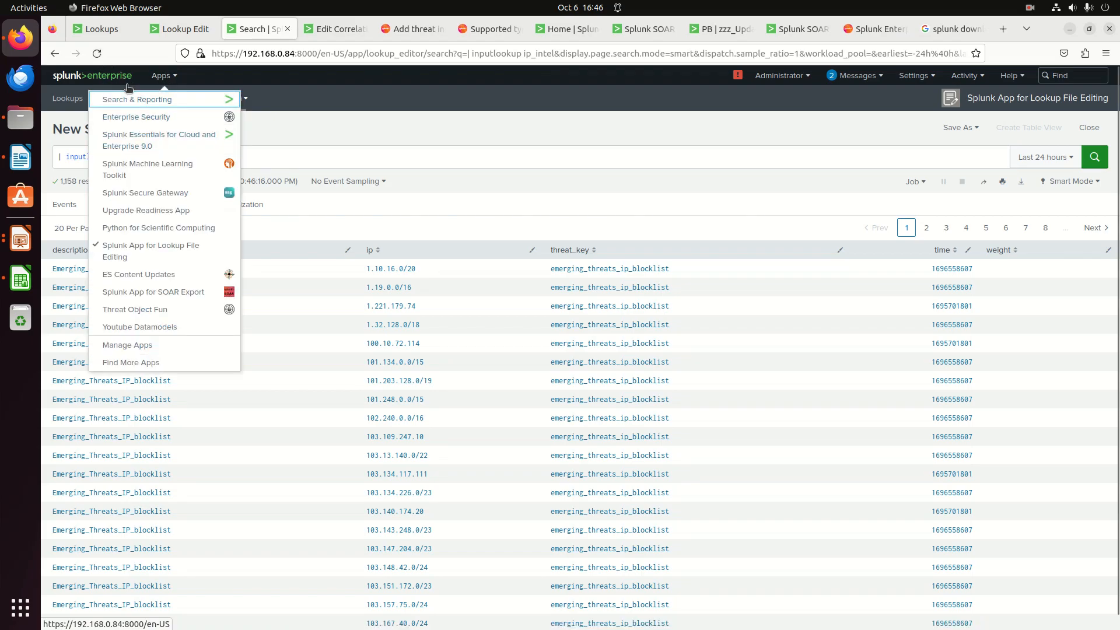
{"action": "left_click", "coordinate": [136, 116]}
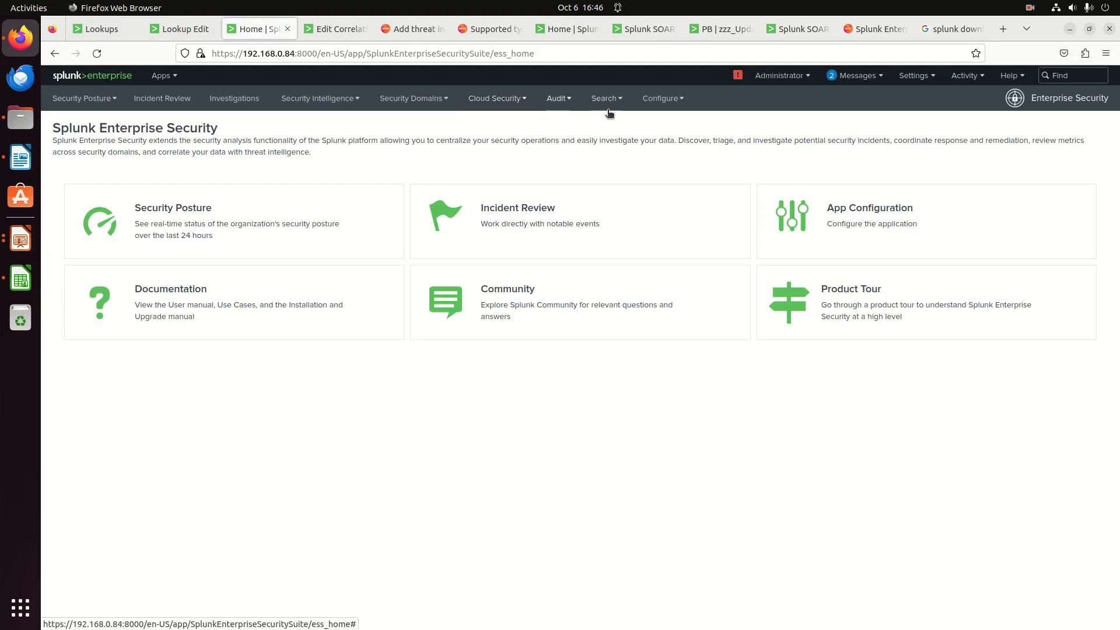
{"action": "left_click", "coordinate": [660, 98]}
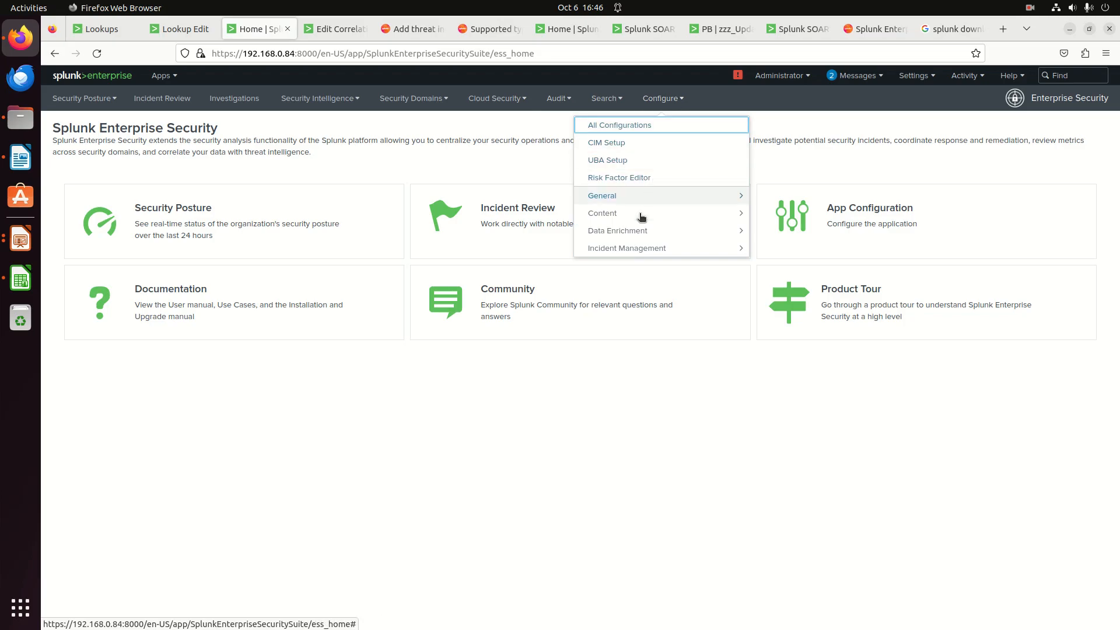
{"action": "left_click", "coordinate": [602, 212]}
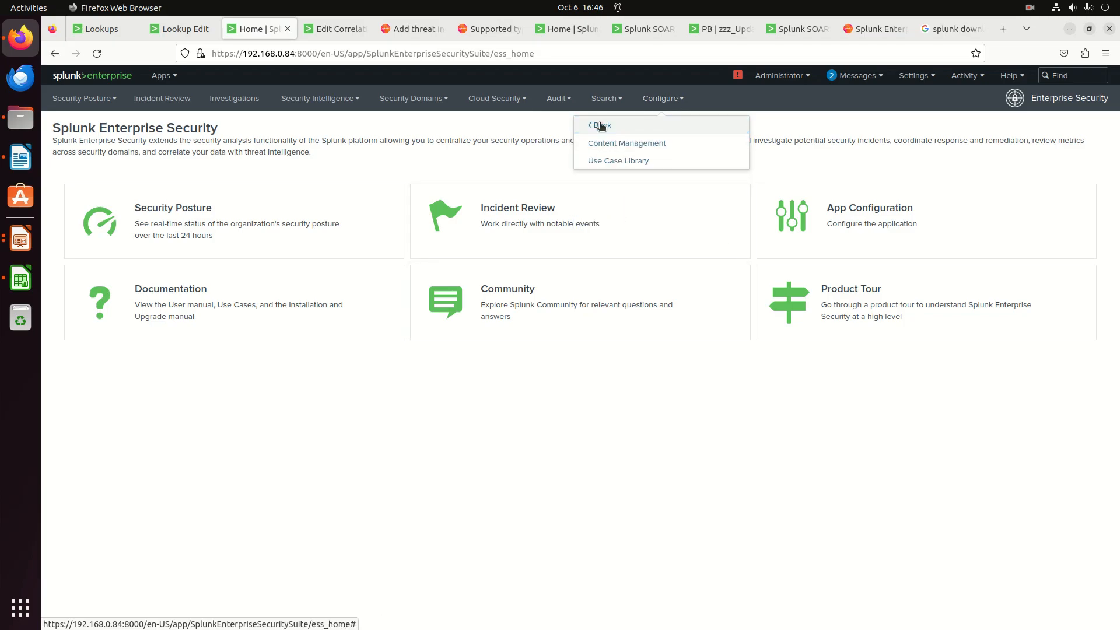
{"action": "left_click", "coordinate": [599, 125]}
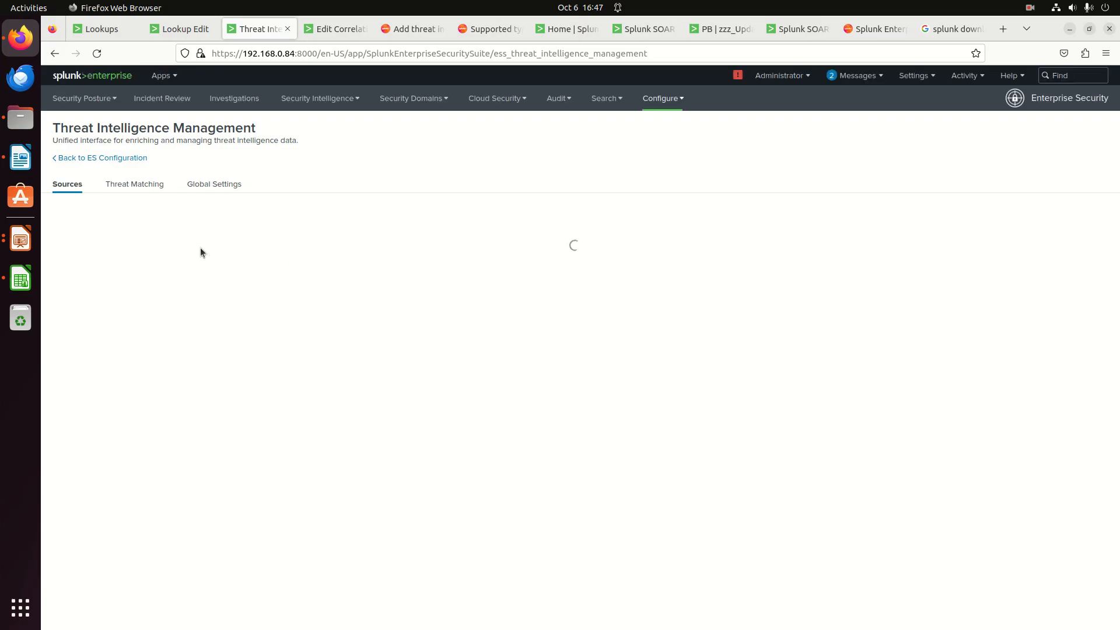
{"action": "mouse_move", "coordinate": [185, 296]}
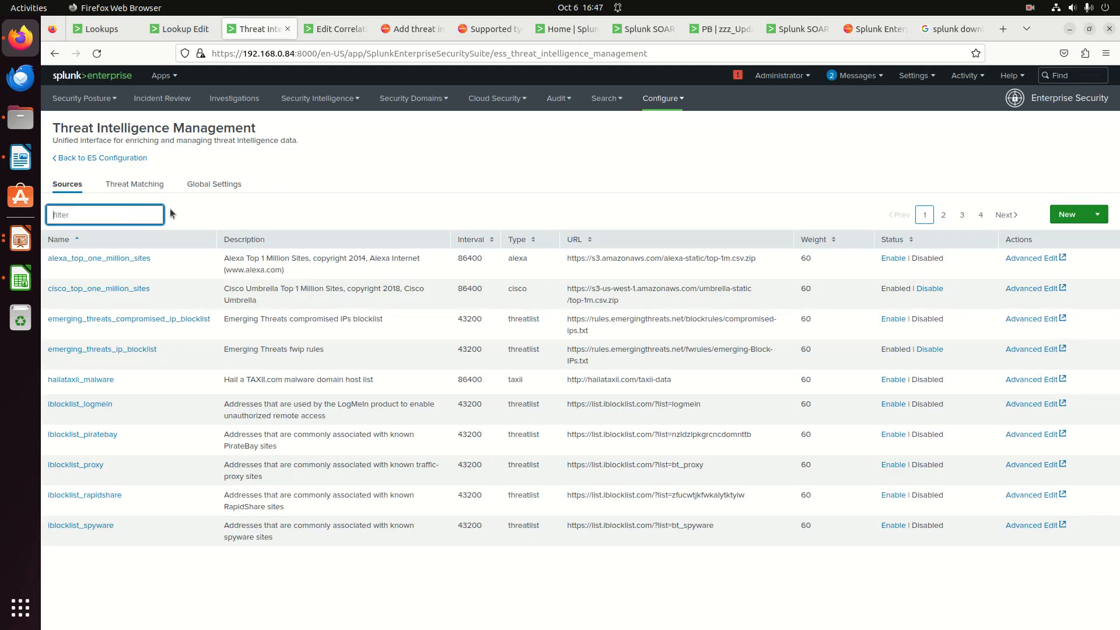
Filter the Sources list by 'local' to show local_ip_intel as Enabled.
{"action": "type", "text": "k"}
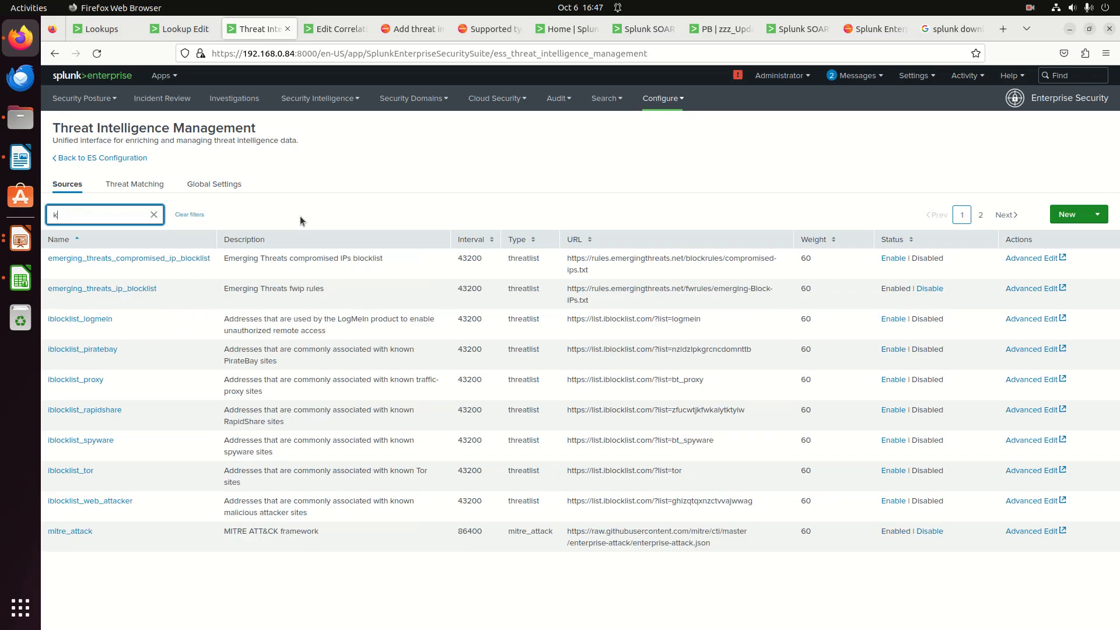
{"action": "type", "text": "local"}
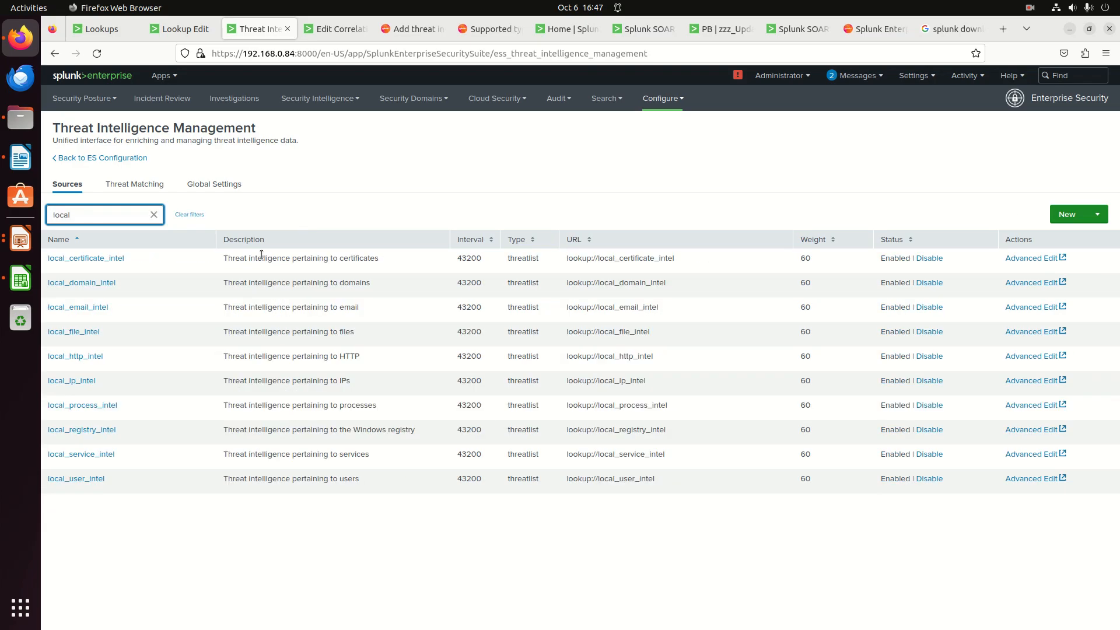
{"action": "mouse_move", "coordinate": [331, 392]}
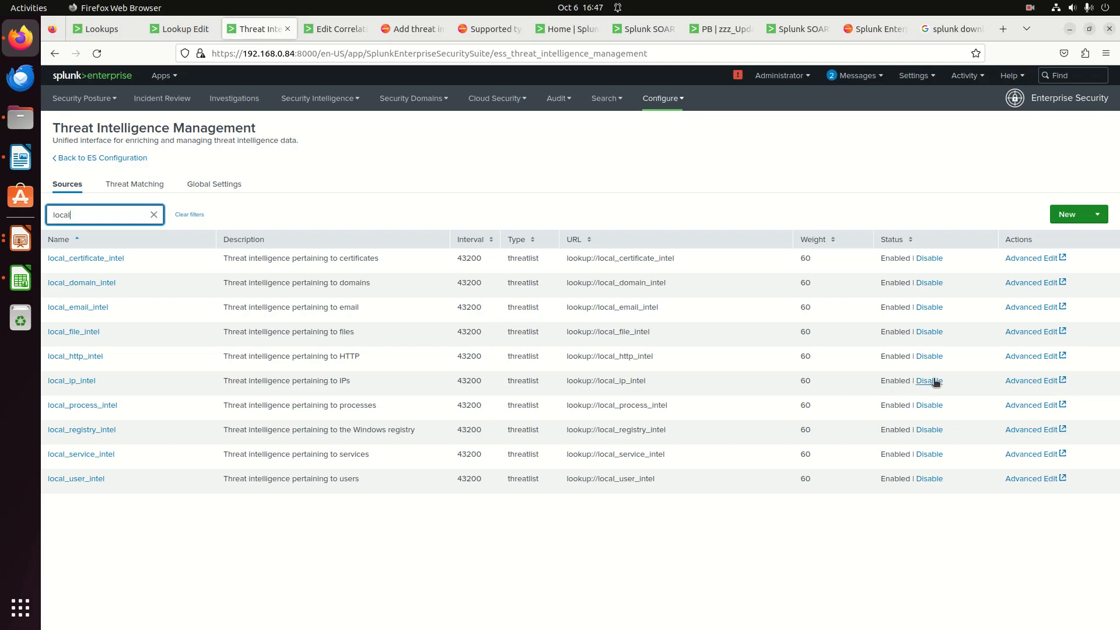
{"action": "mouse_move", "coordinate": [395, 361]}
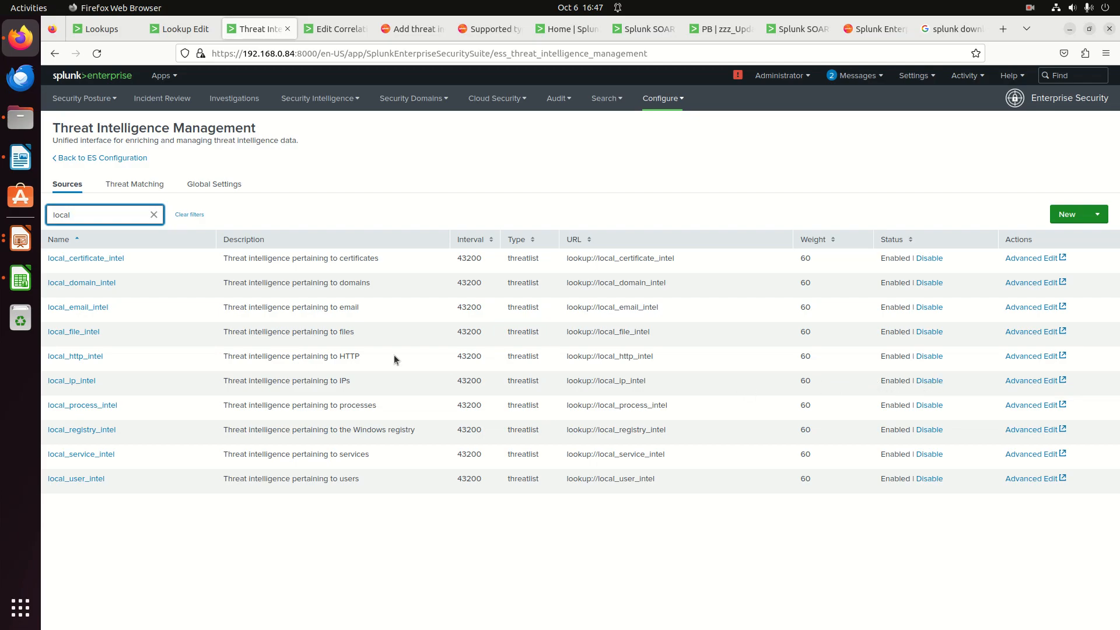
{"action": "mouse_move", "coordinate": [71, 380]}
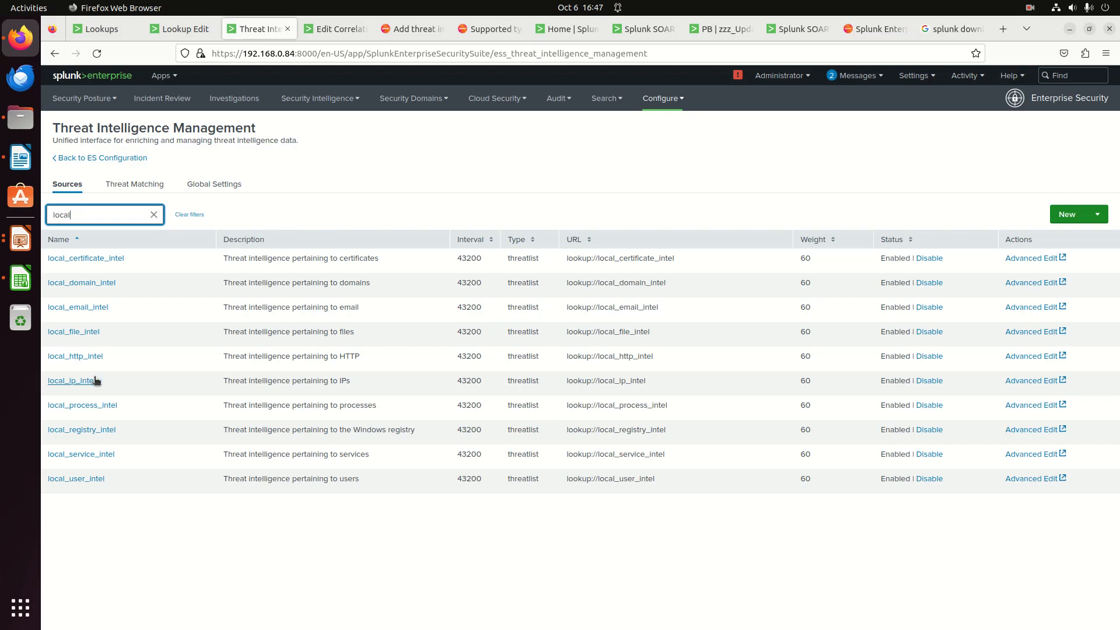
{"action": "mouse_move", "coordinate": [77, 385]}
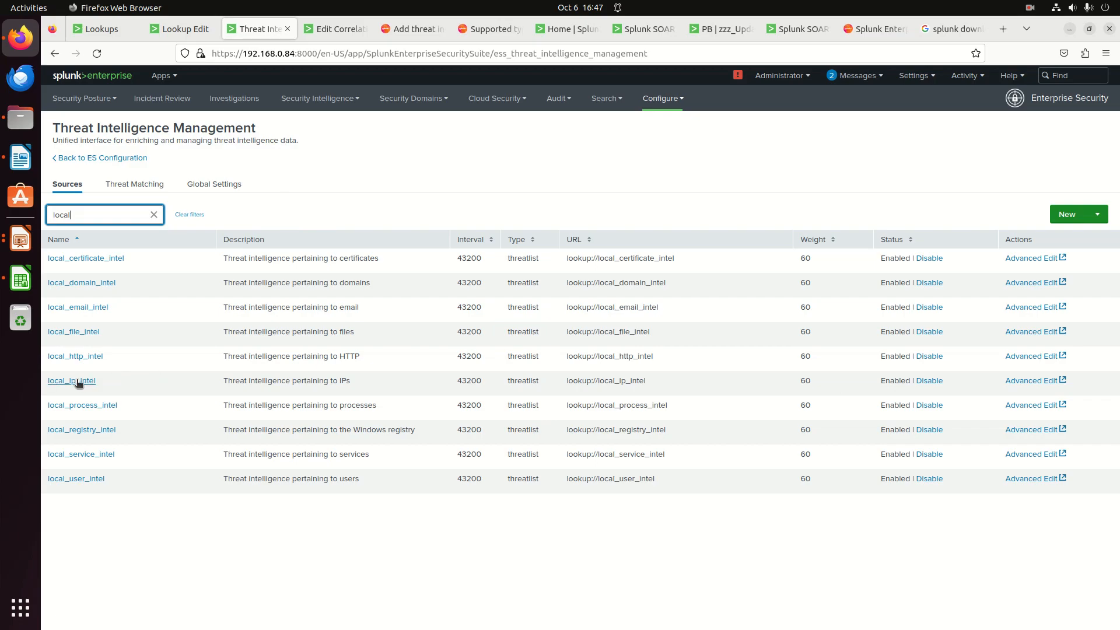
{"action": "mouse_move", "coordinate": [255, 116]}
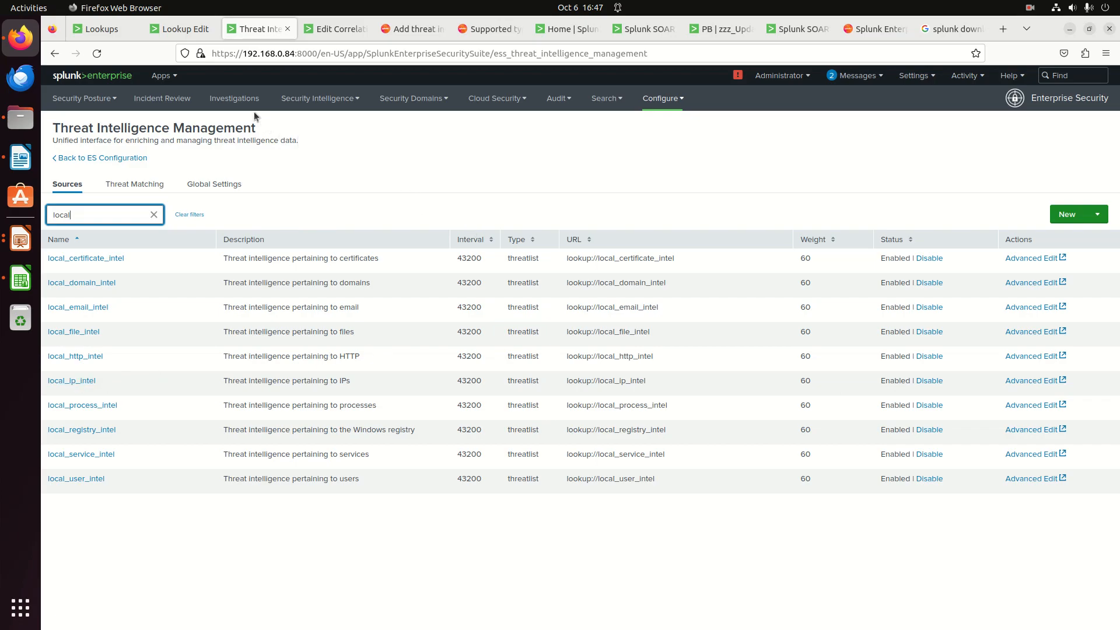
Open the Threat Artifacts dashboard, check local_ip_intel's count of 10, and return to Sources.
{"action": "left_click", "coordinate": [317, 98]}
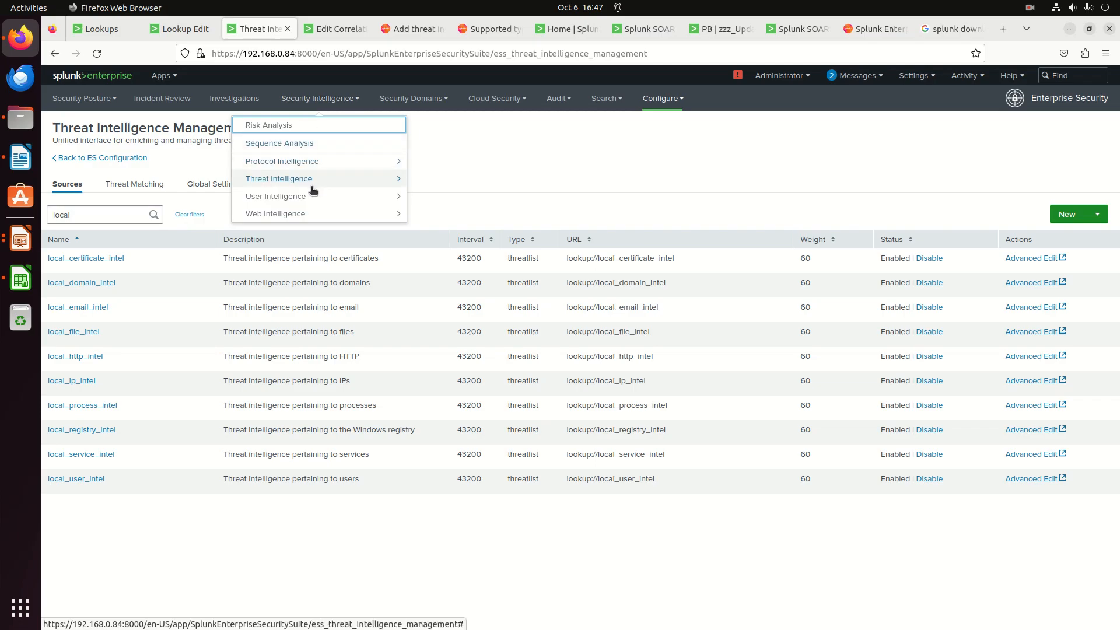
{"action": "mouse_move", "coordinate": [311, 177]}
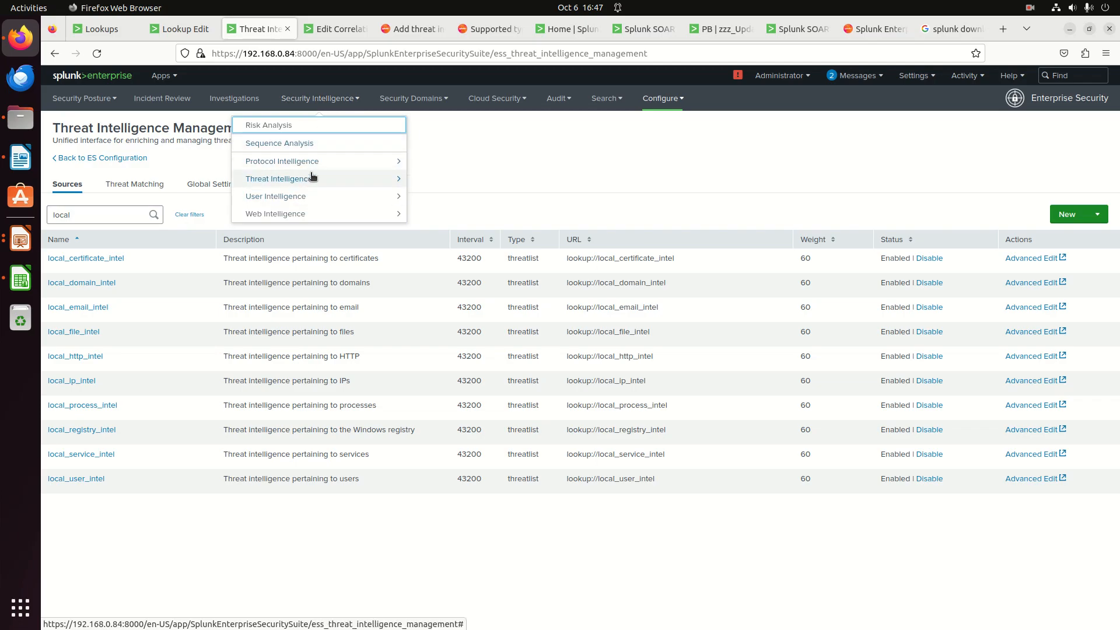
{"action": "mouse_move", "coordinate": [381, 103]}
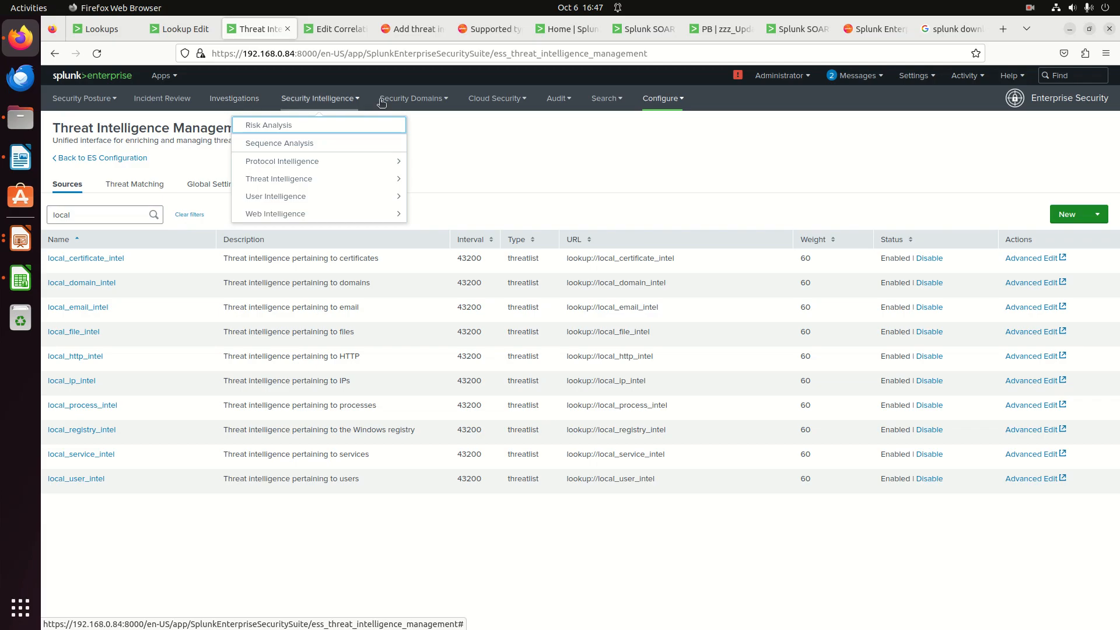
{"action": "left_click", "coordinate": [413, 98]}
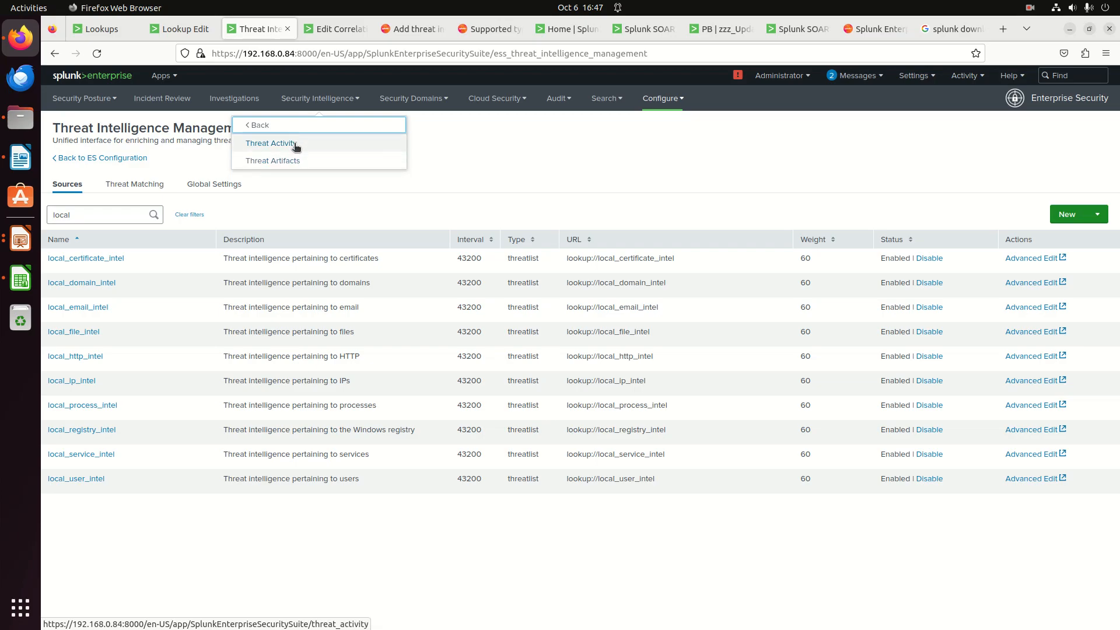
{"action": "left_click", "coordinate": [273, 160]}
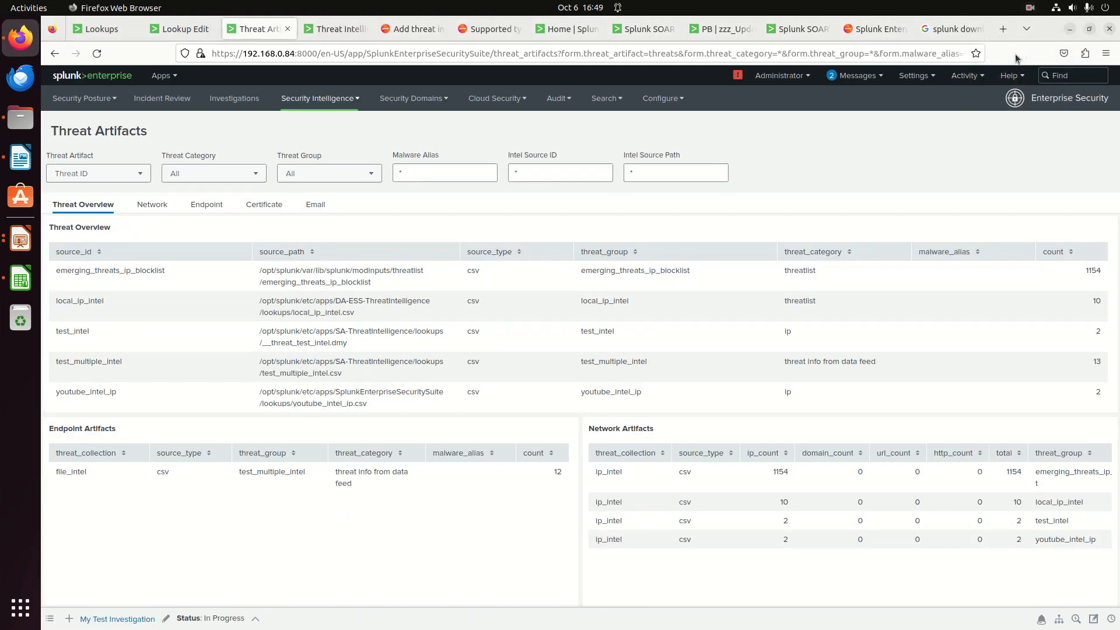
{"action": "mouse_move", "coordinate": [368, 226]}
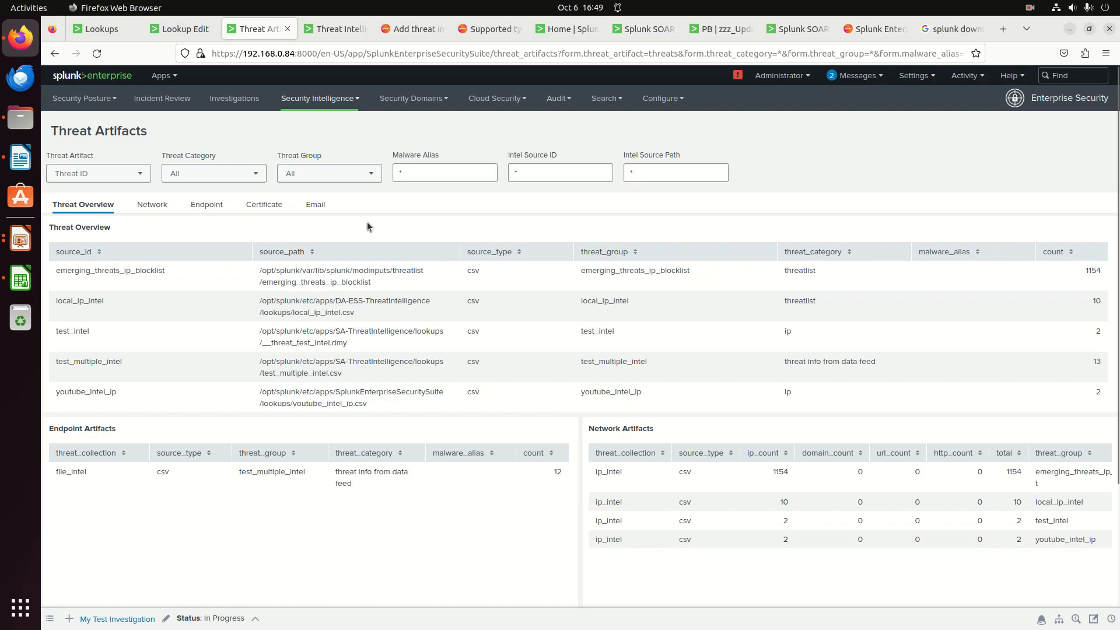
{"action": "left_click", "coordinate": [335, 29]}
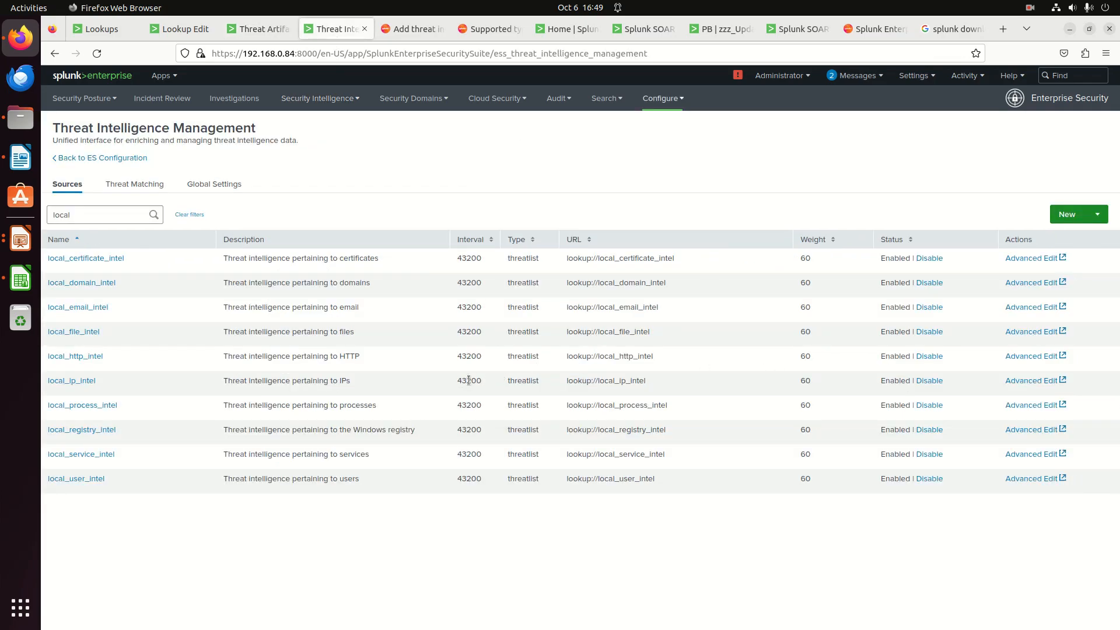
{"action": "mouse_move", "coordinate": [477, 376]}
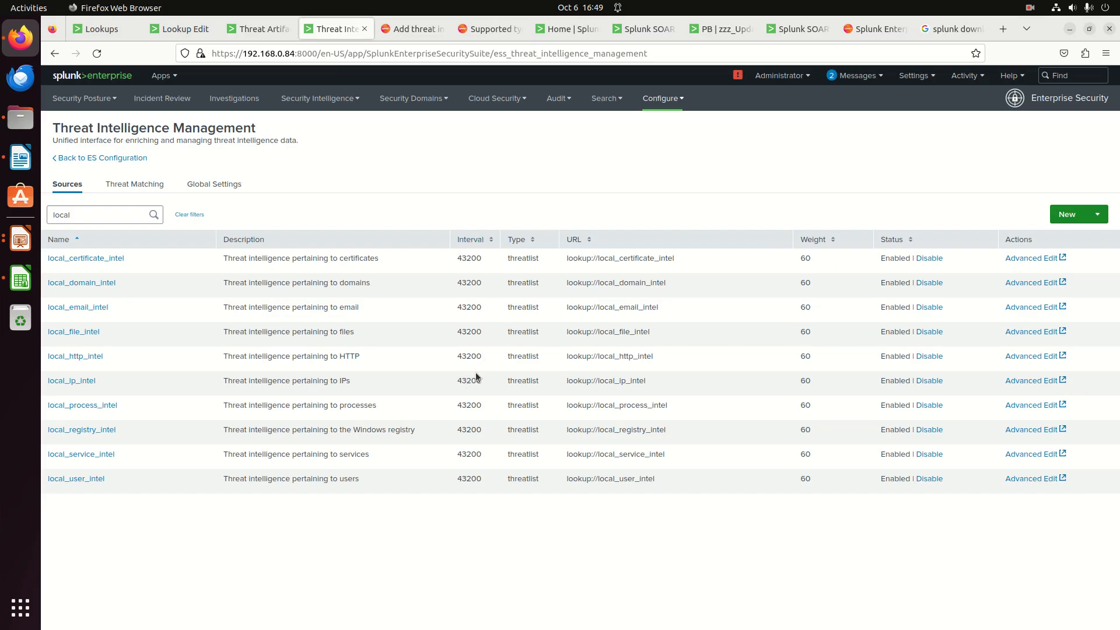
{"action": "mouse_move", "coordinate": [904, 381]}
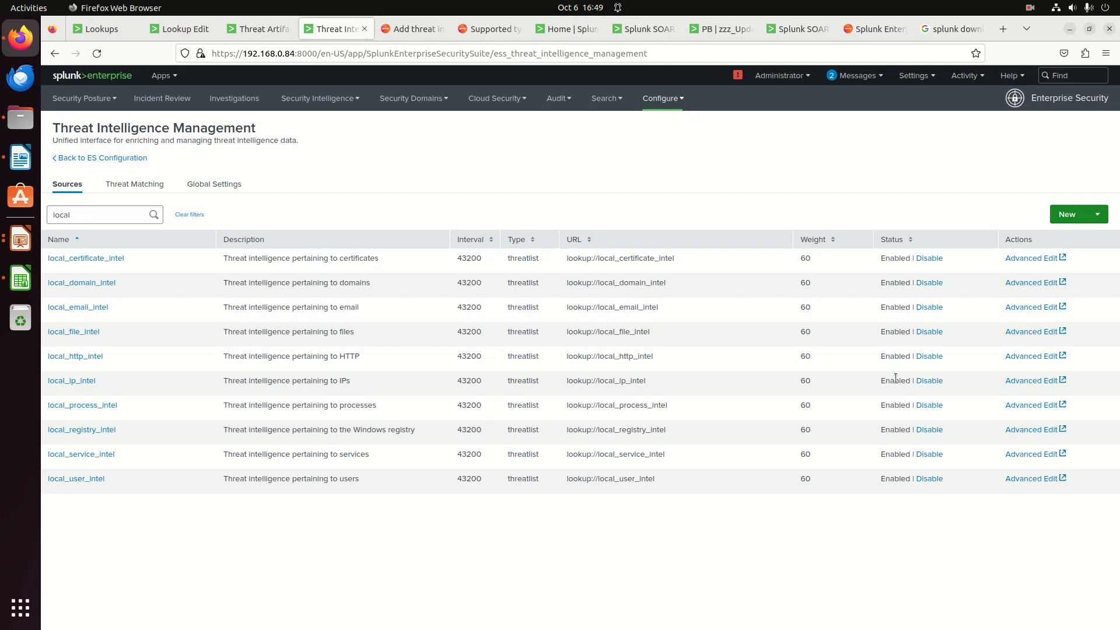
{"action": "mouse_move", "coordinate": [919, 391]}
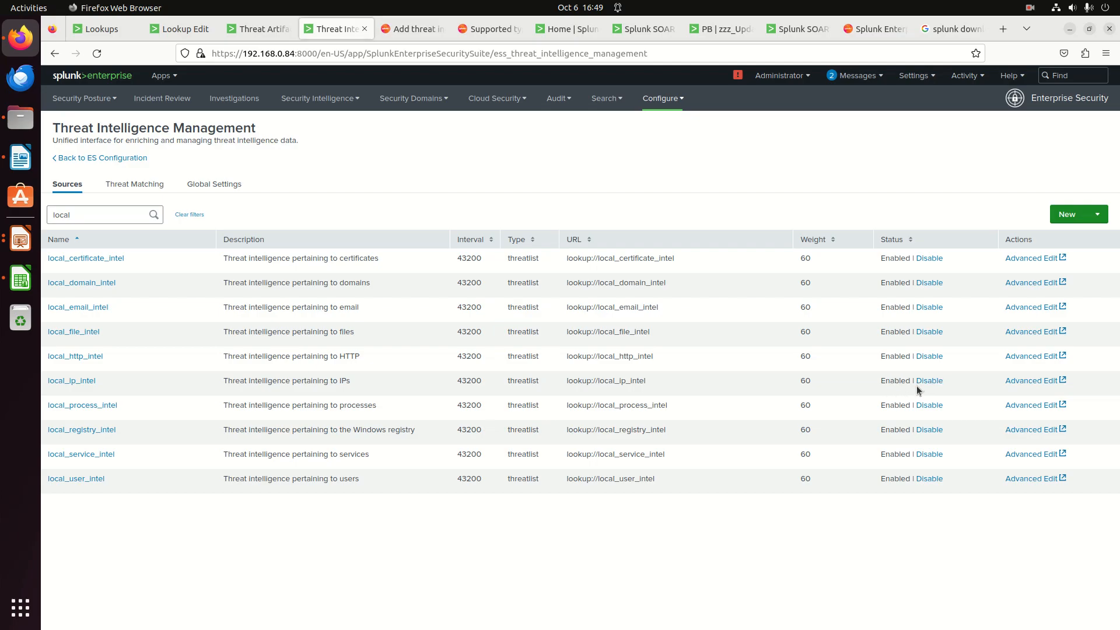
{"action": "mouse_move", "coordinate": [470, 377]}
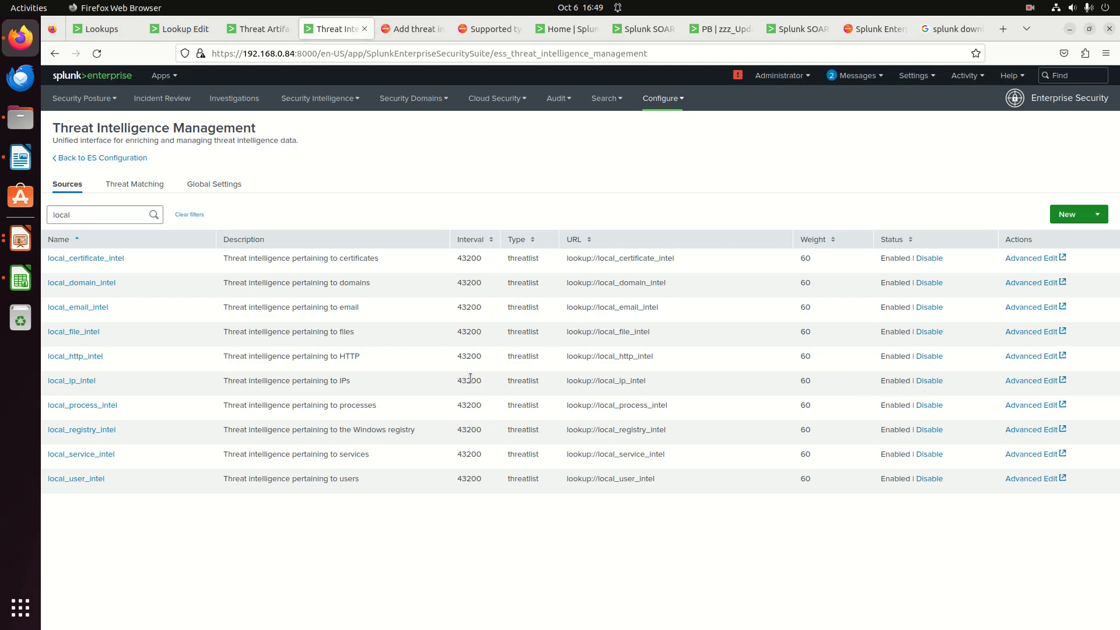
Switch back to the Threat Artifacts tab showing local_ip_intel with 10 artifacts.
{"action": "left_click", "coordinate": [258, 28]}
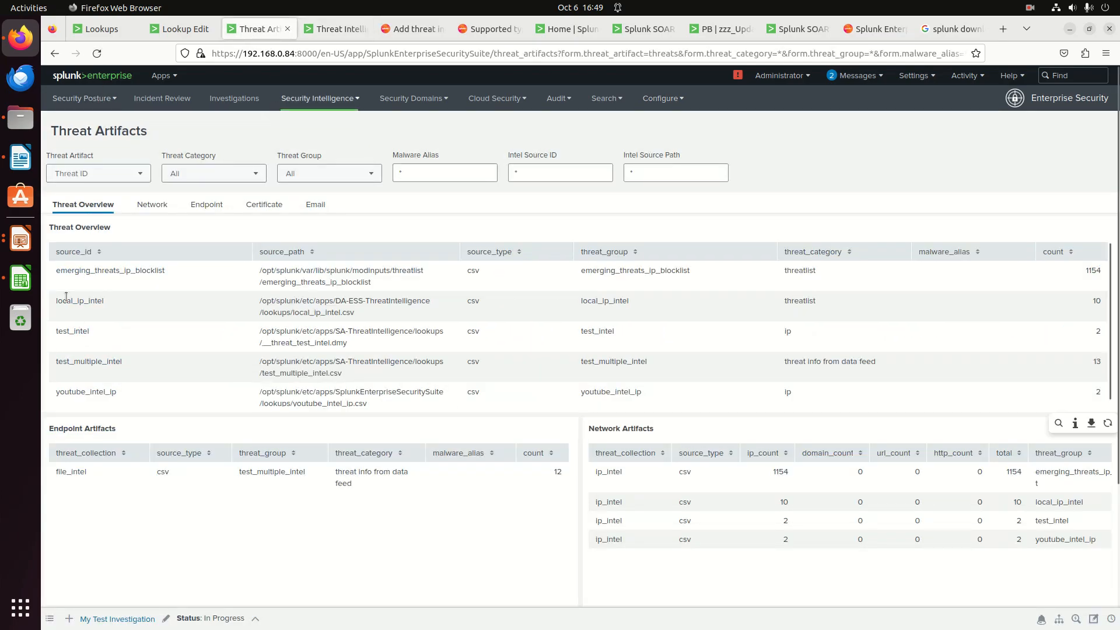
{"action": "double_click", "coordinate": [80, 300]}
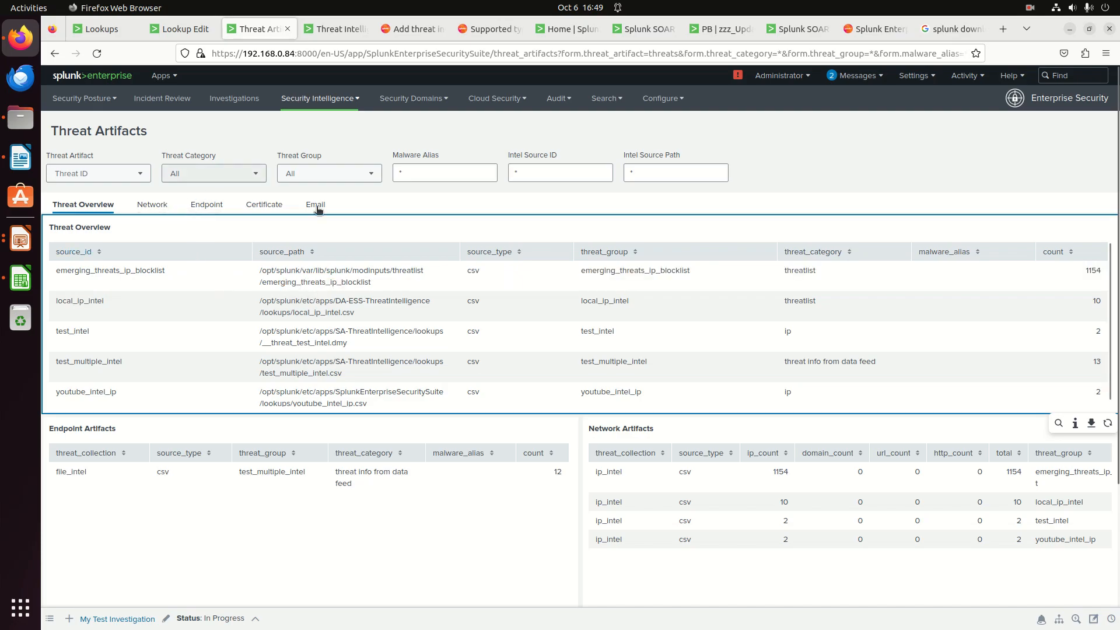
{"action": "mouse_move", "coordinate": [395, 255]}
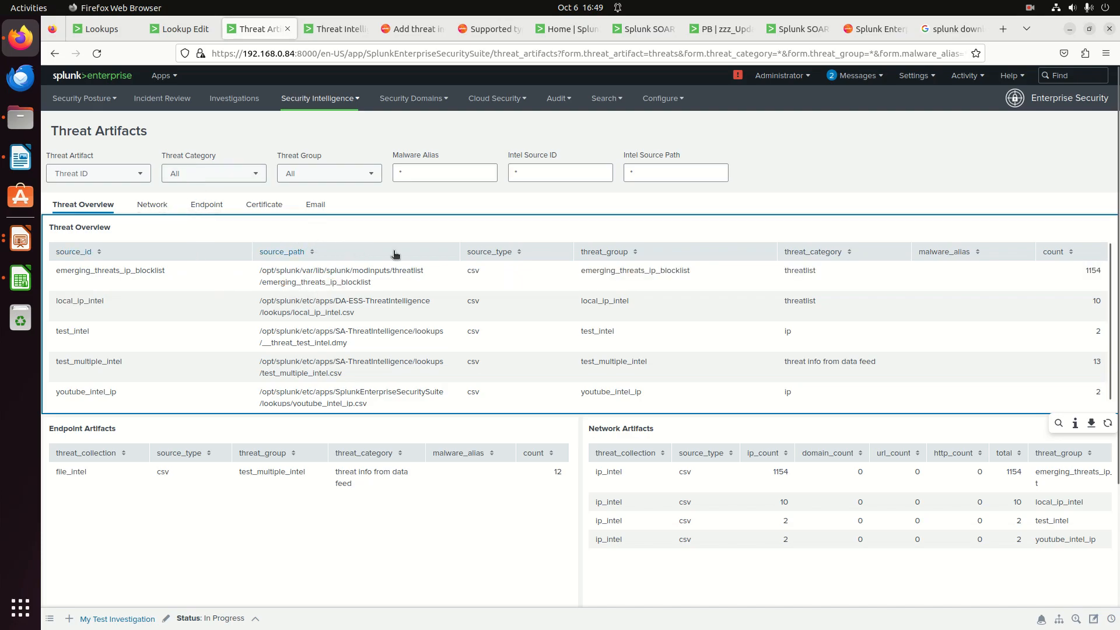
{"action": "mouse_move", "coordinate": [767, 306]}
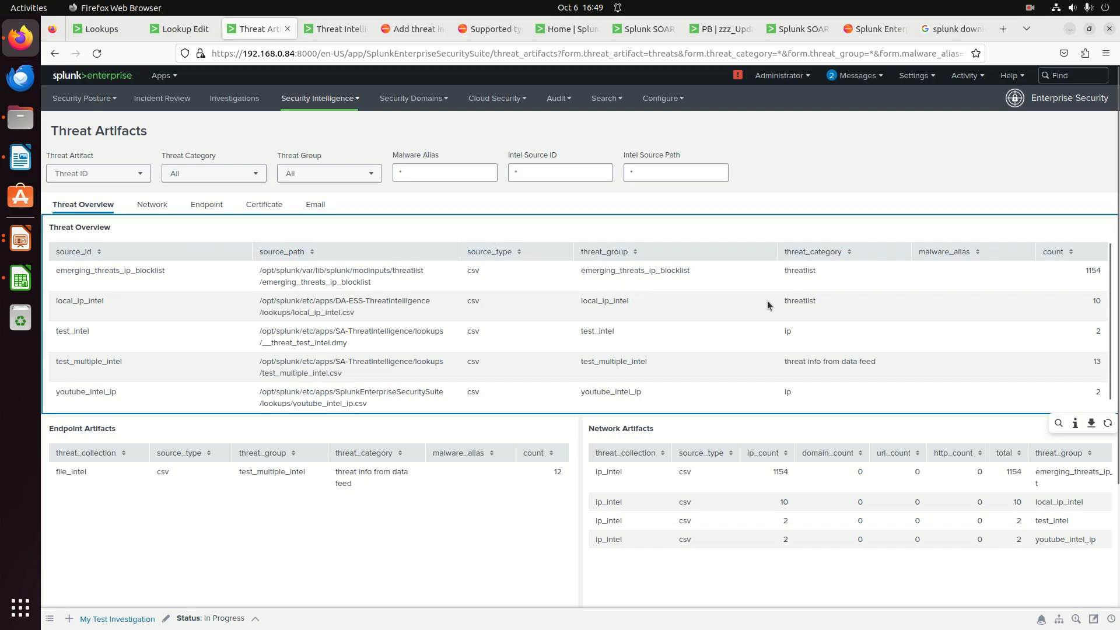
{"action": "mouse_move", "coordinate": [974, 382]}
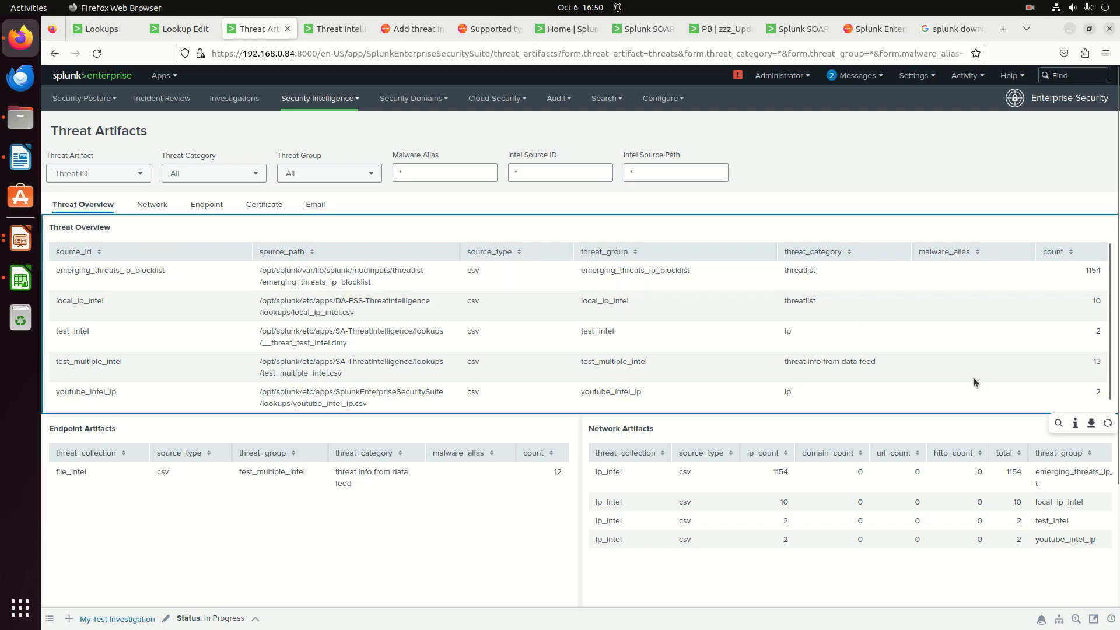
{"action": "scroll", "scroll_direction": "down", "scroll_amount": 3}
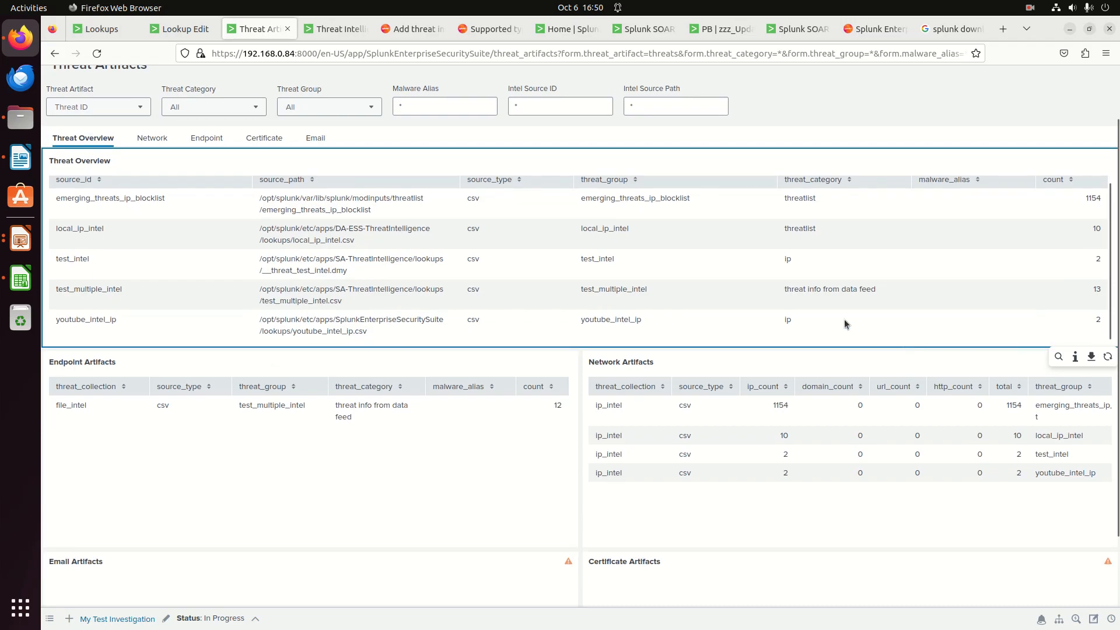
{"action": "mouse_move", "coordinate": [393, 224]}
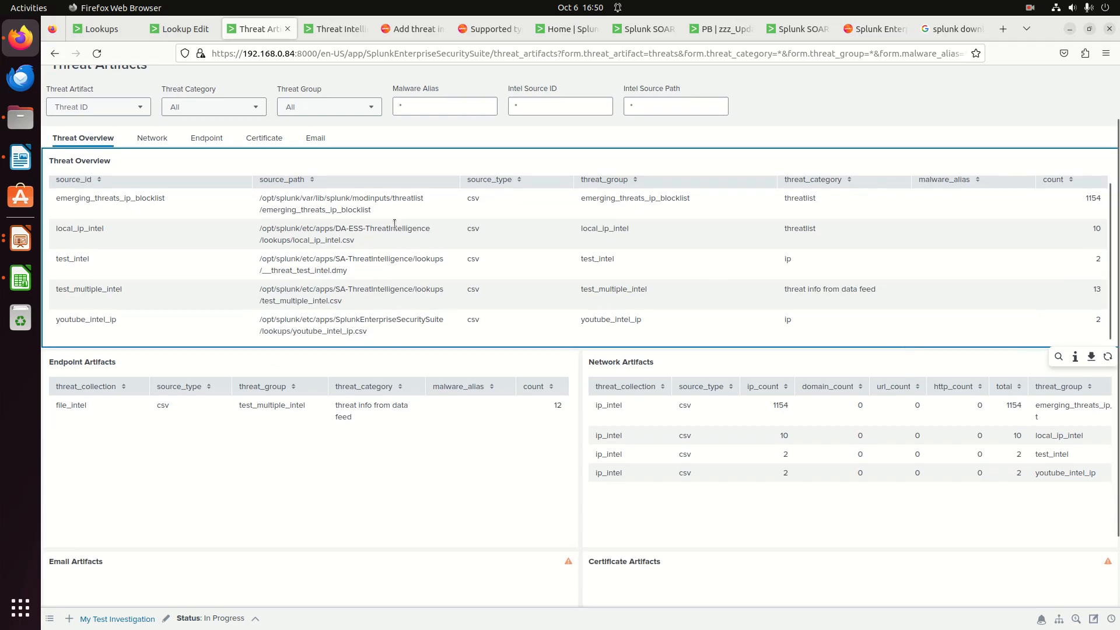
{"action": "mouse_move", "coordinate": [112, 231]}
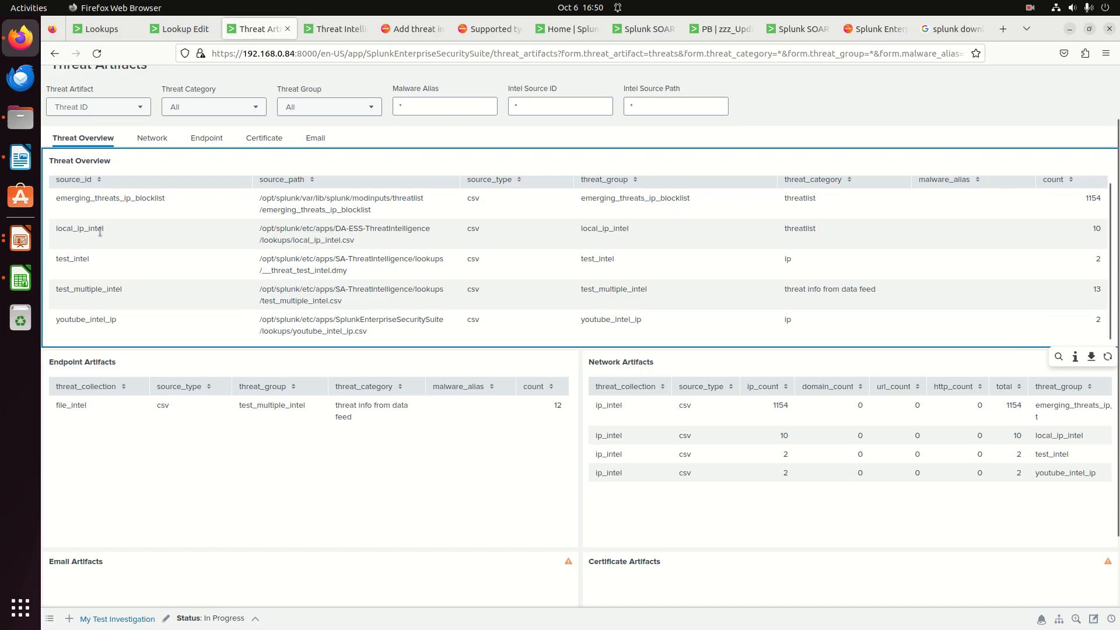
{"action": "mouse_move", "coordinate": [109, 231]}
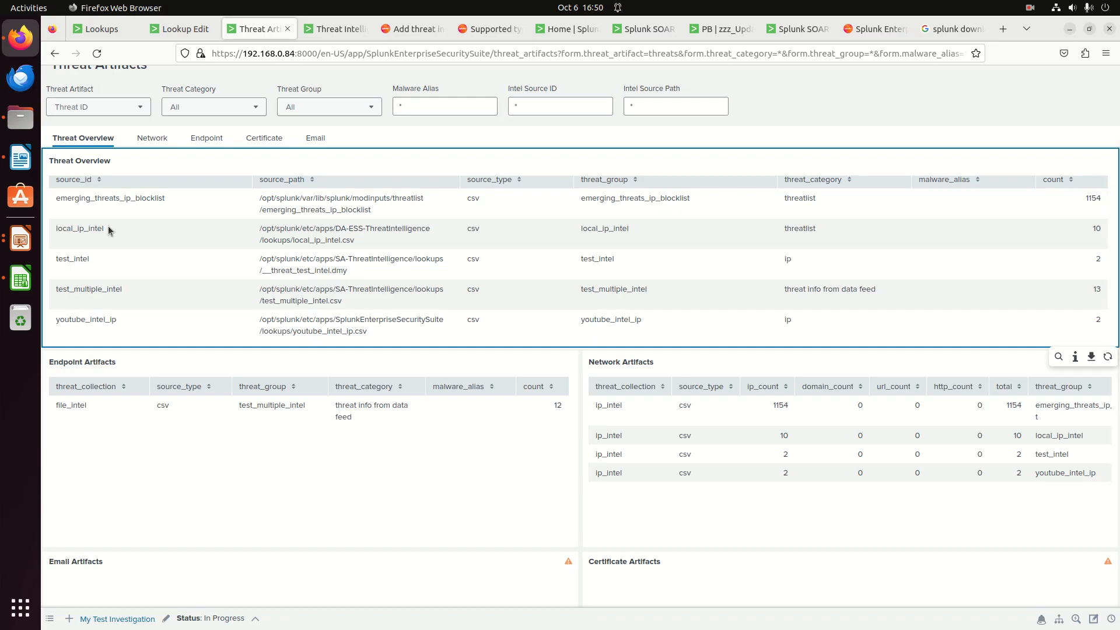
{"action": "mouse_move", "coordinate": [301, 226]}
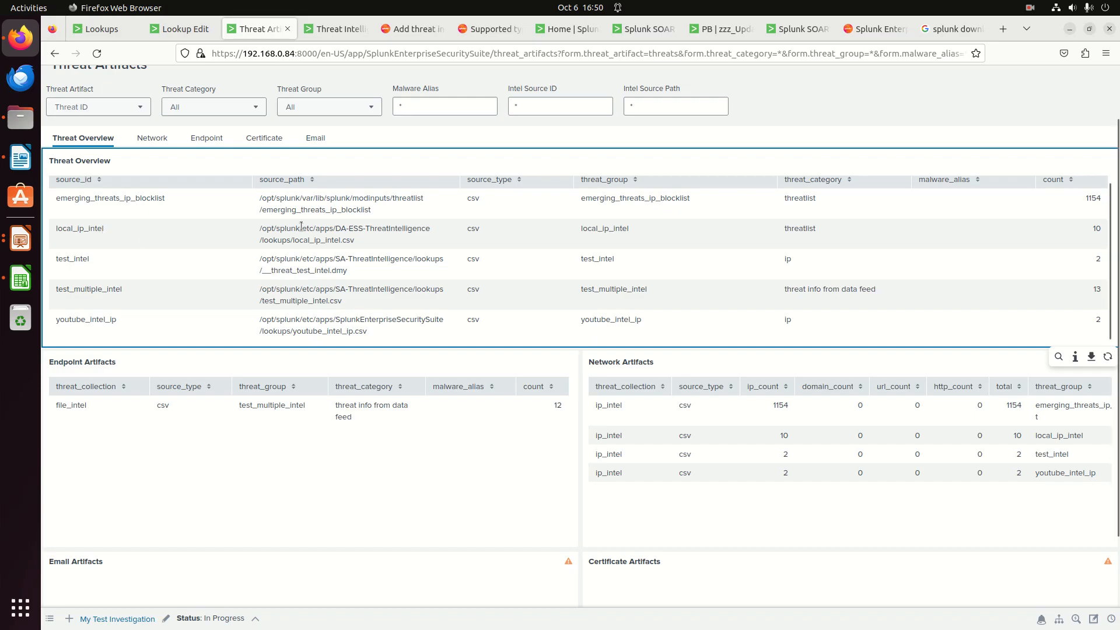
{"action": "mouse_move", "coordinate": [609, 225]}
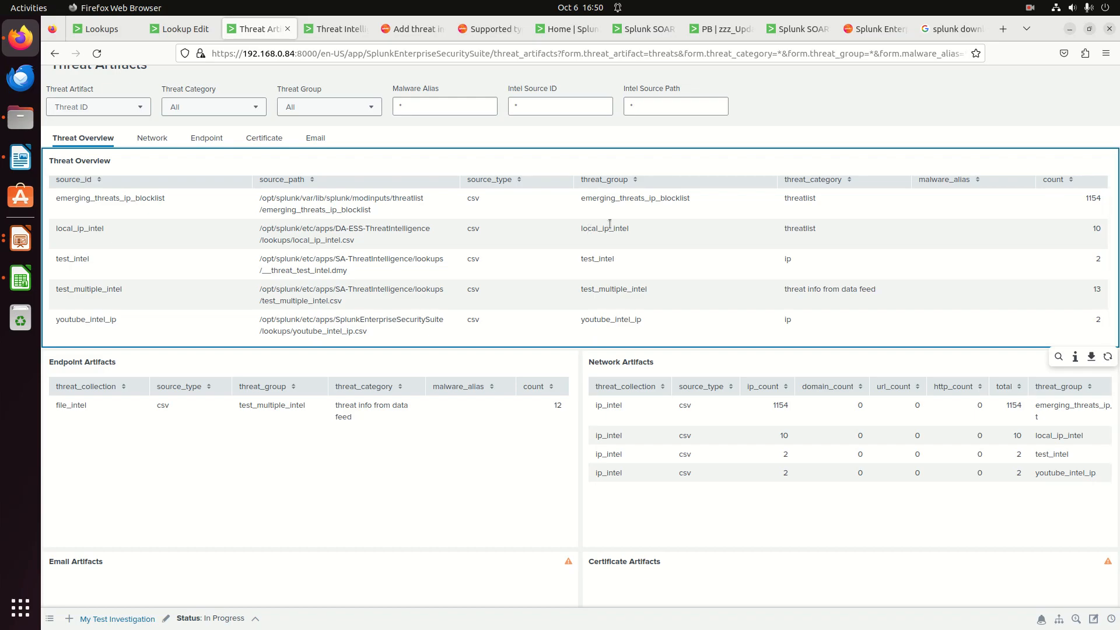
{"action": "mouse_move", "coordinate": [697, 220]}
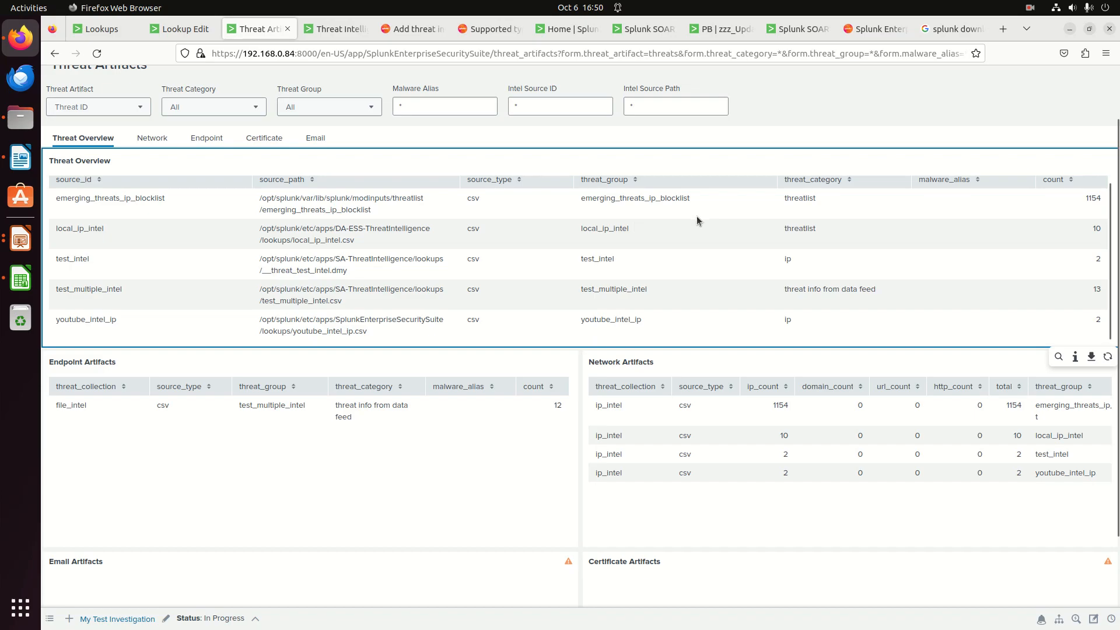